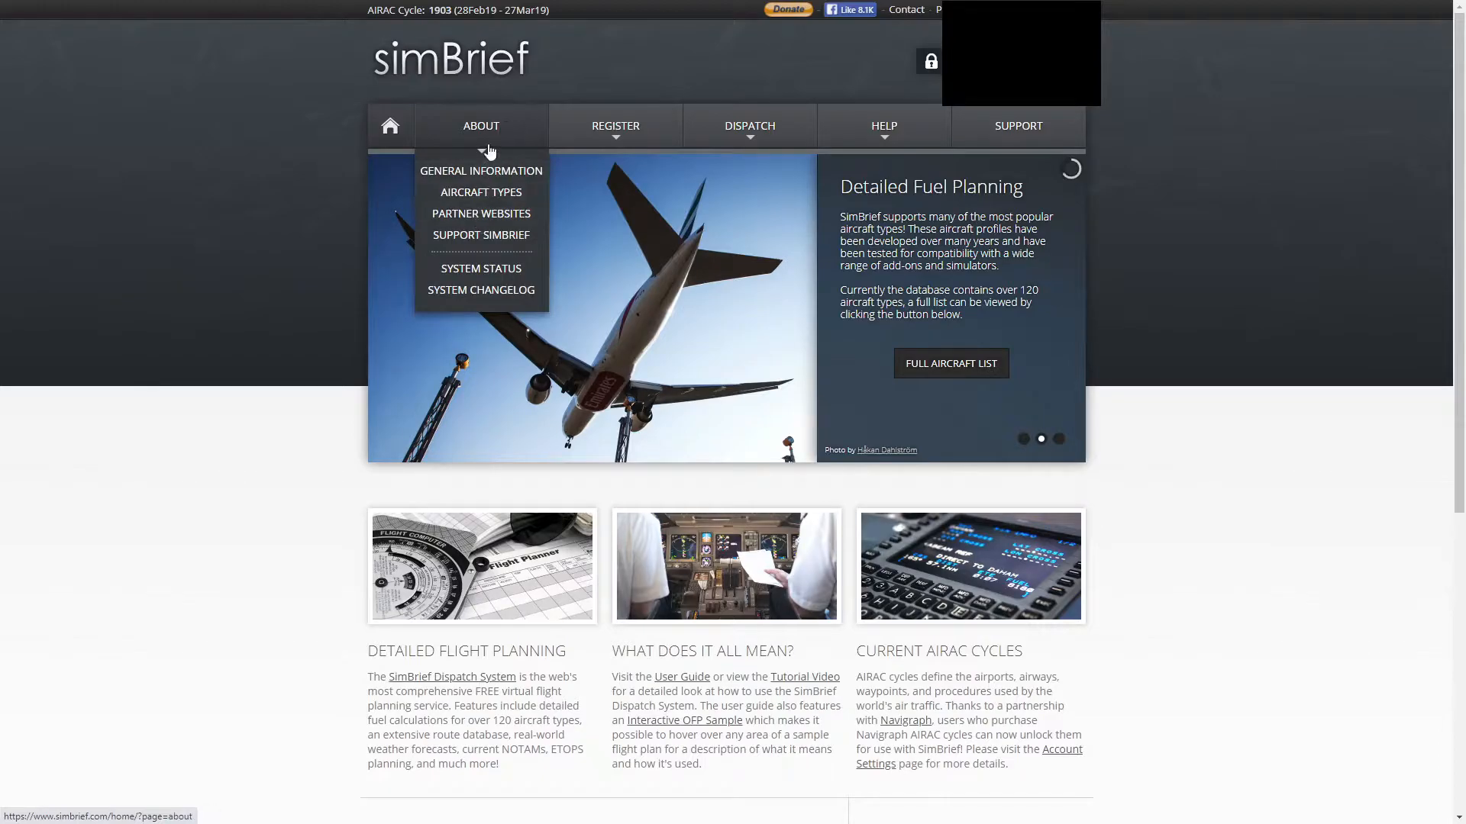
pyautogui.moveTo(615, 126)
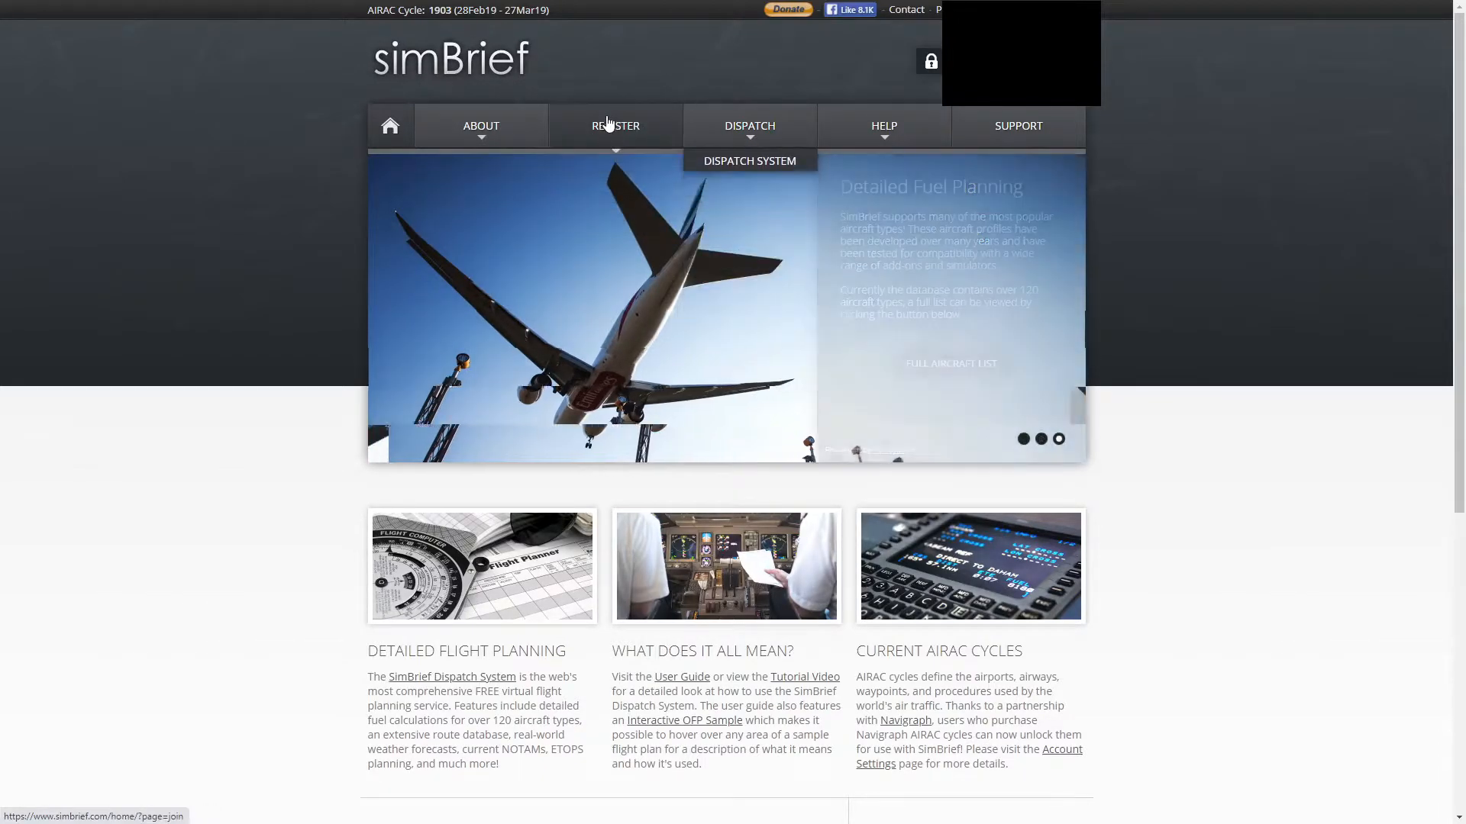
pyautogui.moveTo(615, 125)
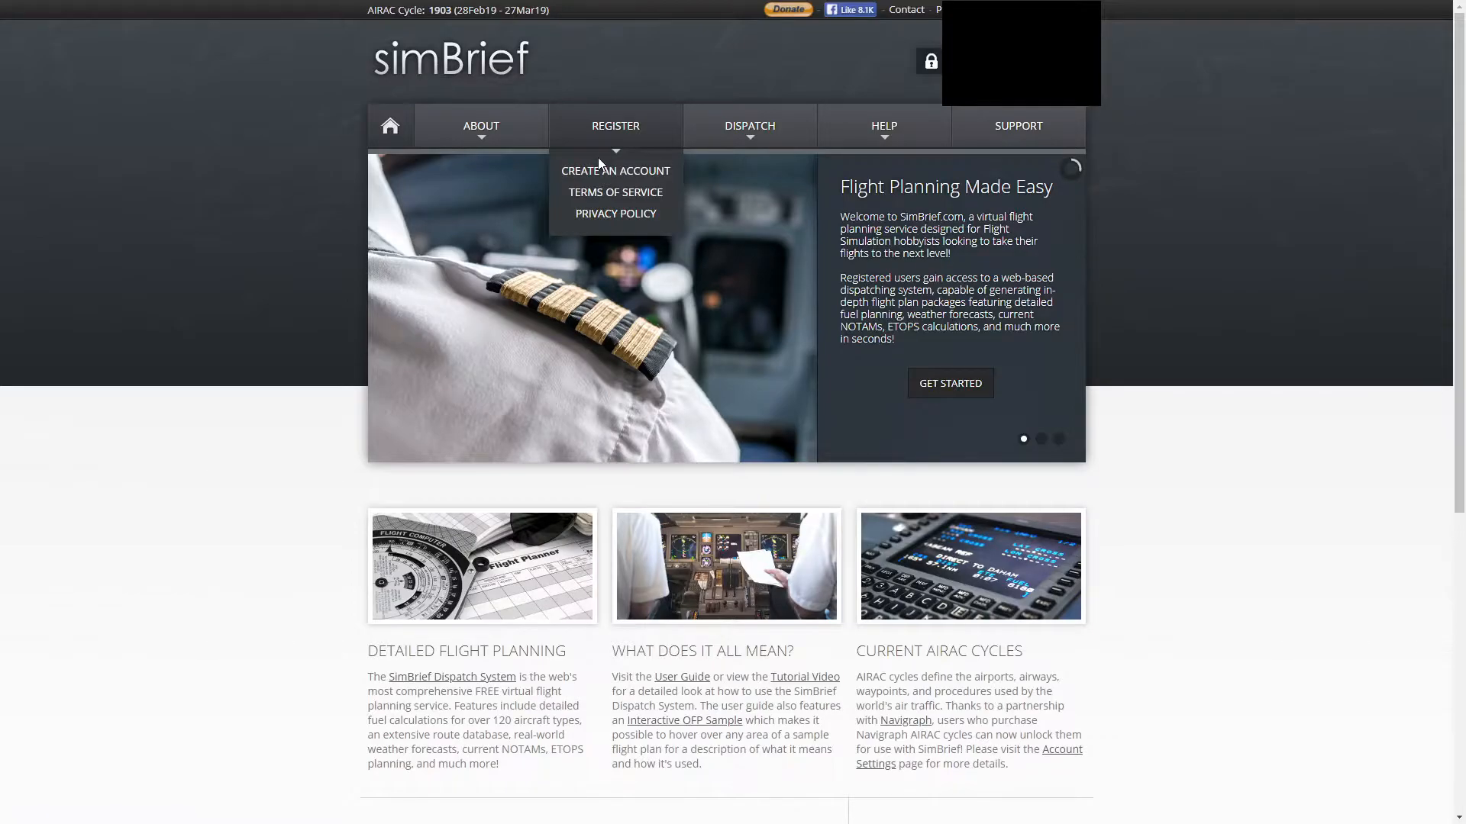
pyautogui.moveTo(760, 68)
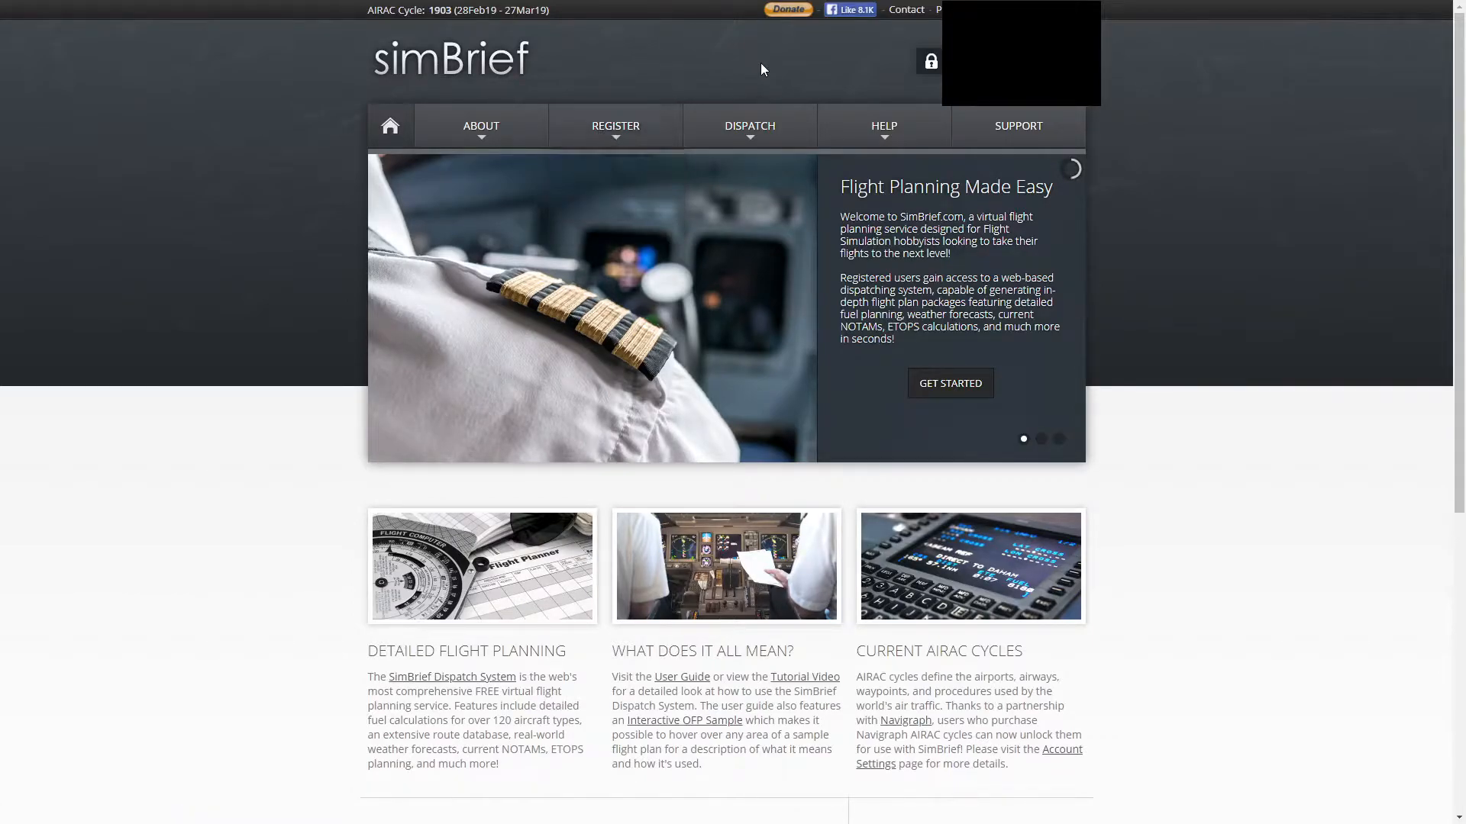
# Enter the Integrated Dispatch System from the Dispatch menu
pyautogui.click(748, 125)
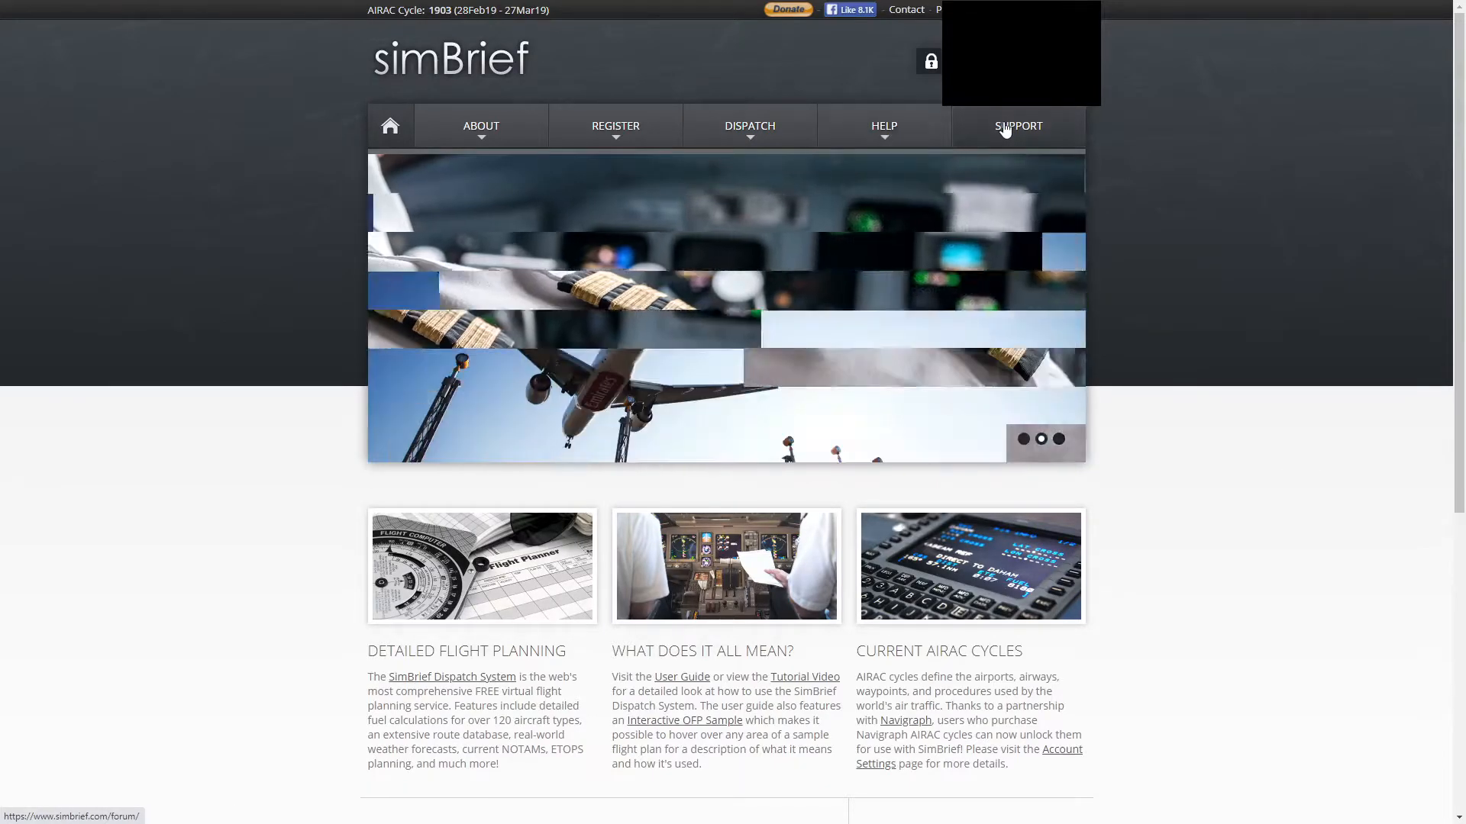
pyautogui.click(748, 125)
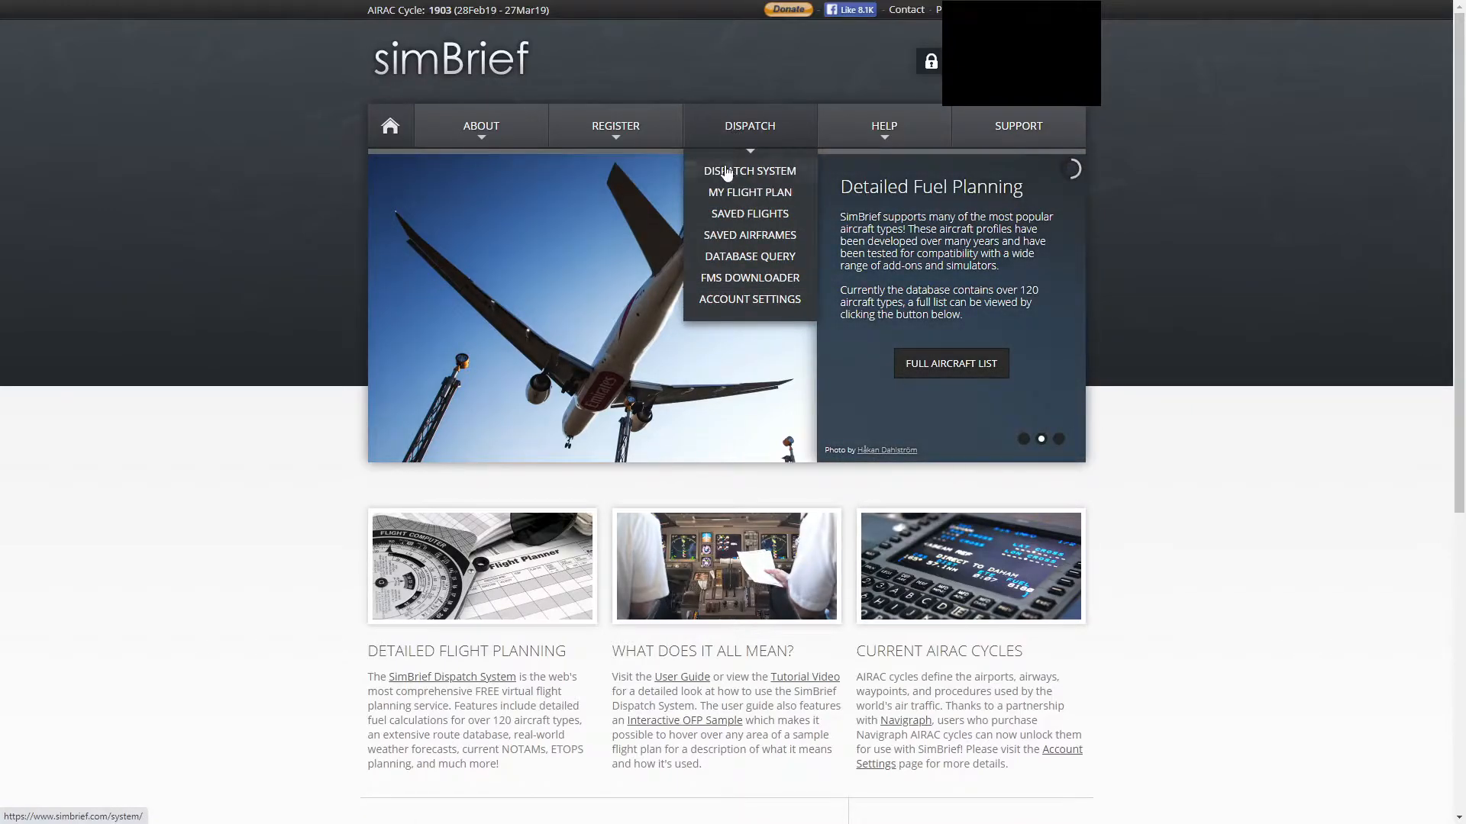
pyautogui.moveTo(748, 192)
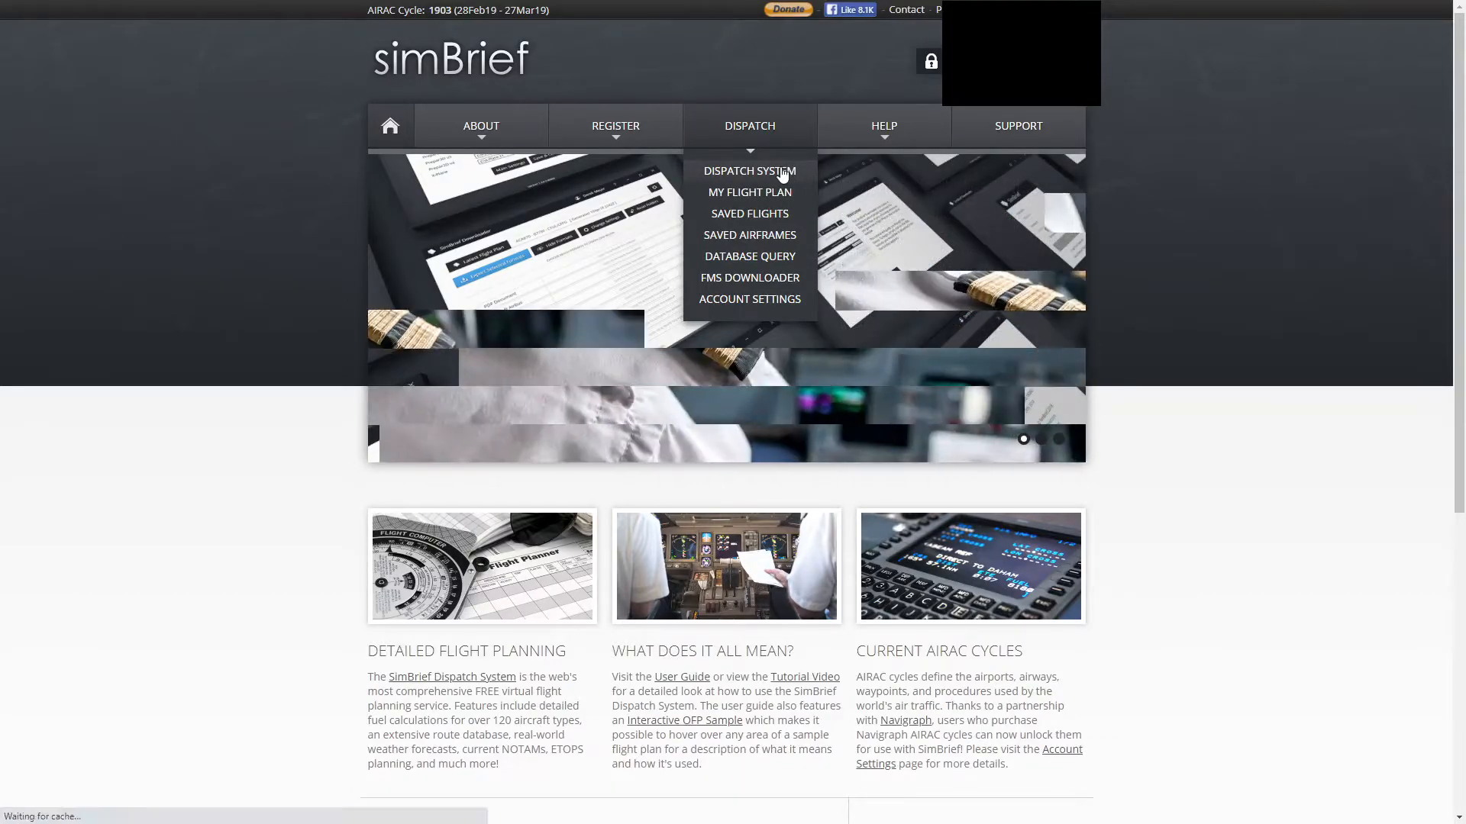
pyautogui.click(748, 171)
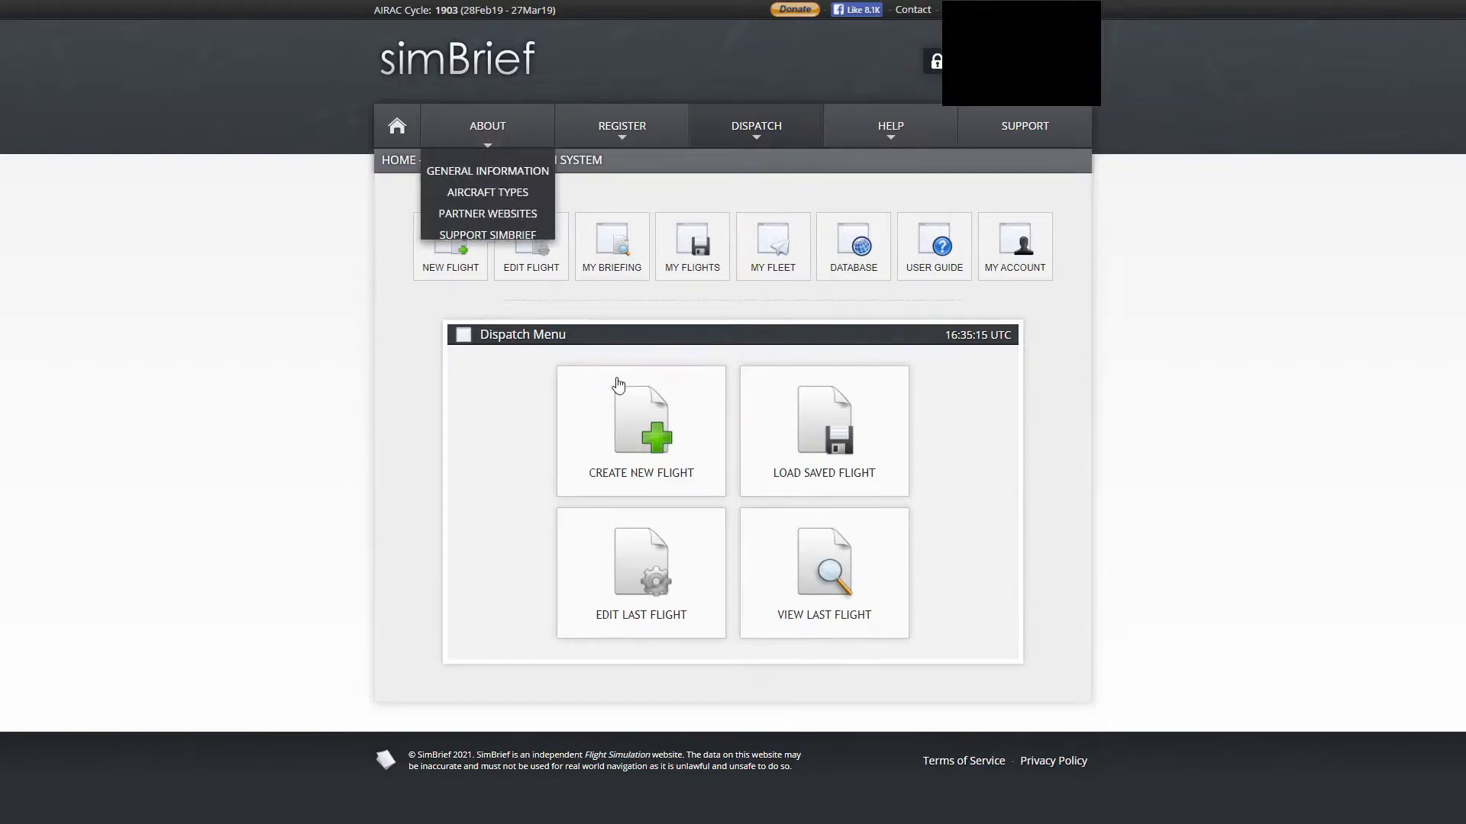
pyautogui.moveTo(779, 399)
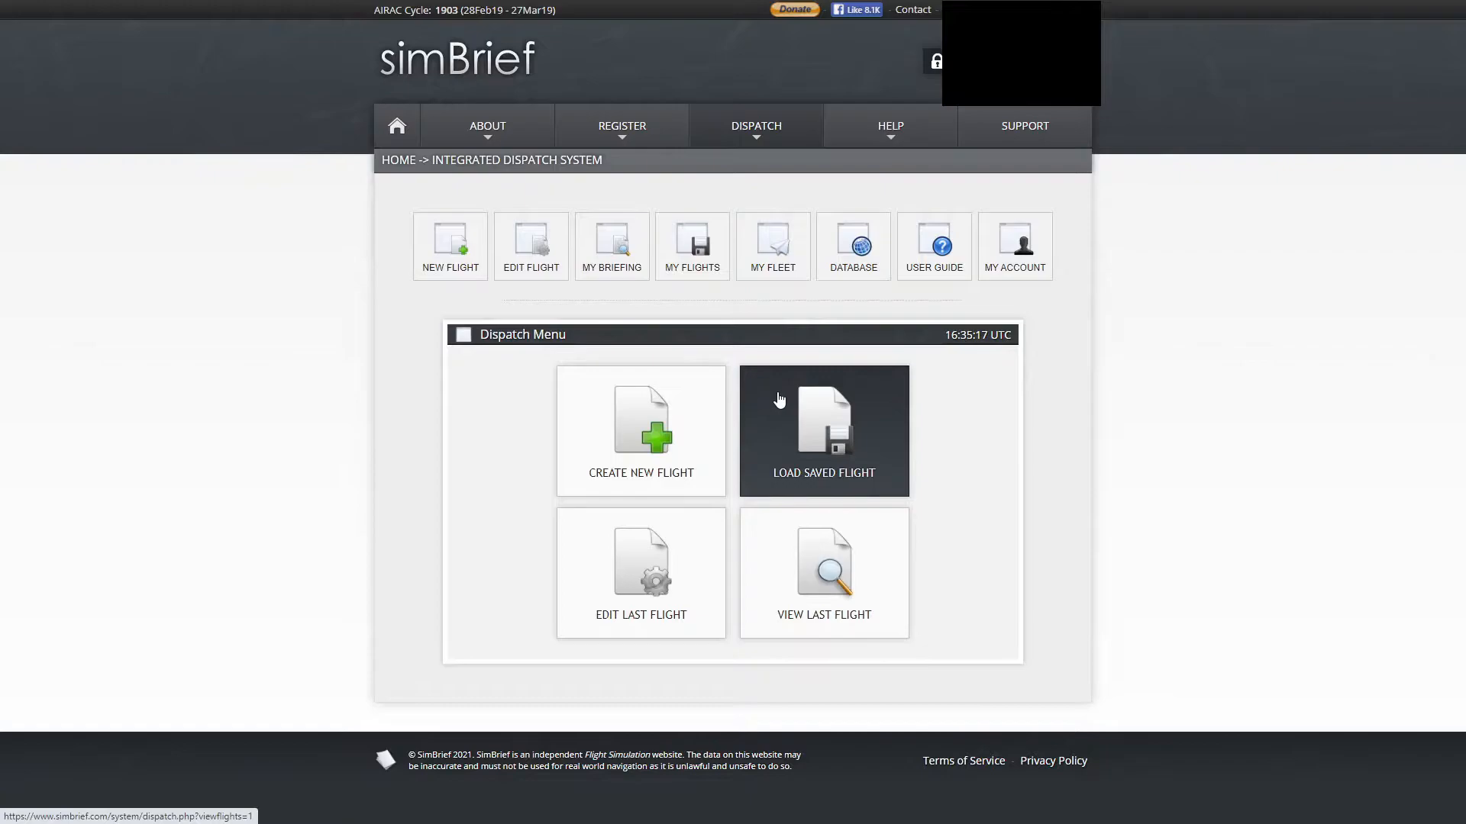
pyautogui.moveTo(823, 572)
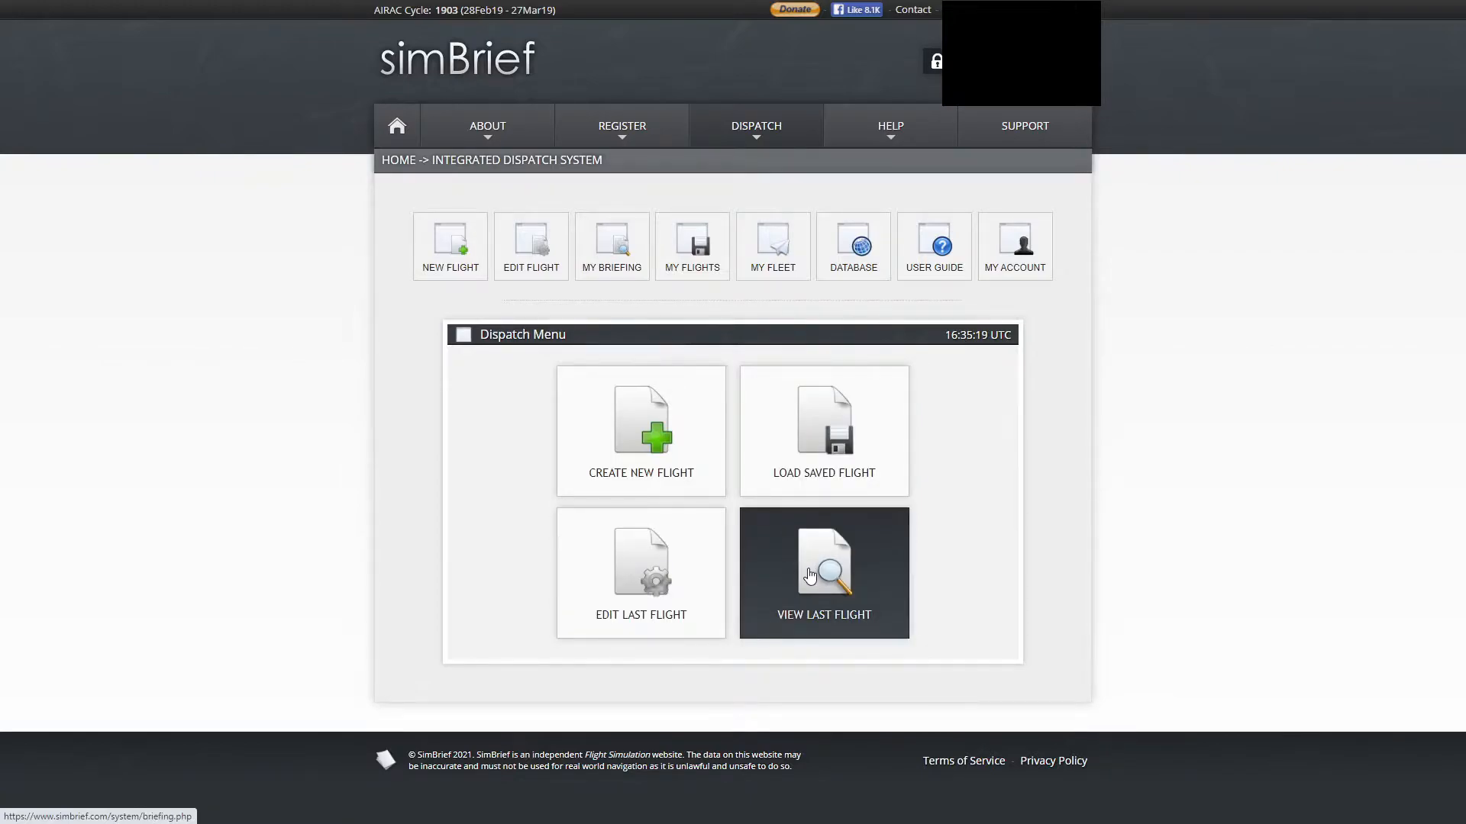
pyautogui.moveTo(855, 571)
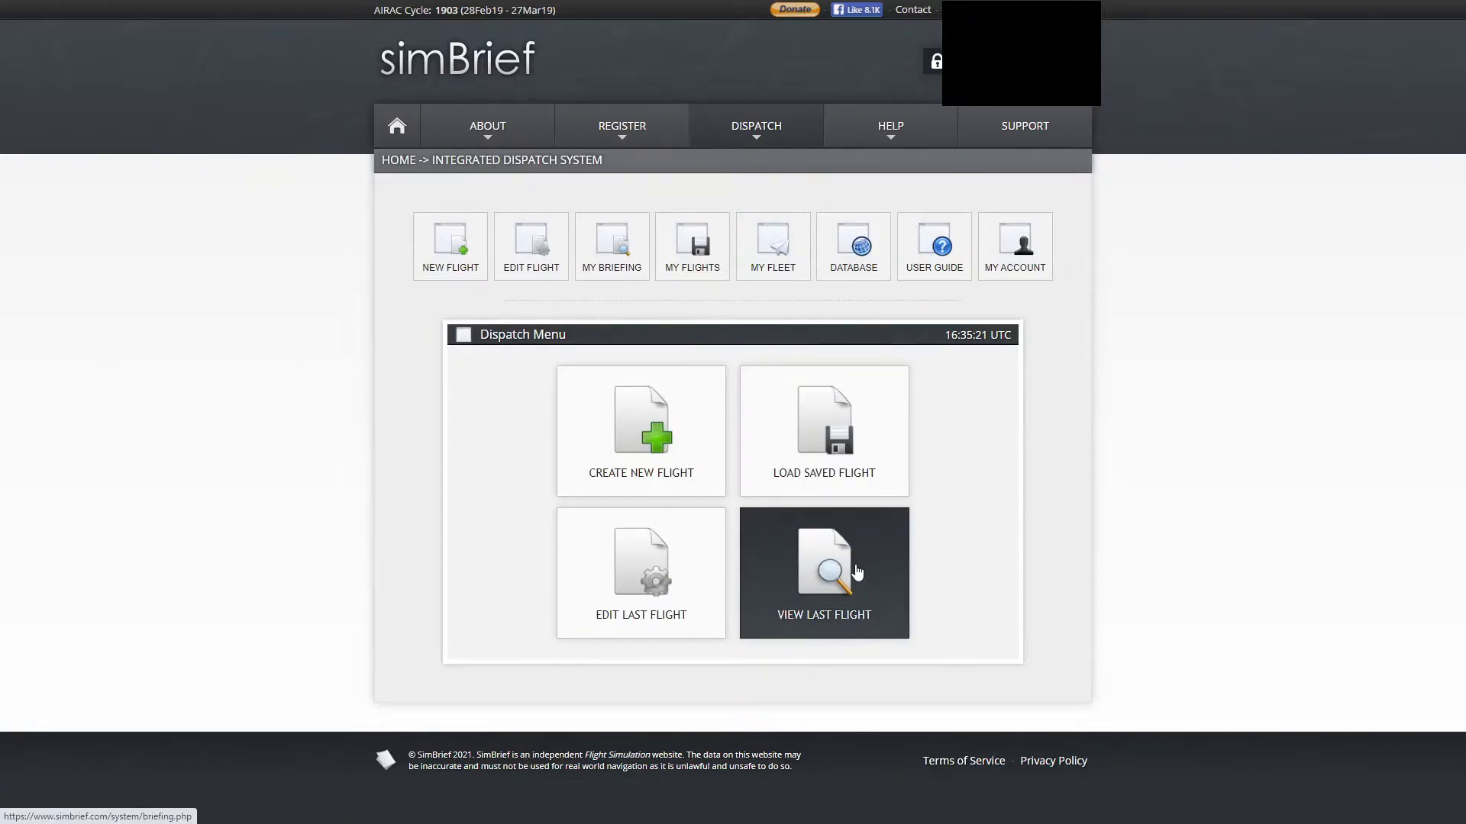
pyautogui.moveTo(878, 416)
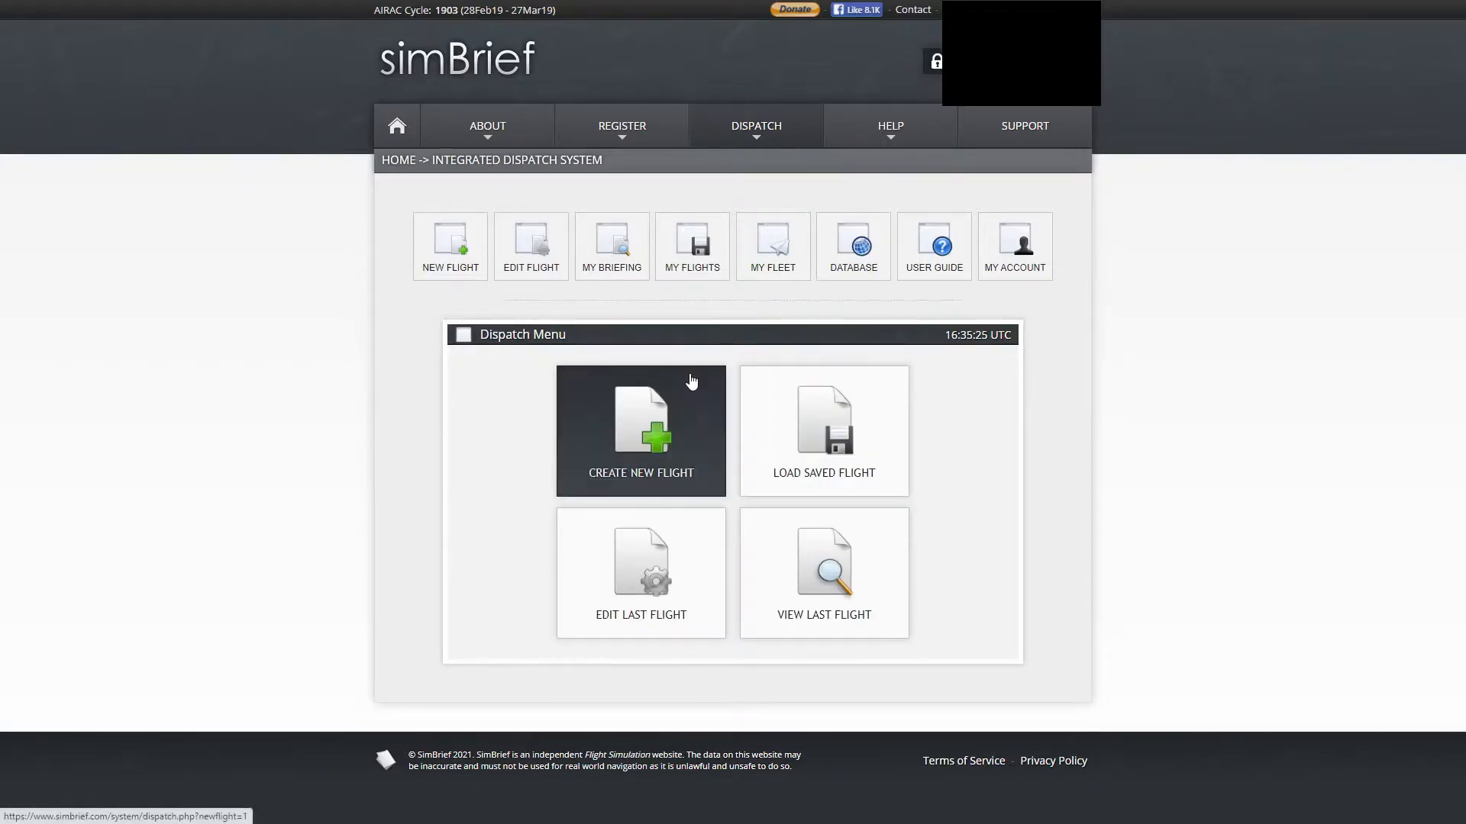
pyautogui.moveTo(999, 582)
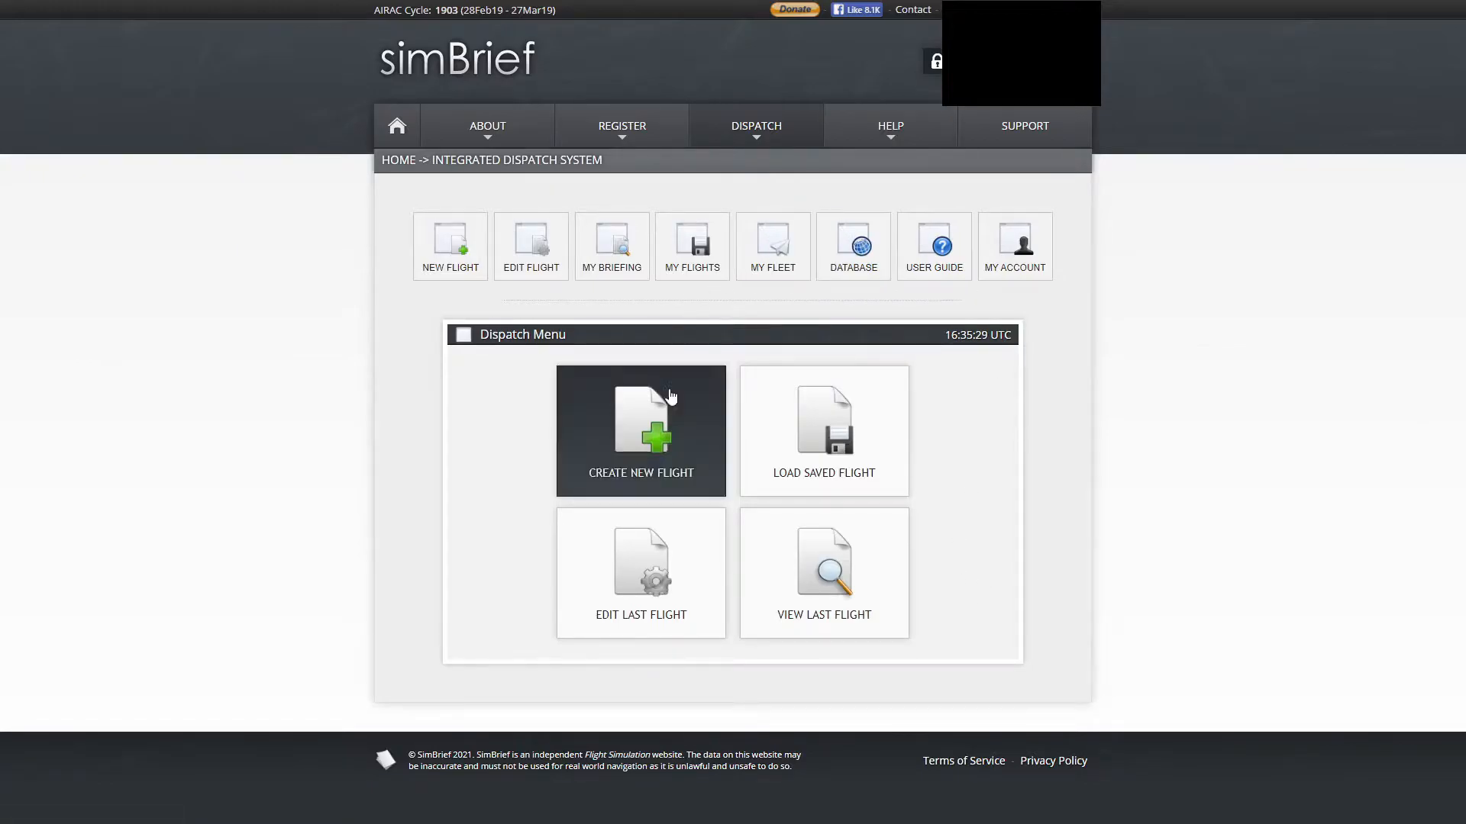
# Create a new flight SWA 7964 from KMDW to KFLL
pyautogui.click(639, 430)
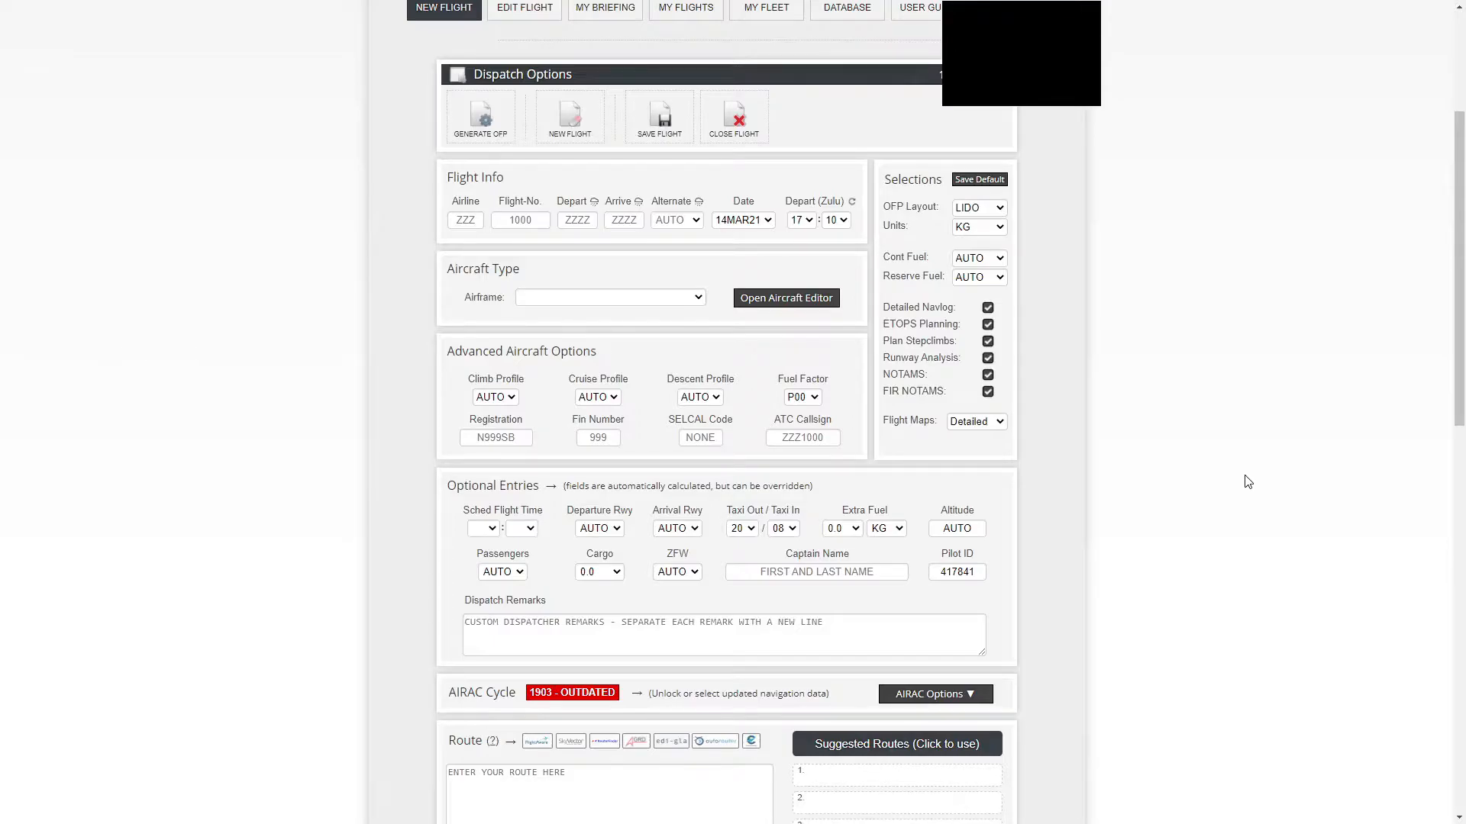
pyautogui.scroll(-3)
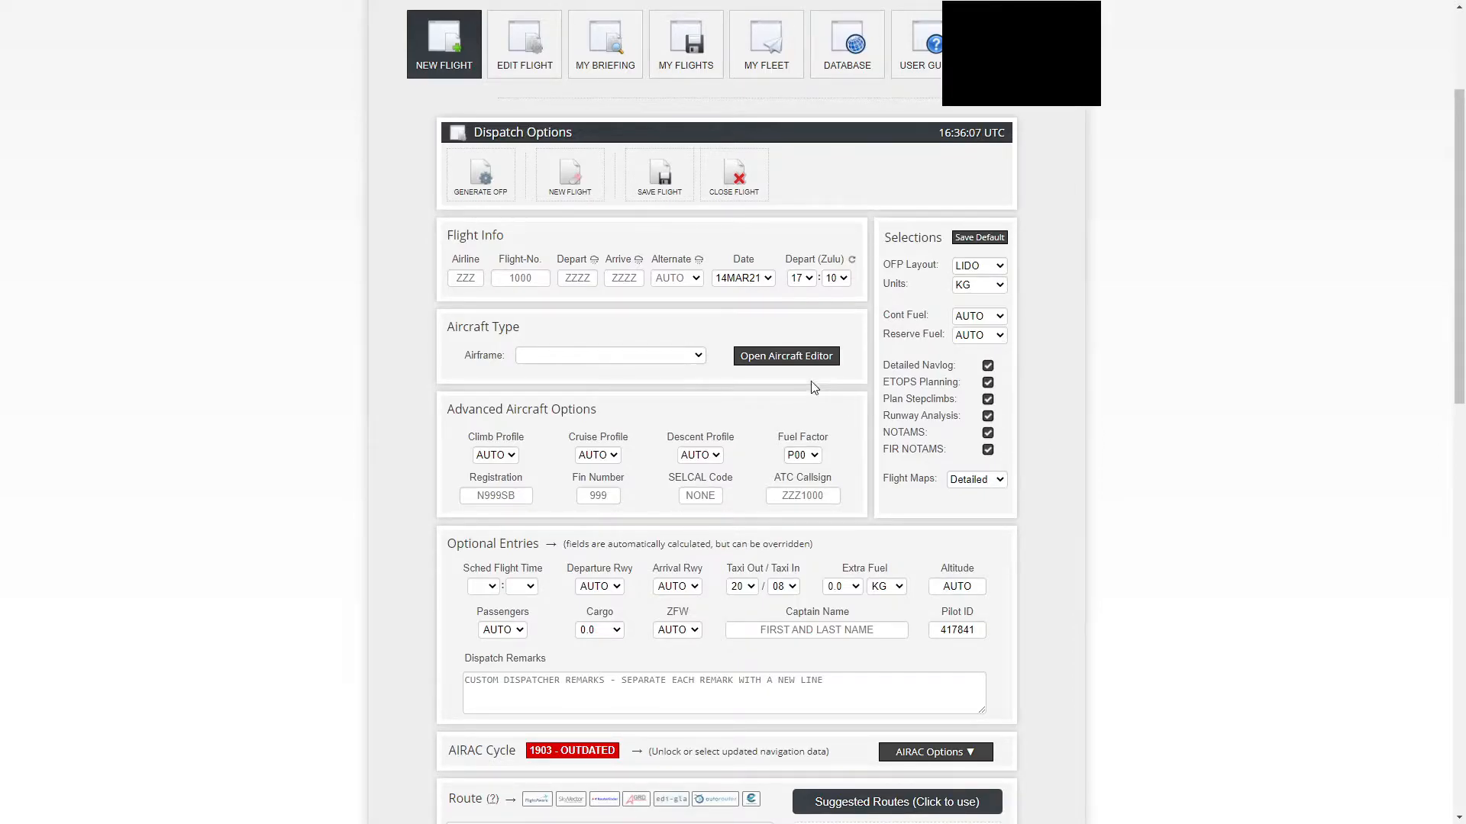
pyautogui.click(464, 278)
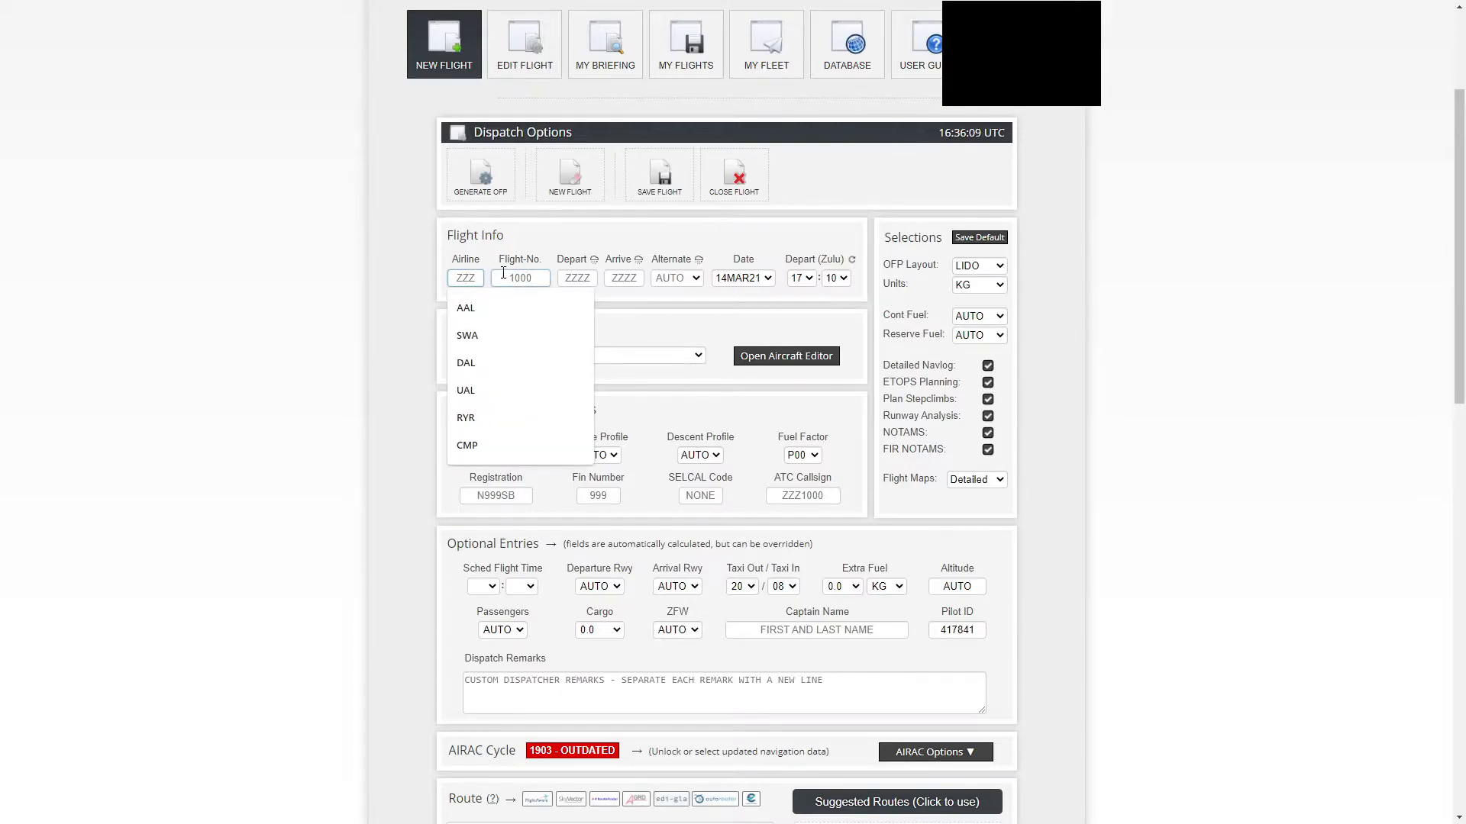
pyautogui.click(467, 334)
pyautogui.write('KMDW')
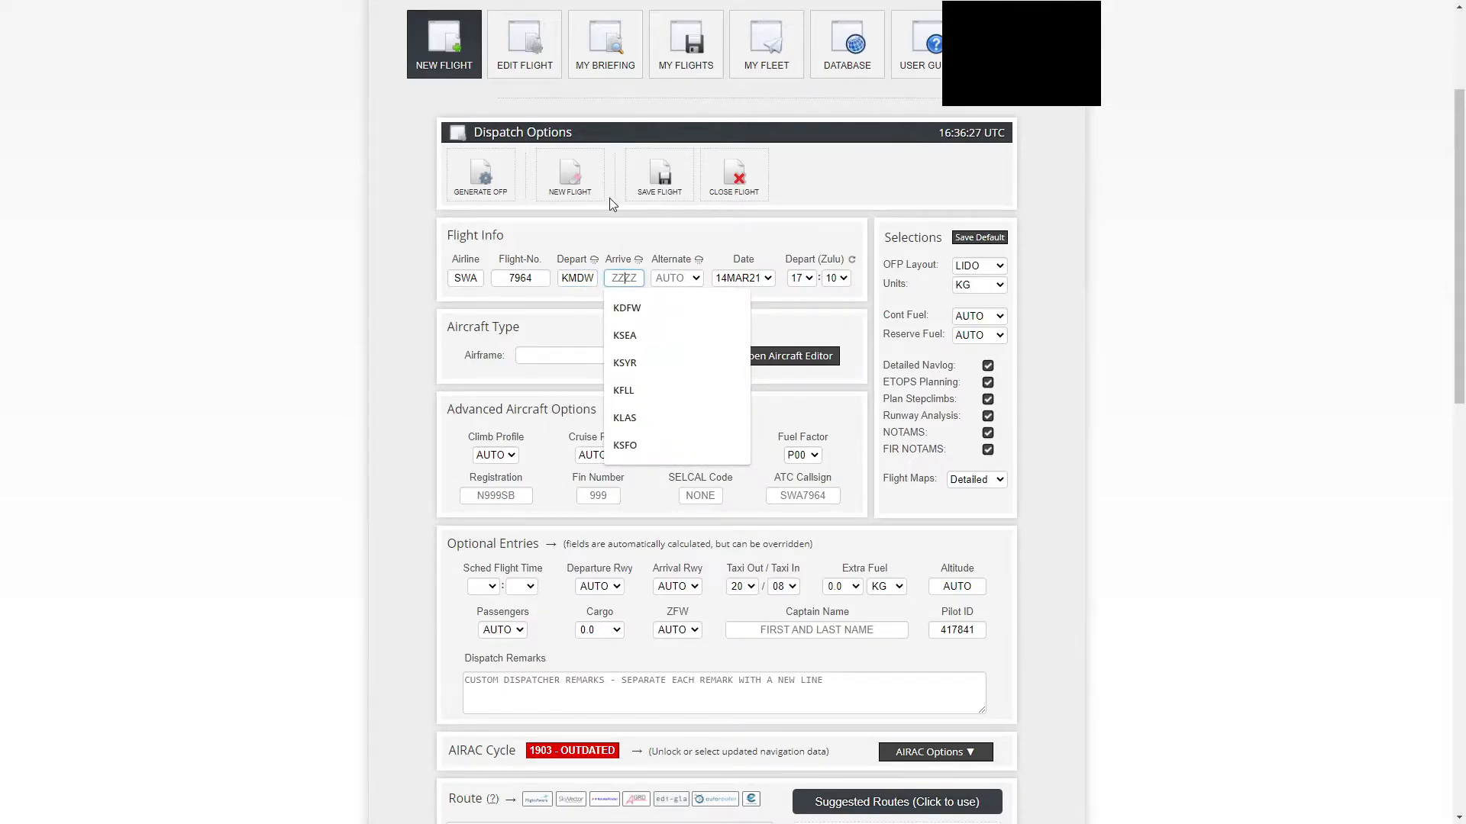
pyautogui.click(623, 389)
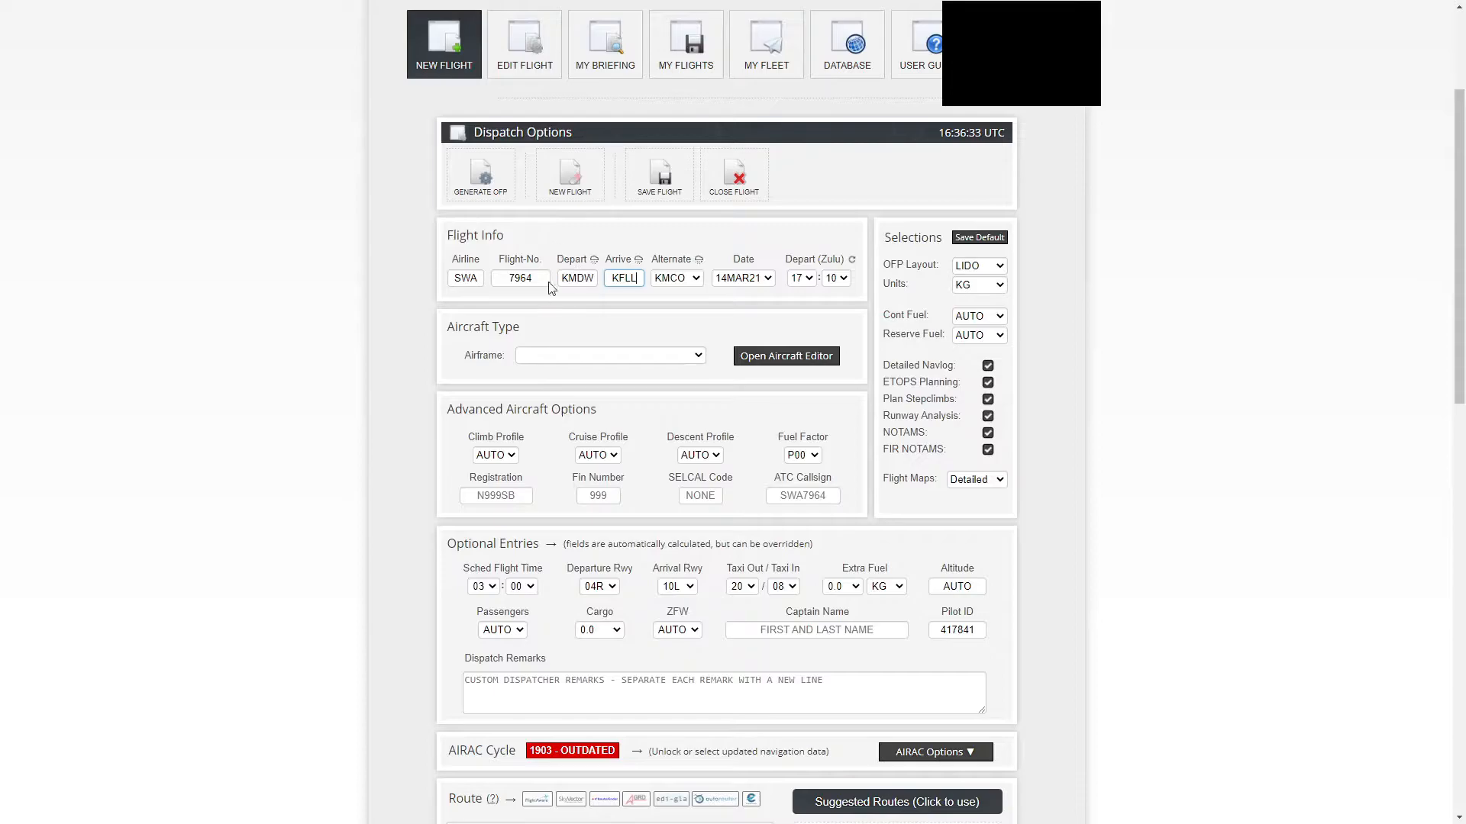
pyautogui.click(464, 278)
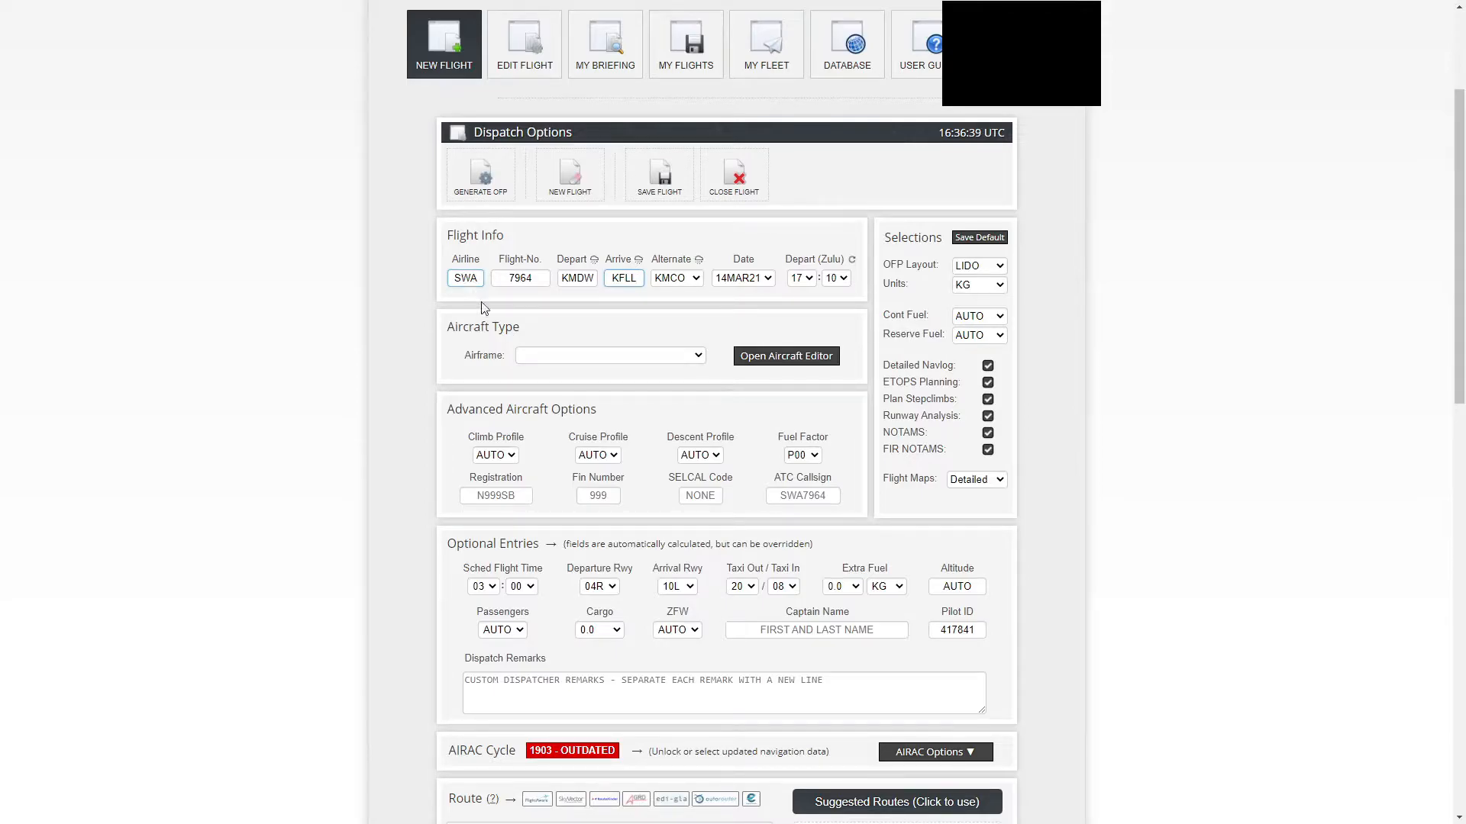
# Select the B738 (737-800) airframe for the flight
pyautogui.click(610, 355)
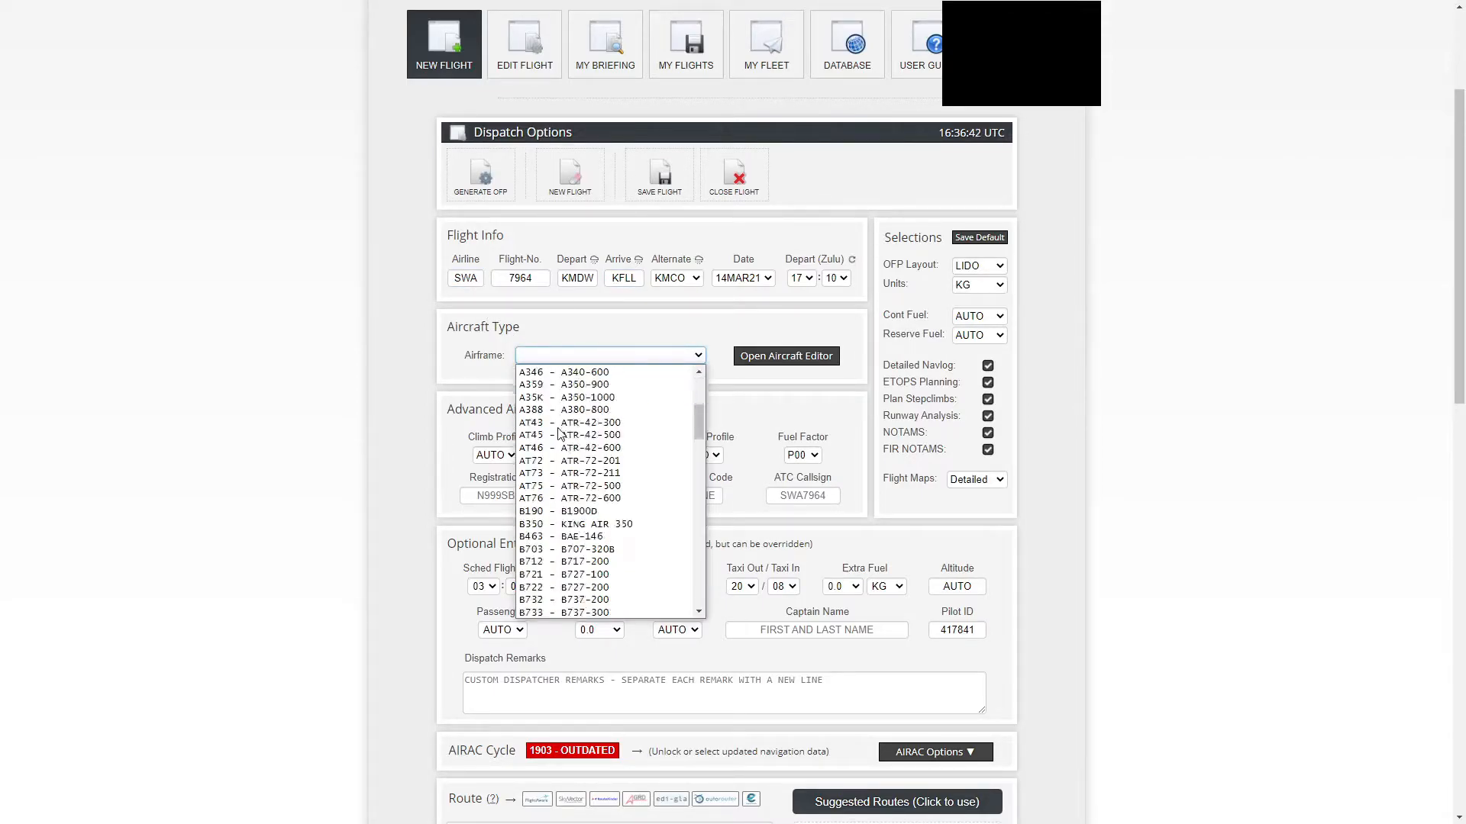
pyautogui.click(568, 598)
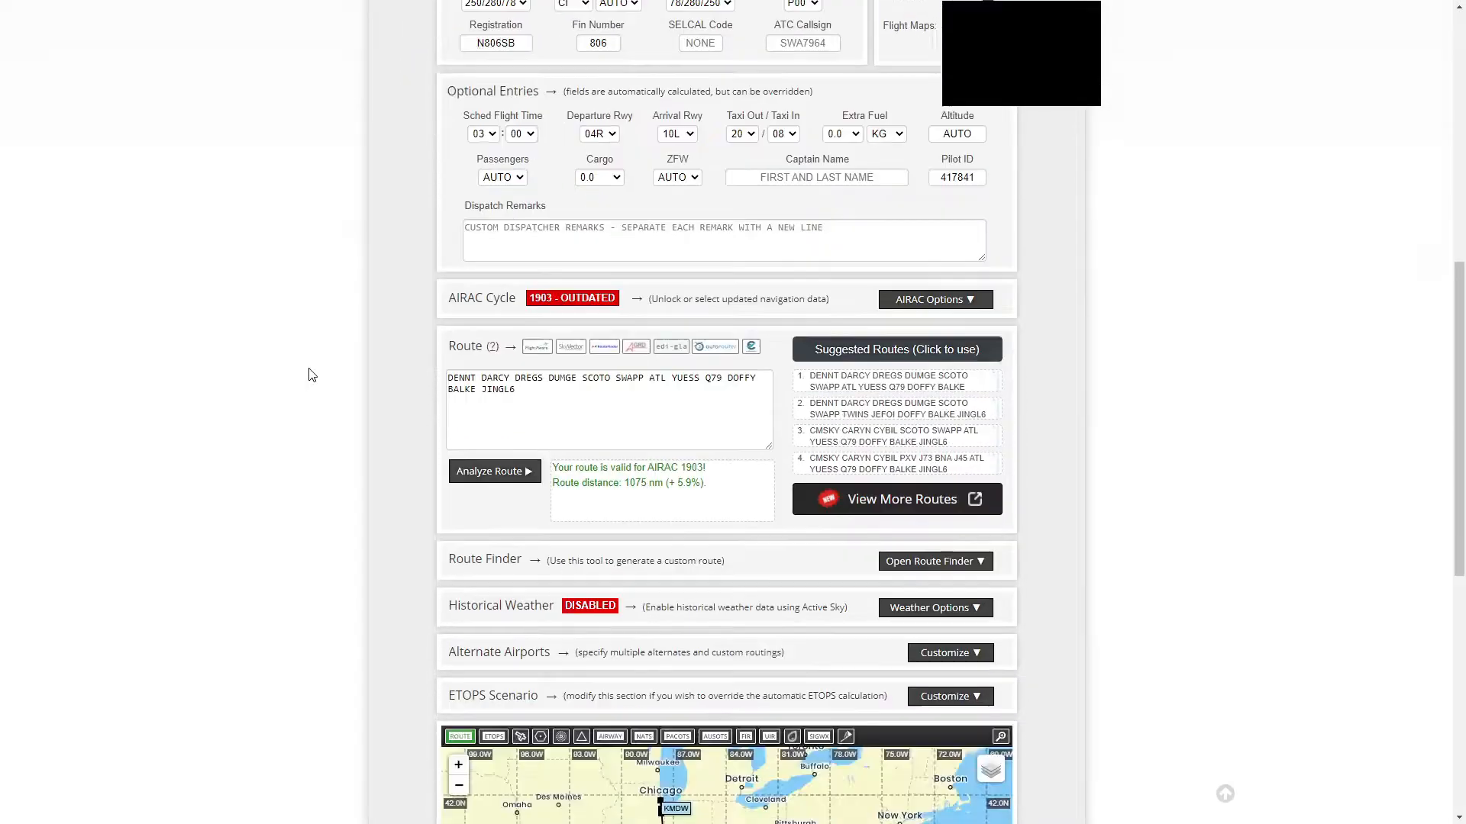
pyautogui.scroll(-3)
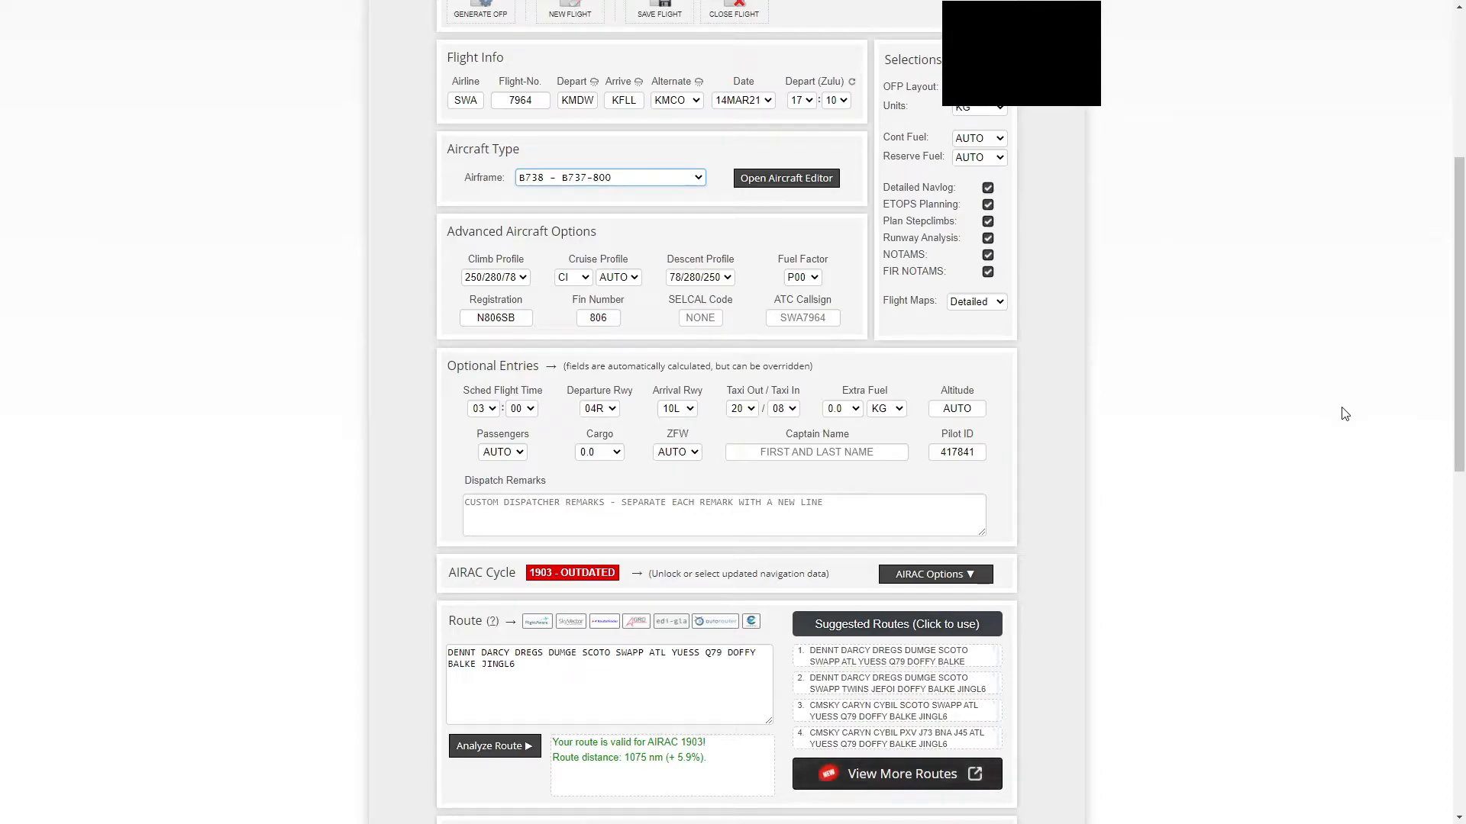
pyautogui.moveTo(1240, 414)
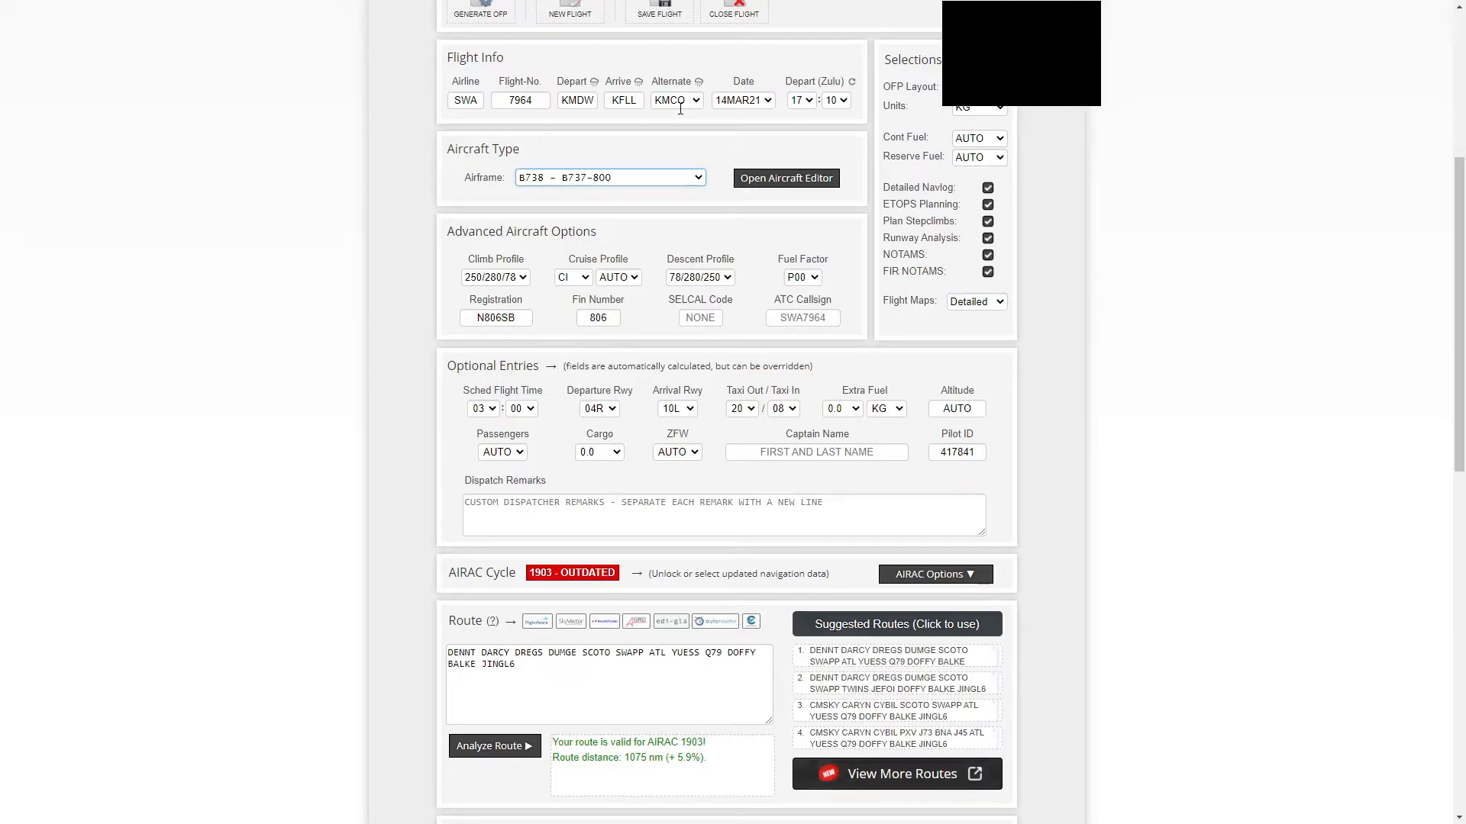
pyautogui.scroll(-3)
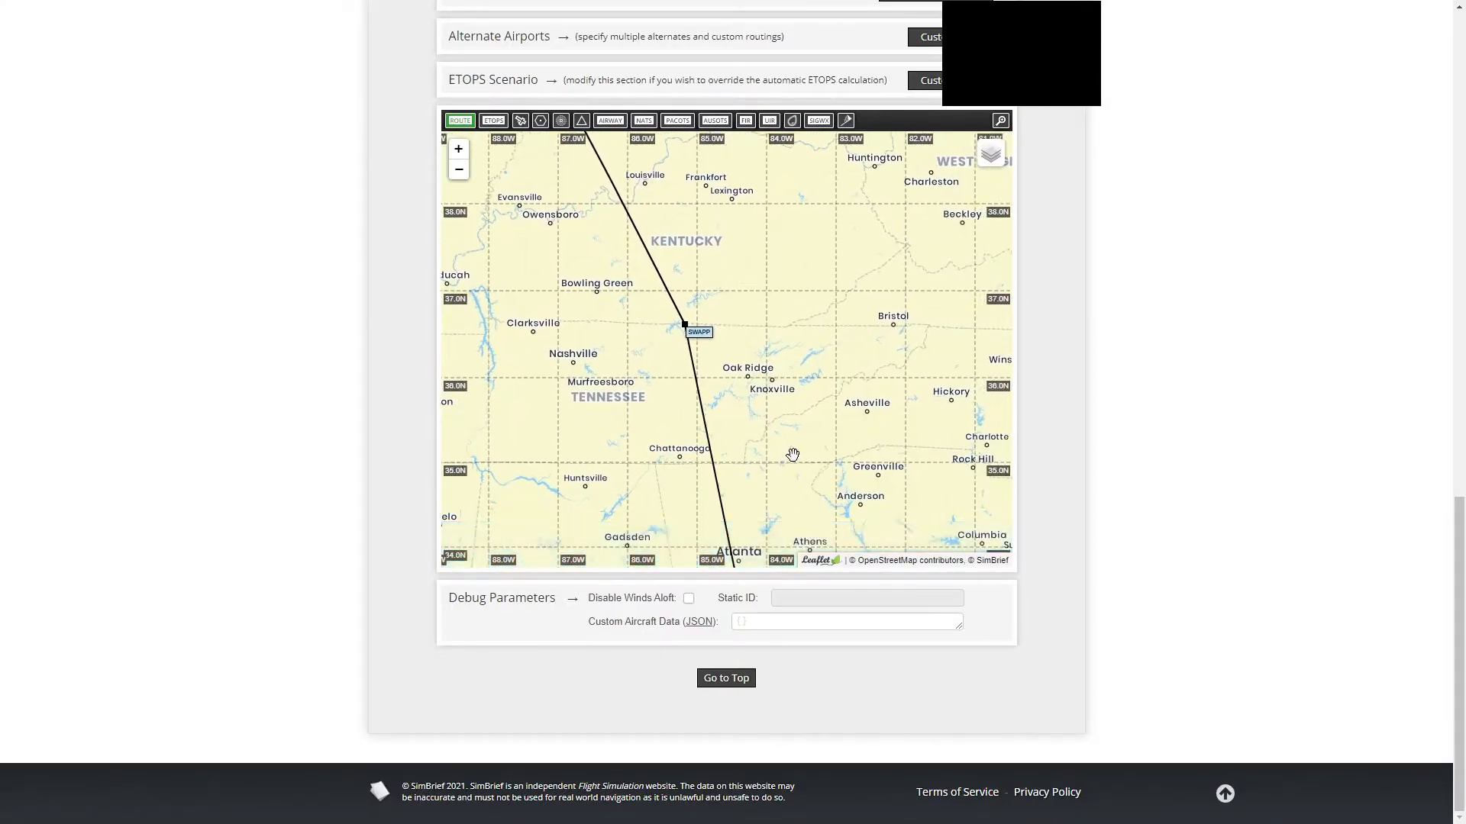
pyautogui.moveTo(792, 455); pyautogui.dragTo(682, 215)
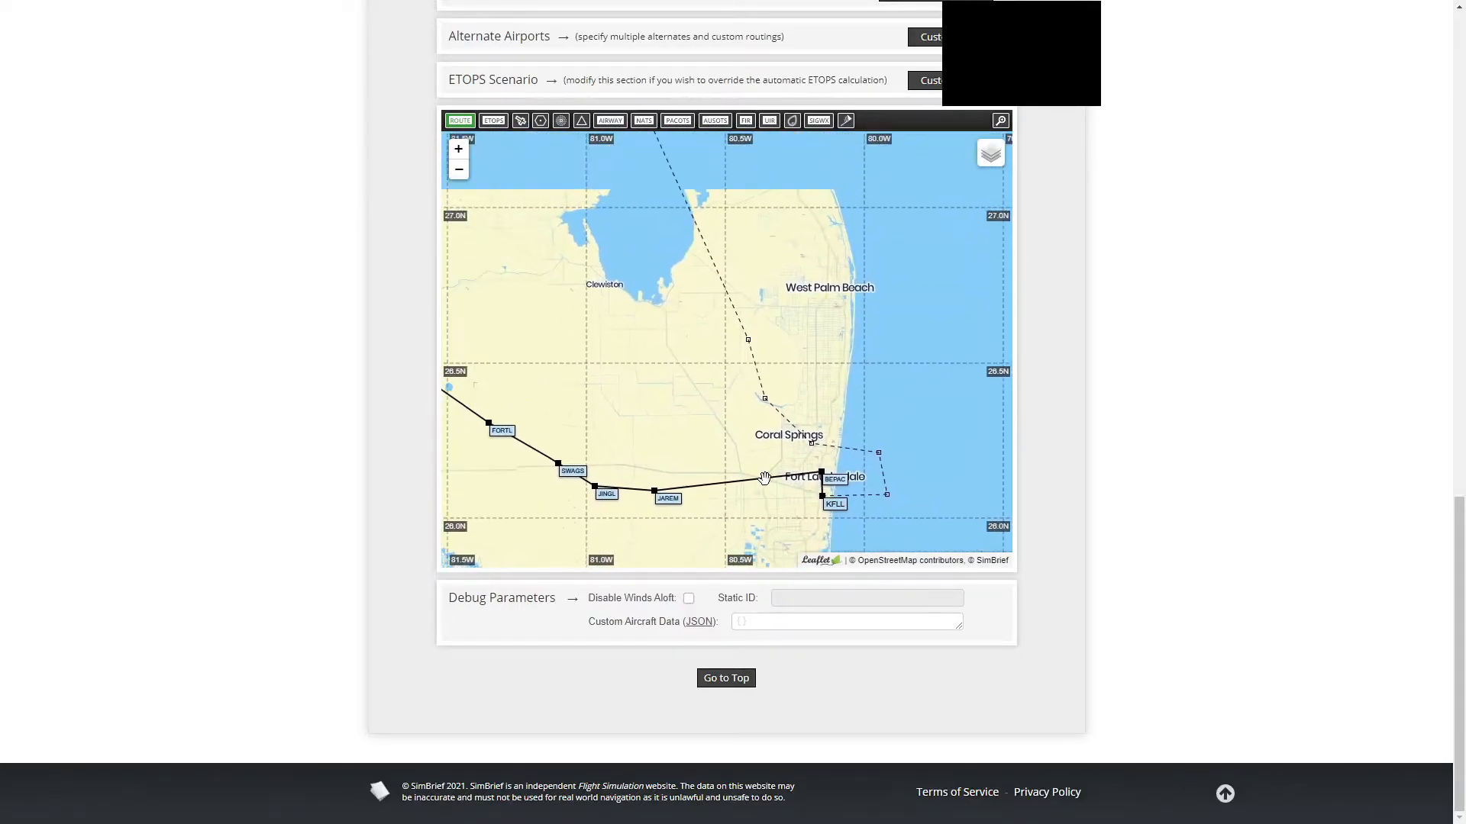
pyautogui.moveTo(765, 478); pyautogui.dragTo(731, 308)
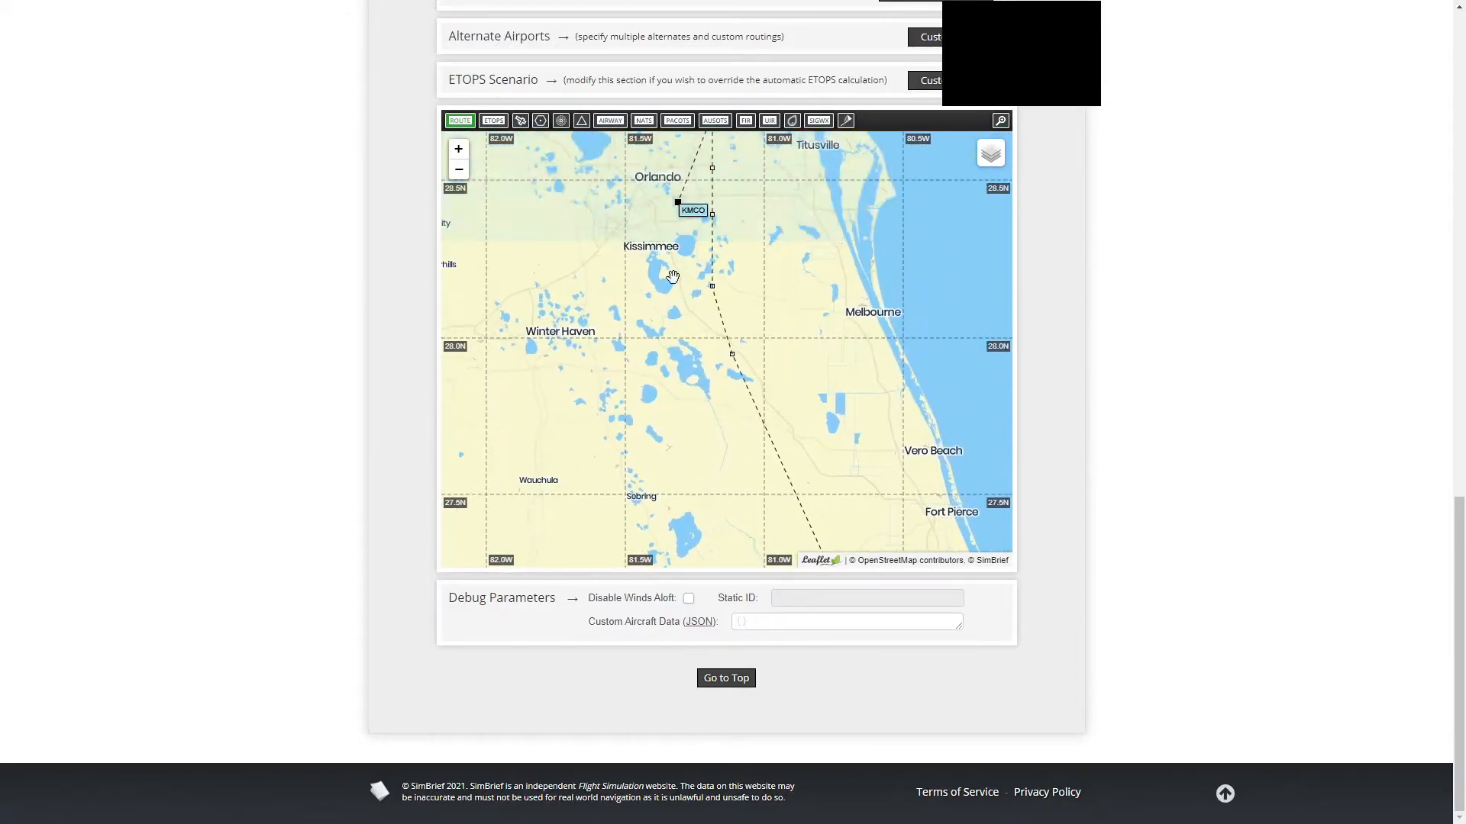
pyautogui.moveTo(672, 276); pyautogui.dragTo(872, 336)
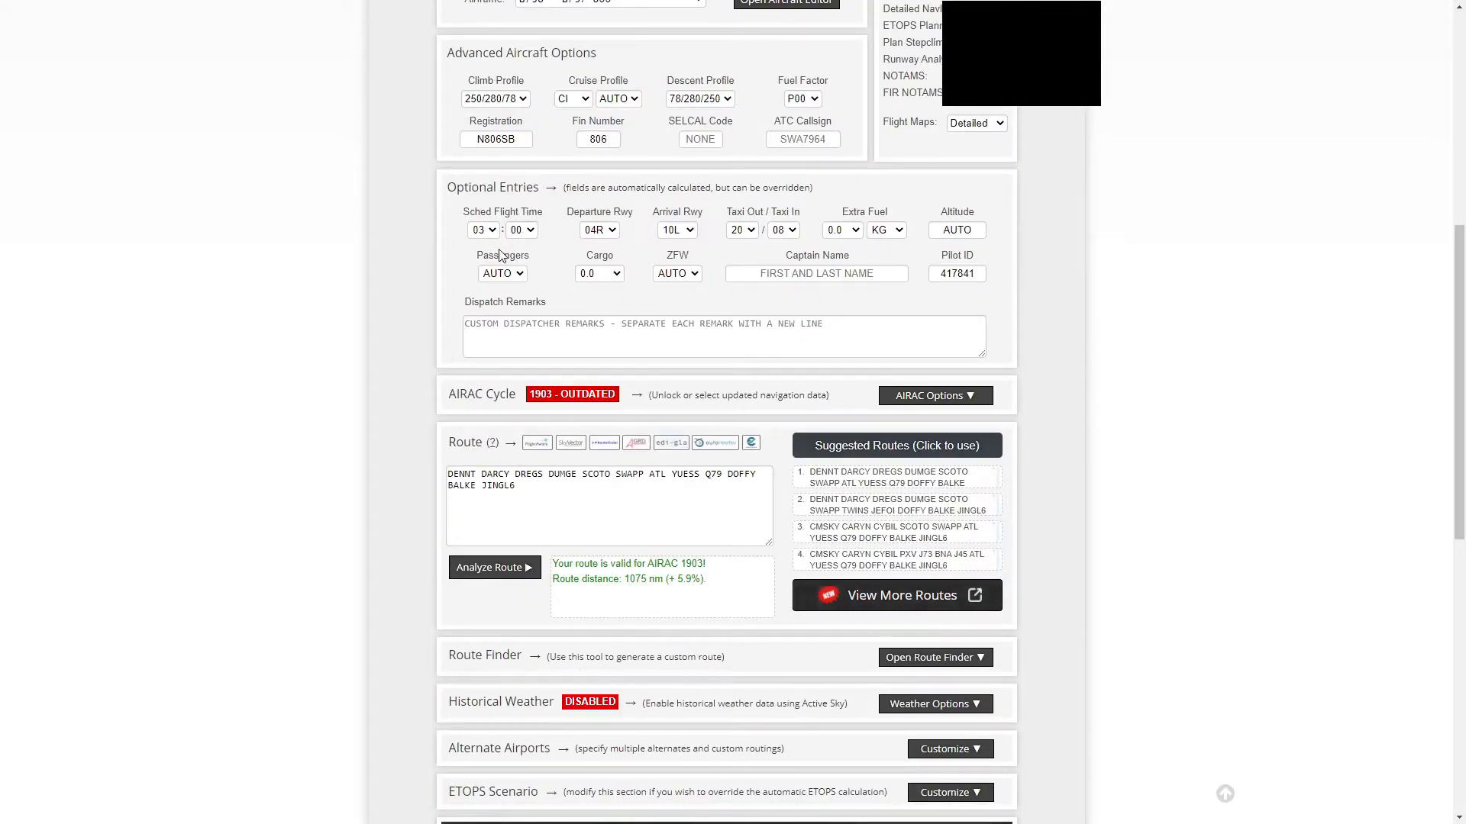
pyautogui.scroll(-3)
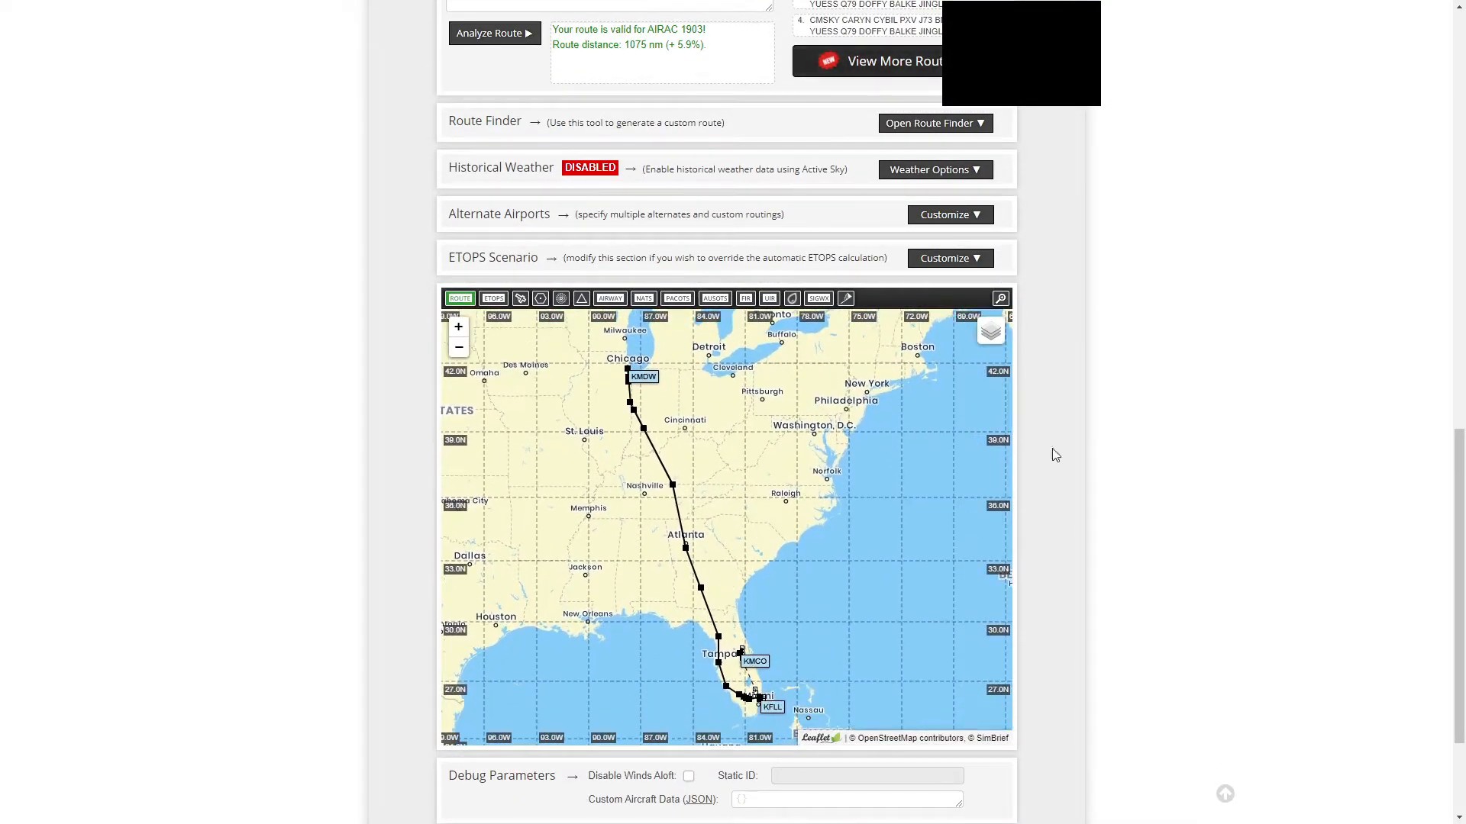
pyautogui.scroll(3)
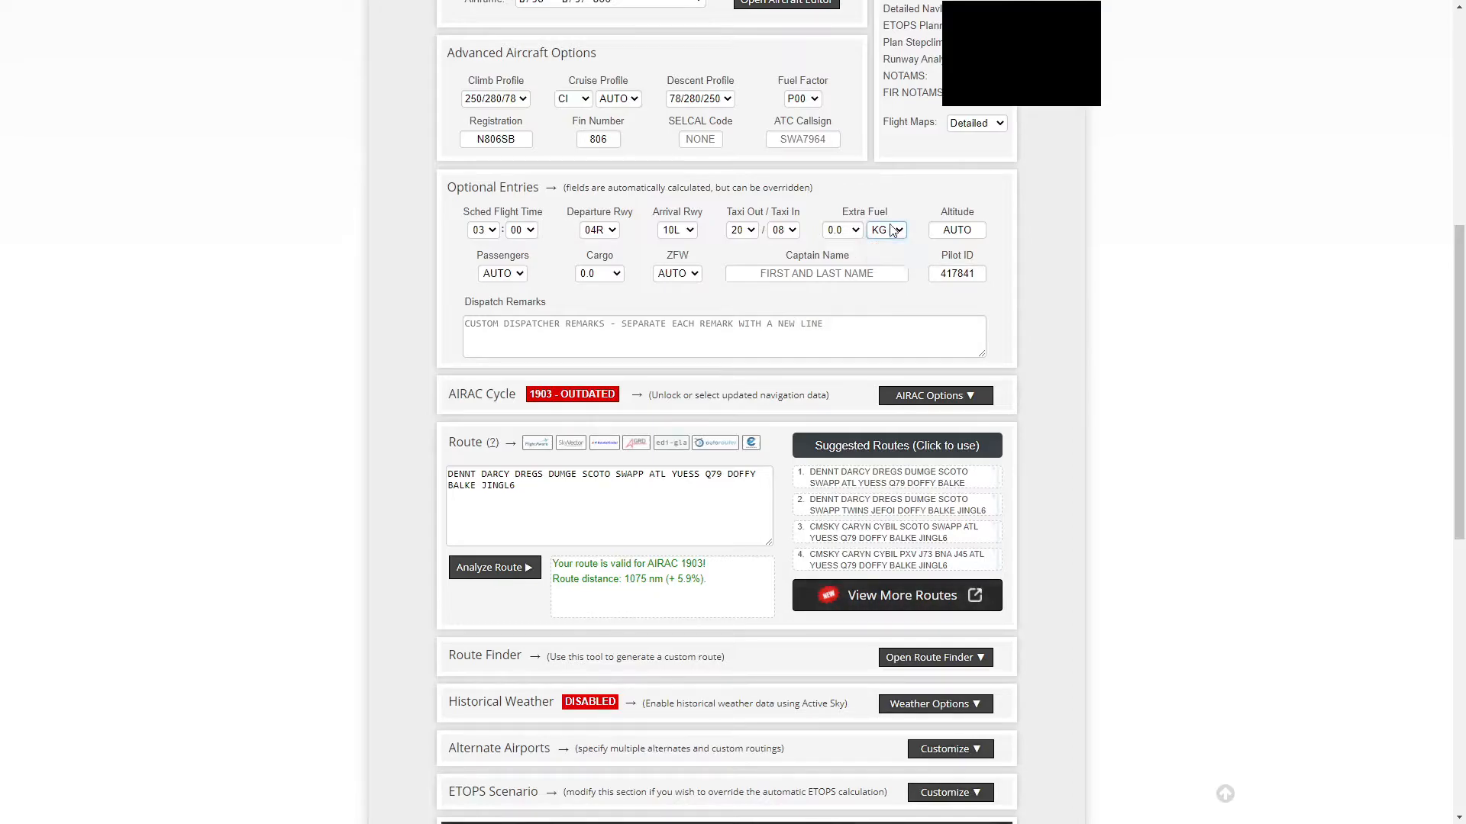
# Set 116 passengers, cargo AUTO, and plan units to LBS
pyautogui.click(502, 273)
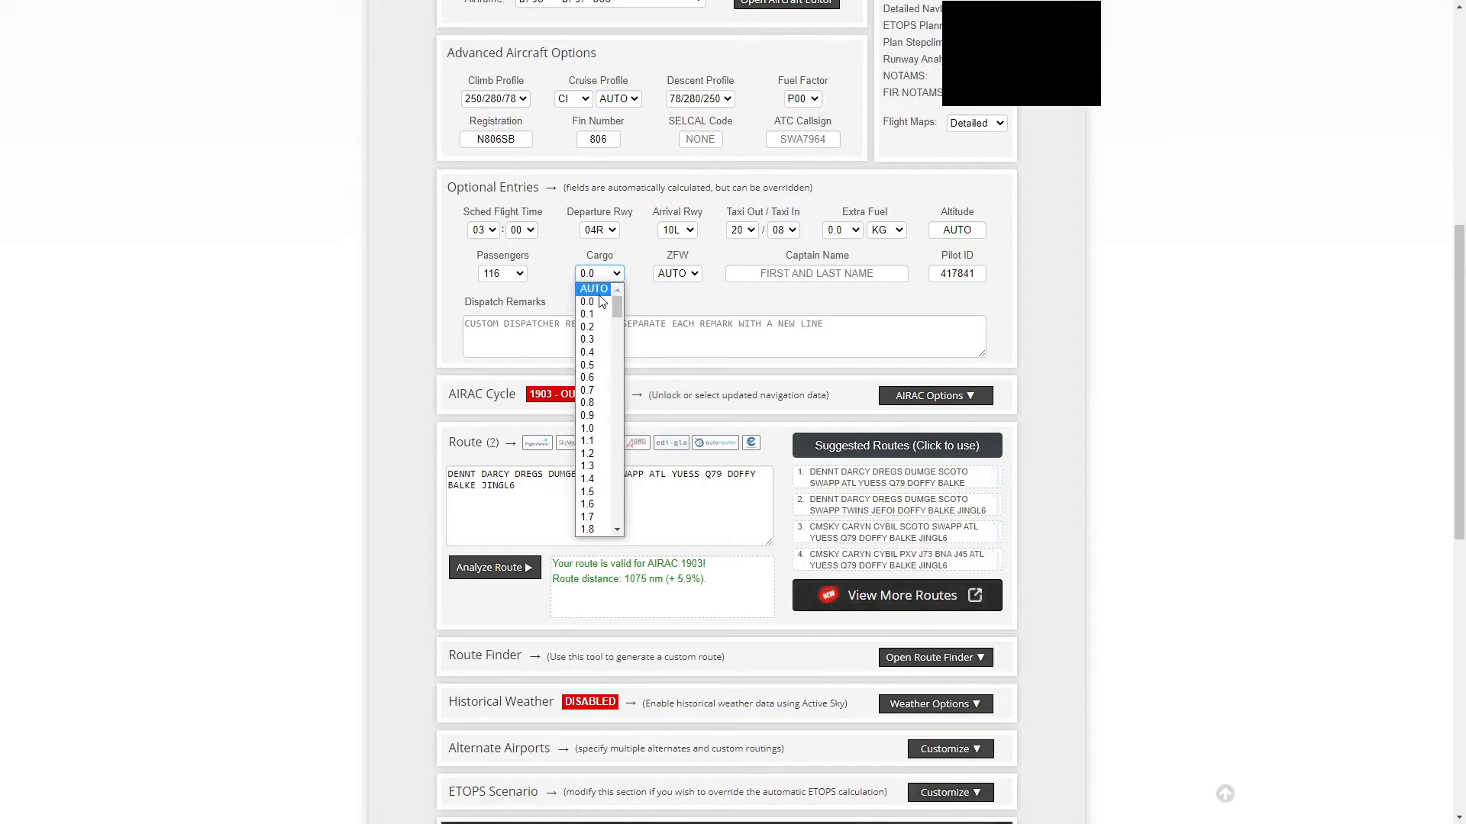
pyautogui.click(594, 288)
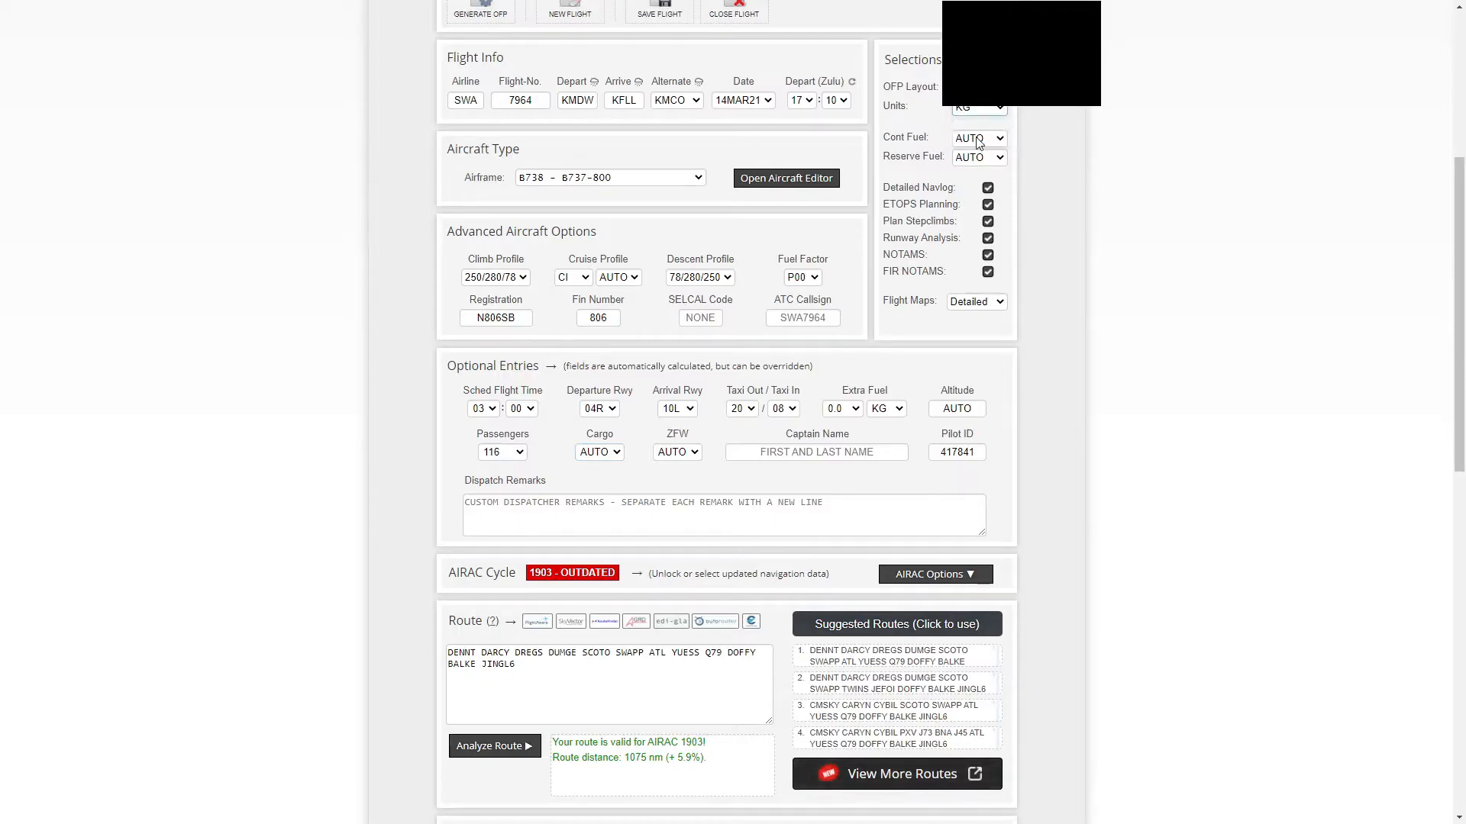
pyautogui.click(977, 105)
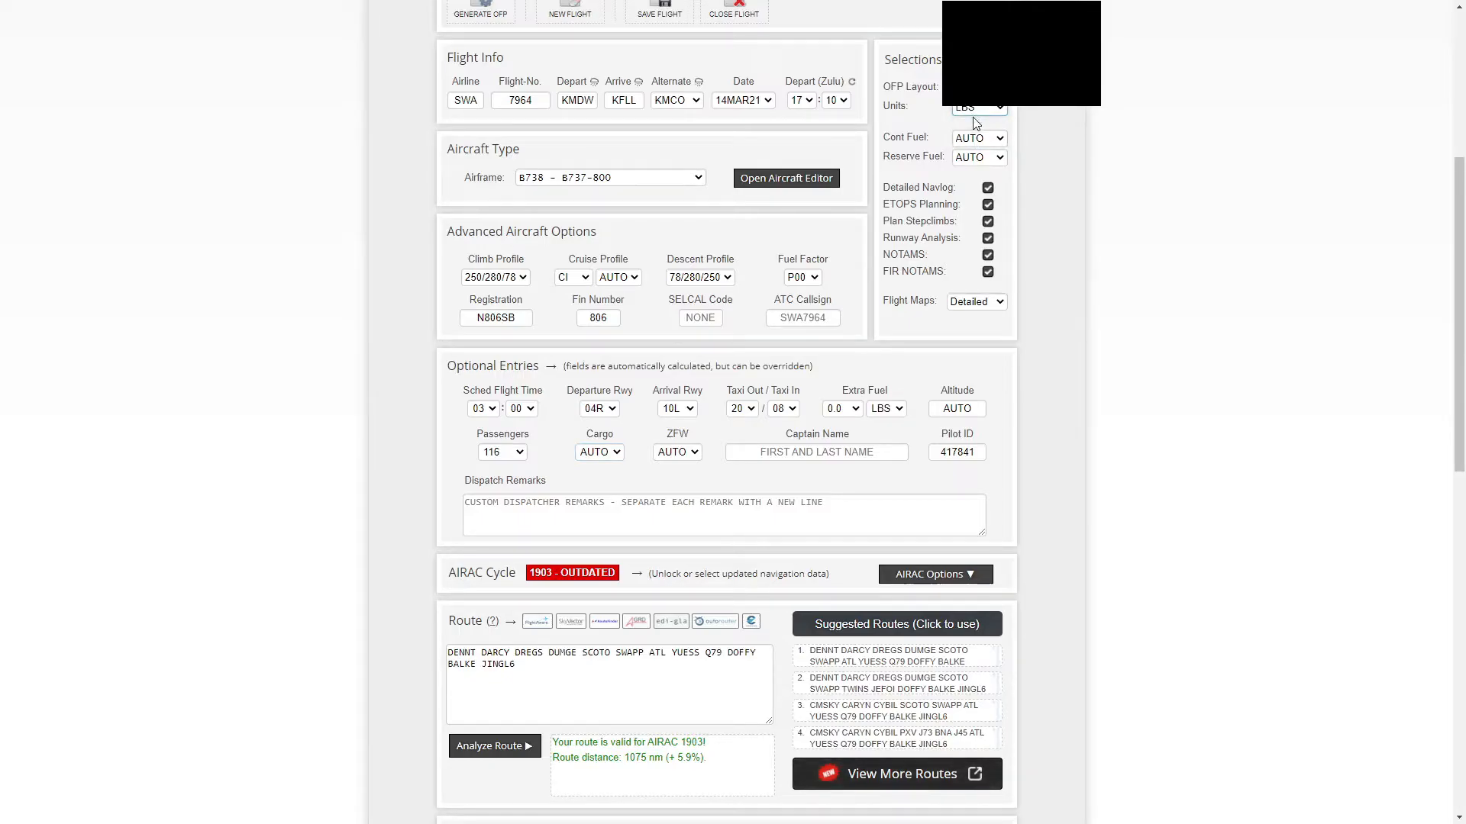
pyautogui.moveTo(990, 140)
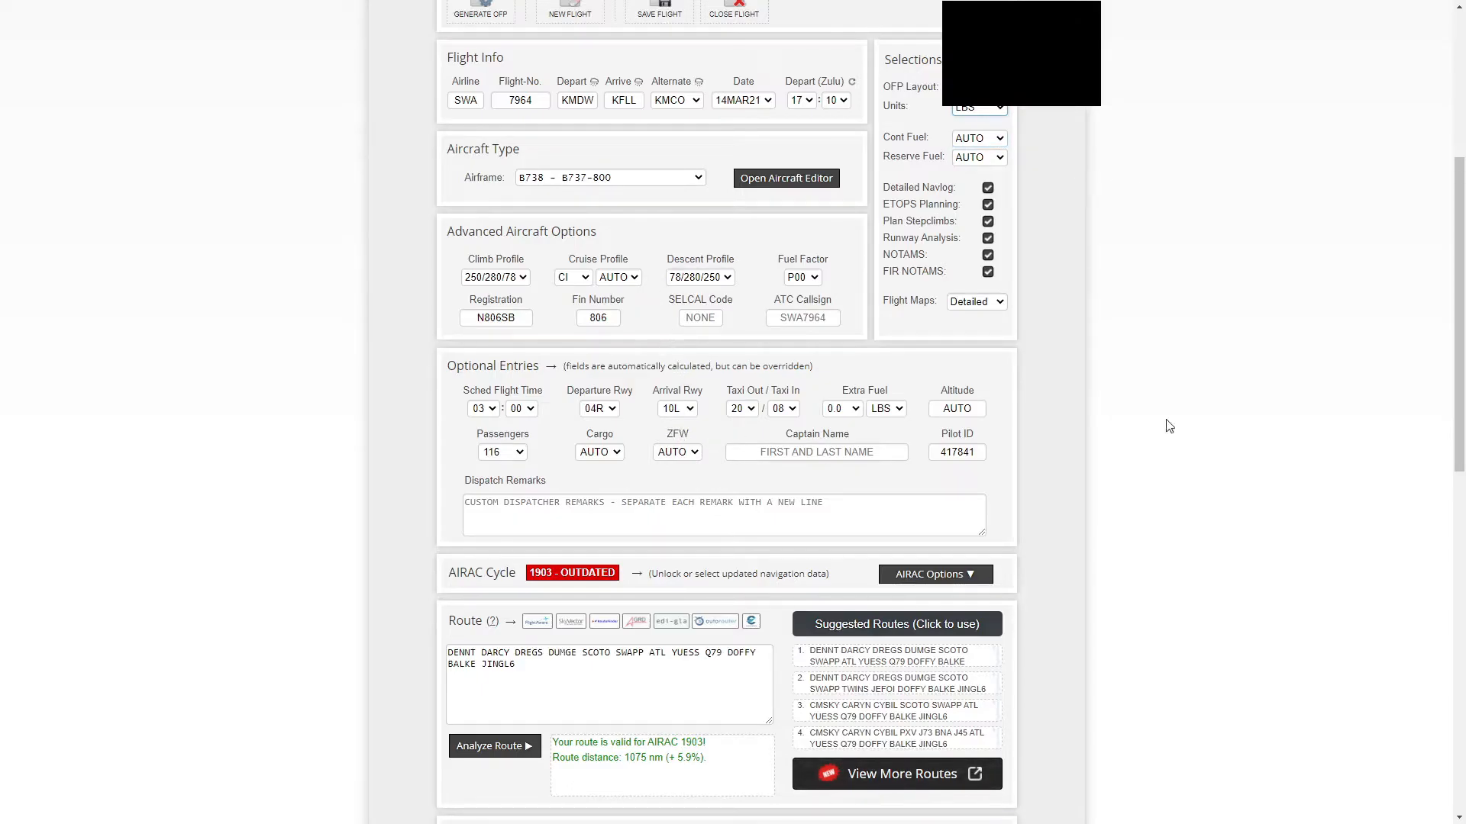
pyautogui.scroll(-3)
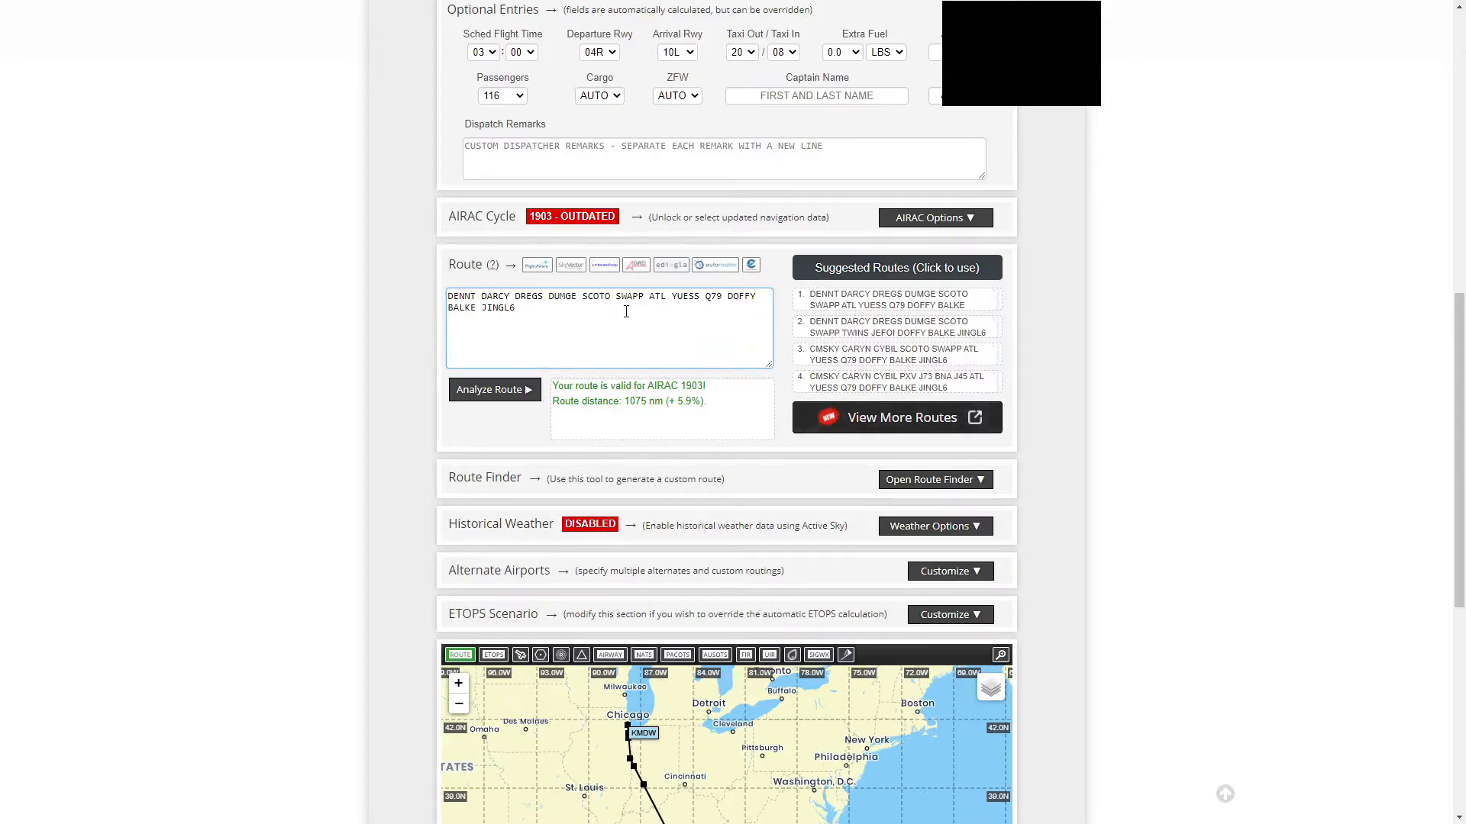
pyautogui.moveTo(635, 313)
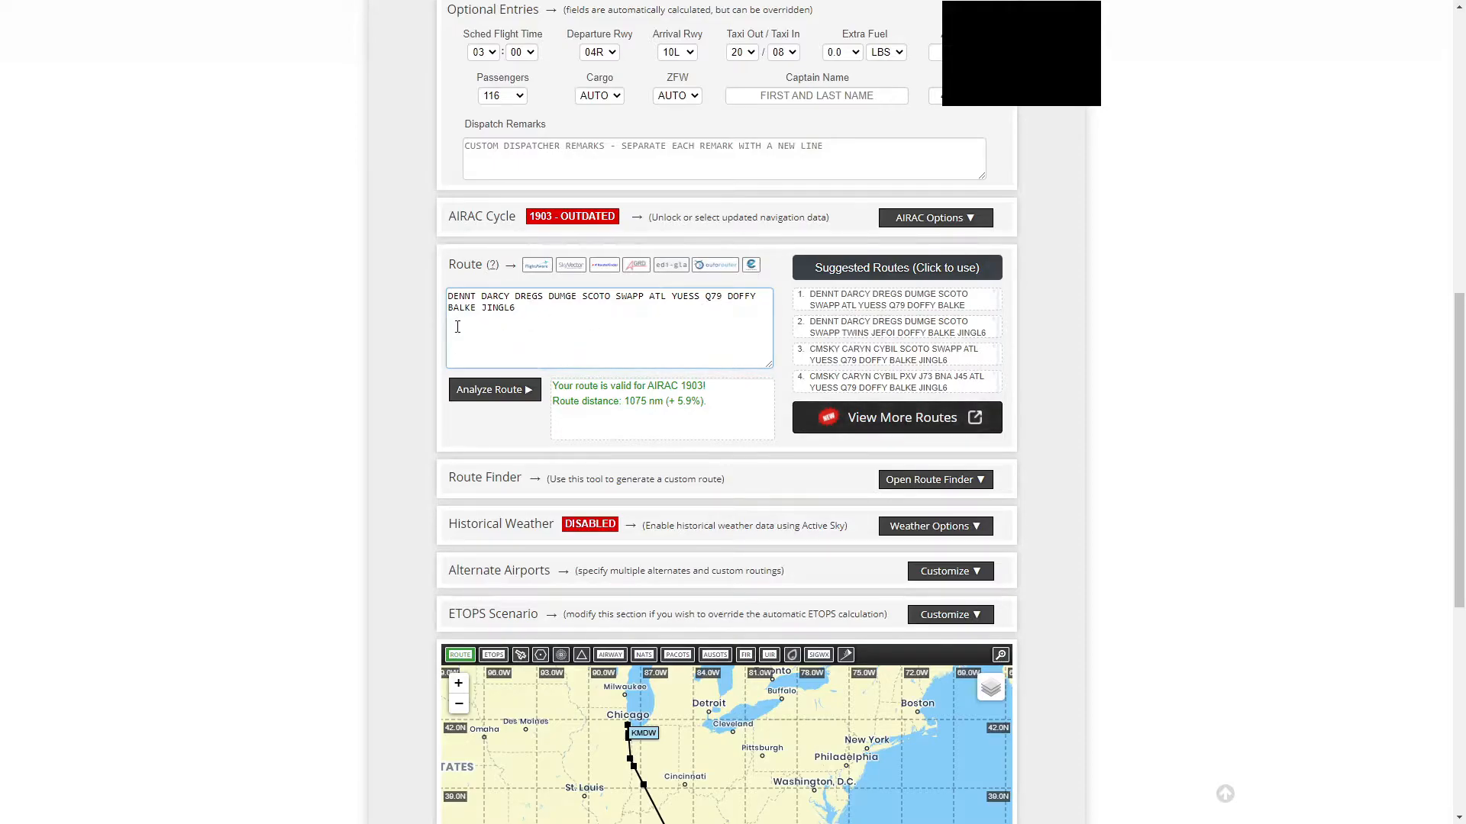
pyautogui.scroll(-3)
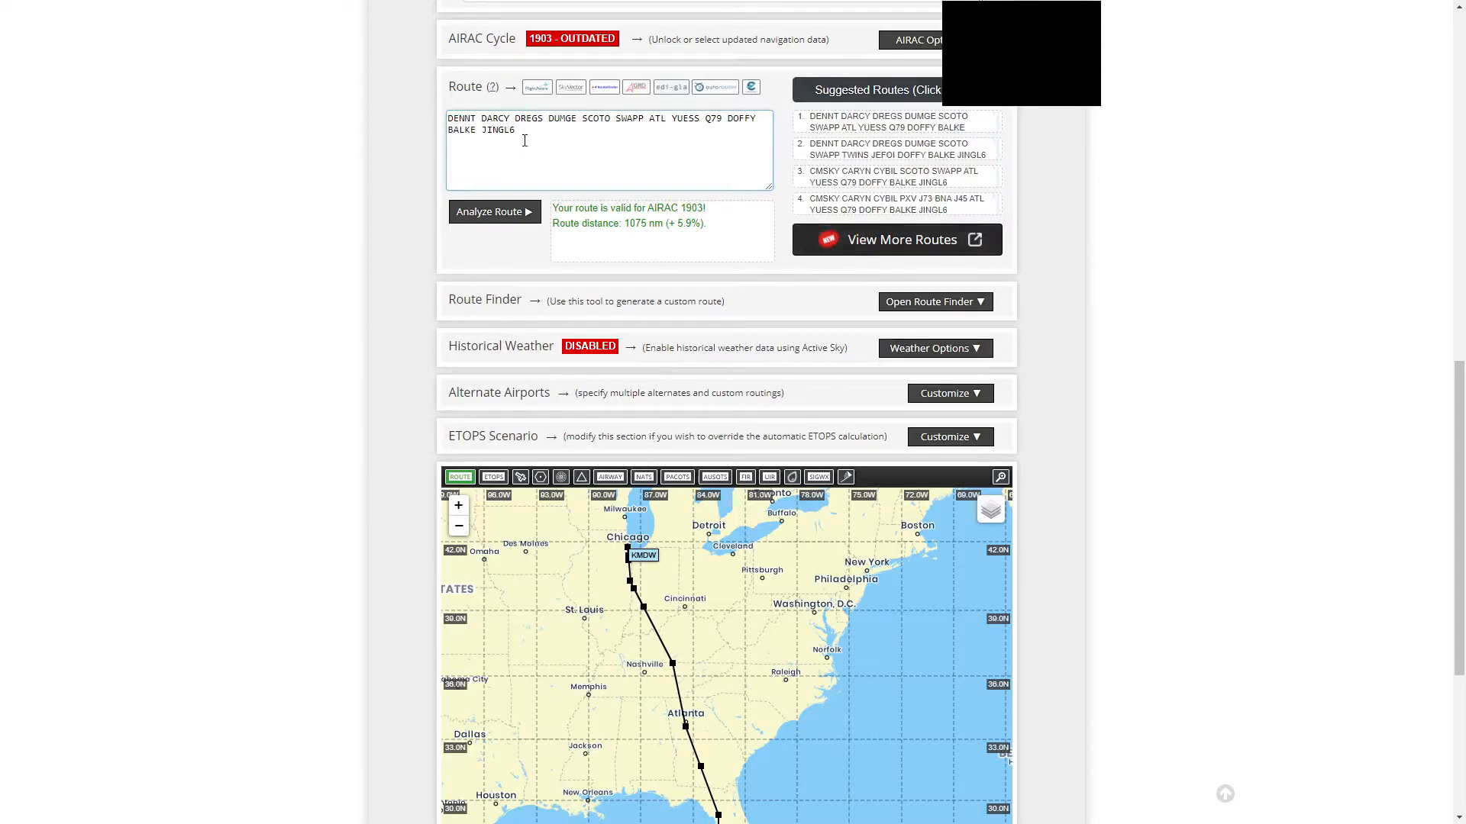
pyautogui.scroll(-3)
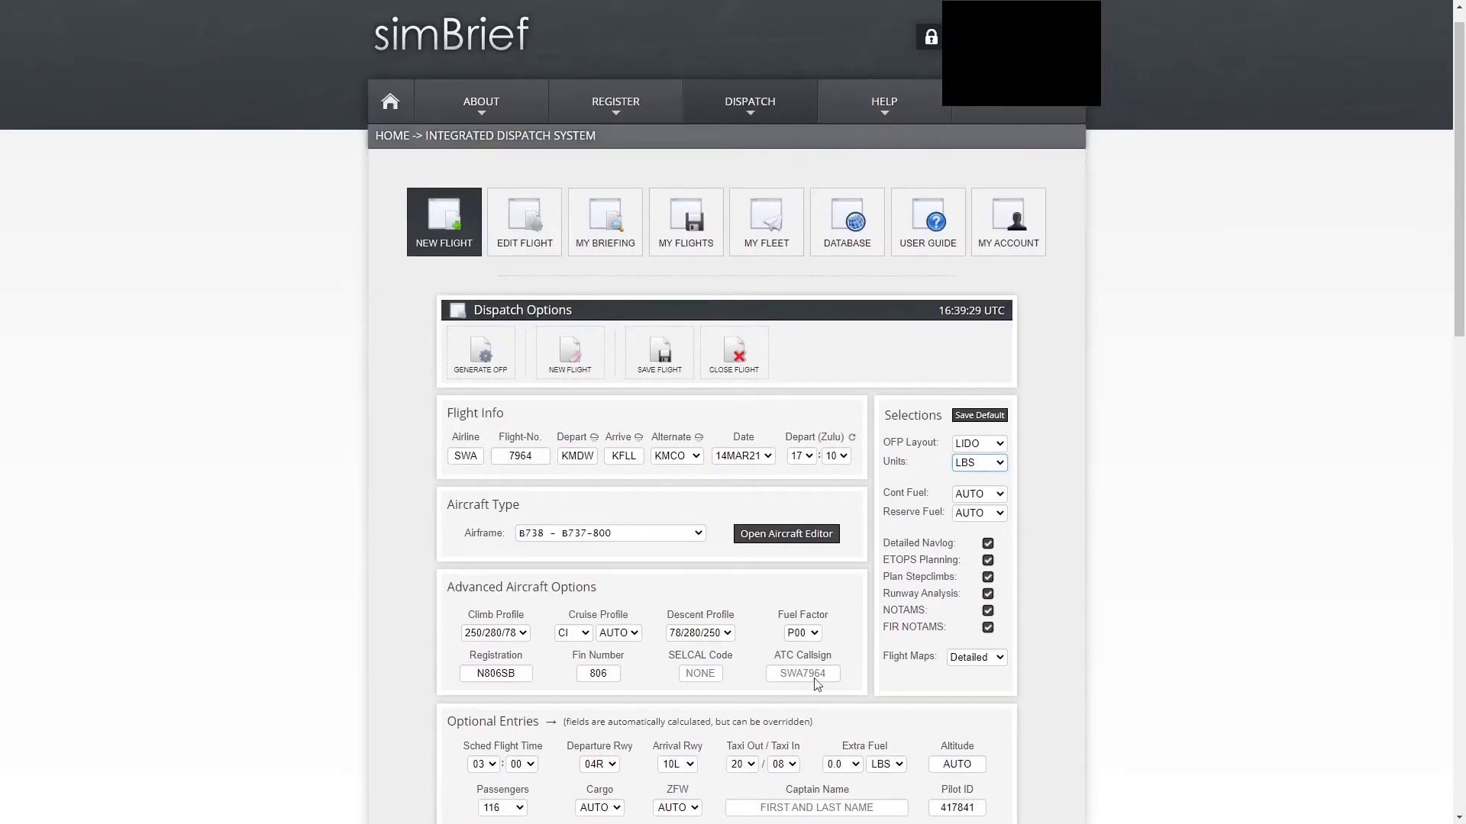
pyautogui.moveTo(481, 352)
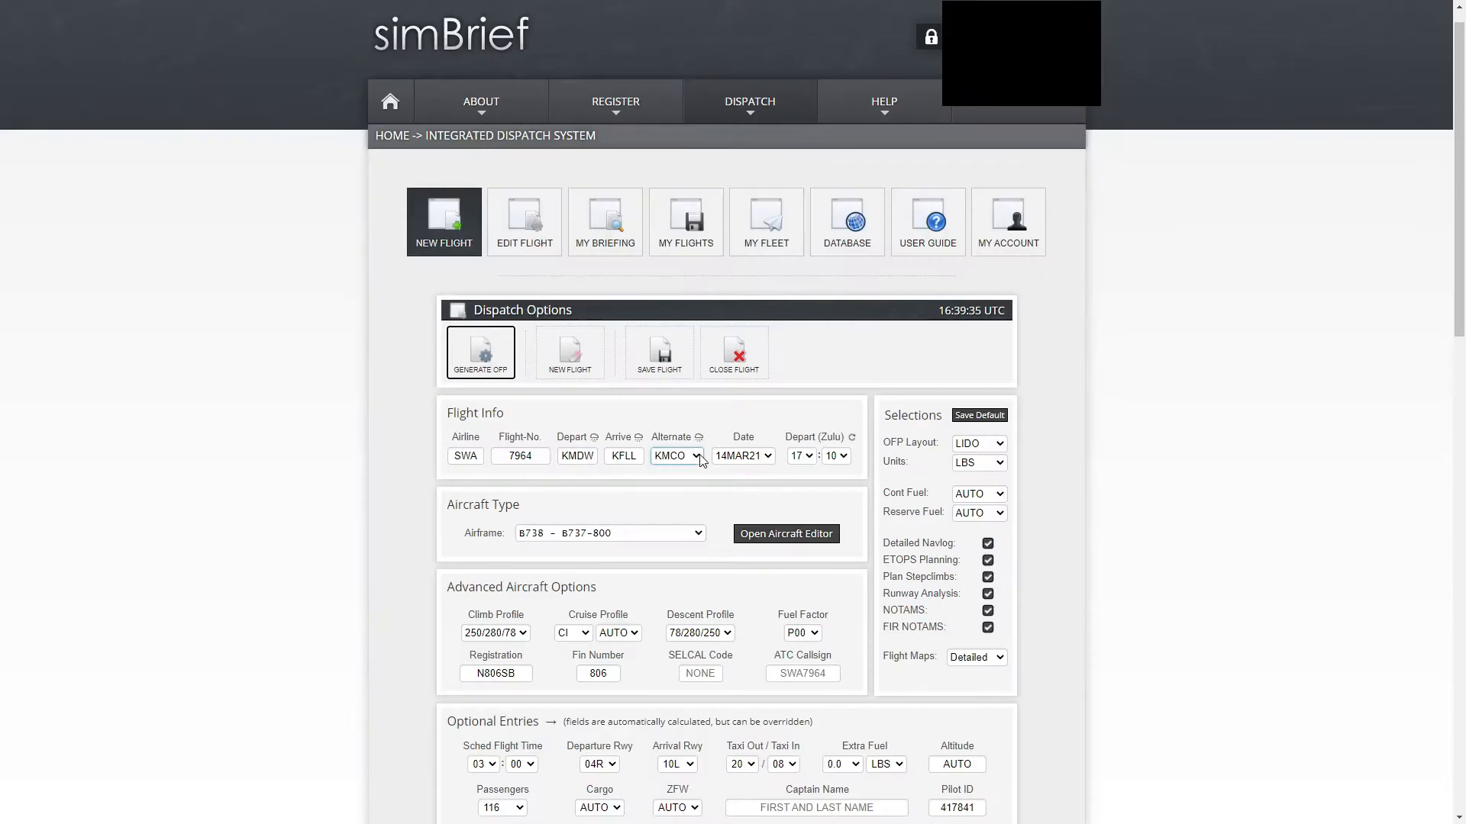
# Generate the SWA7964 KMDW–KFLL operational flight plan
pyautogui.click(481, 353)
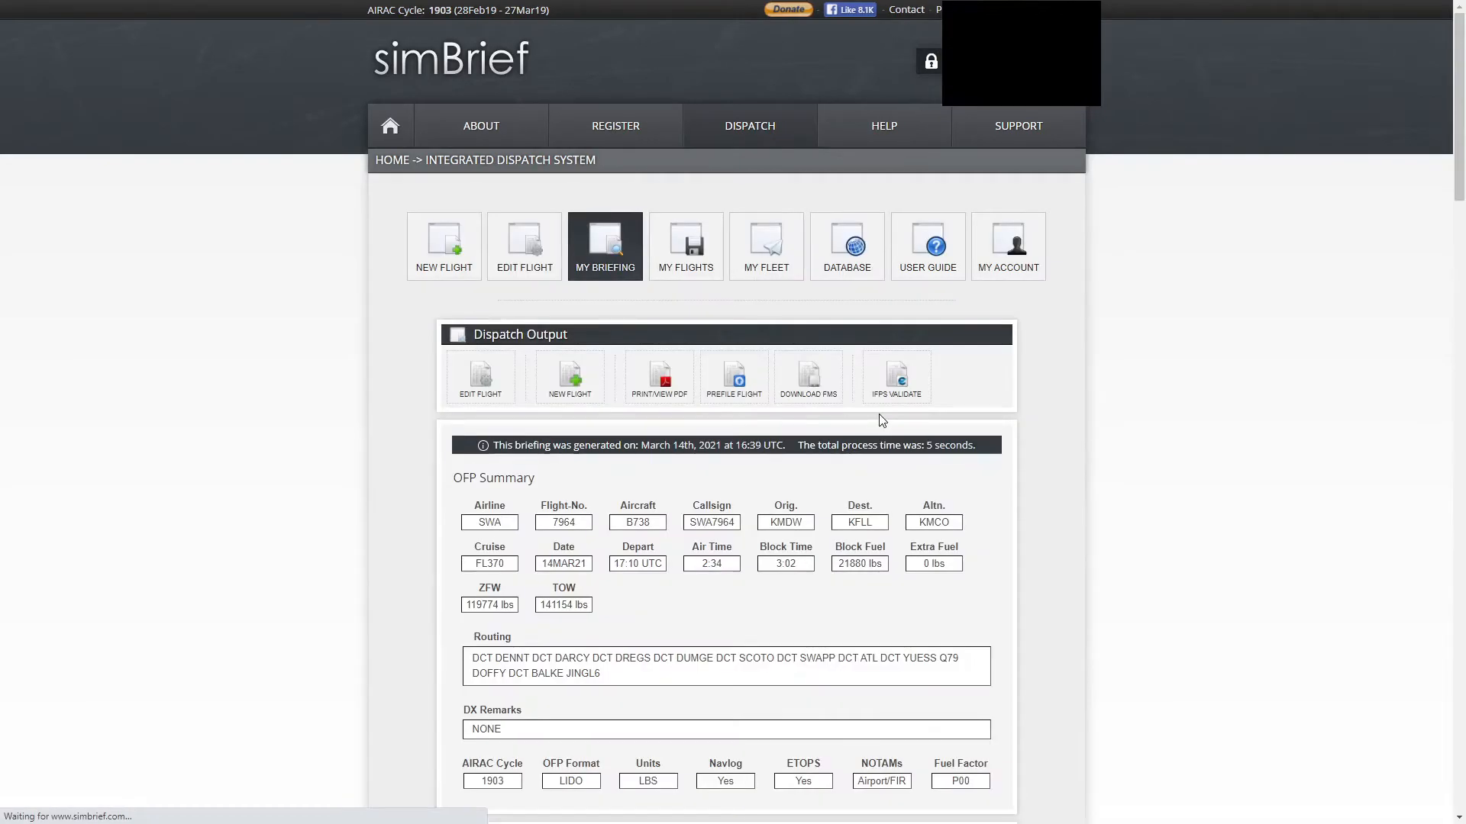
pyautogui.scroll(-3)
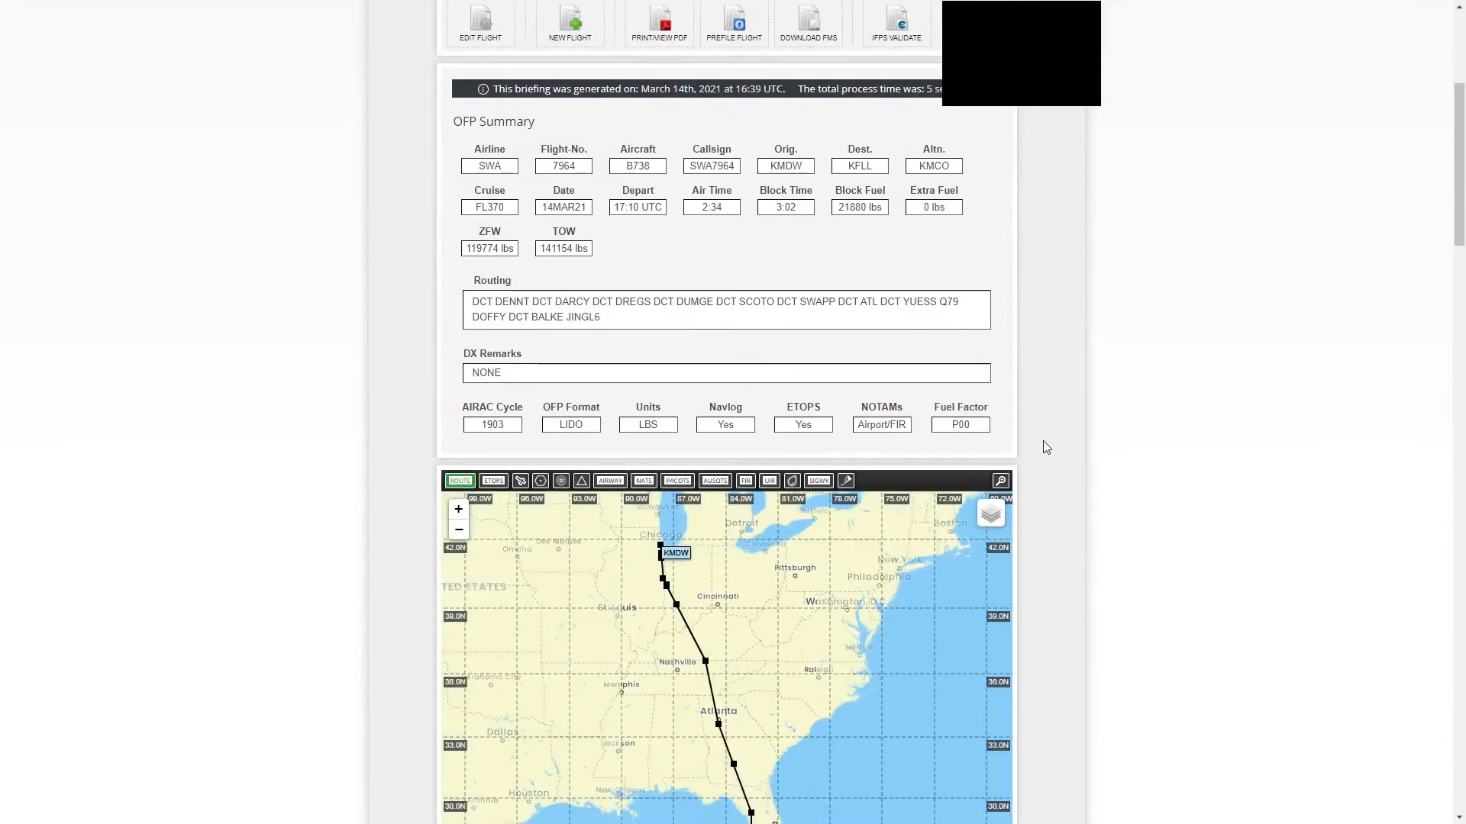
pyautogui.scroll(-3)
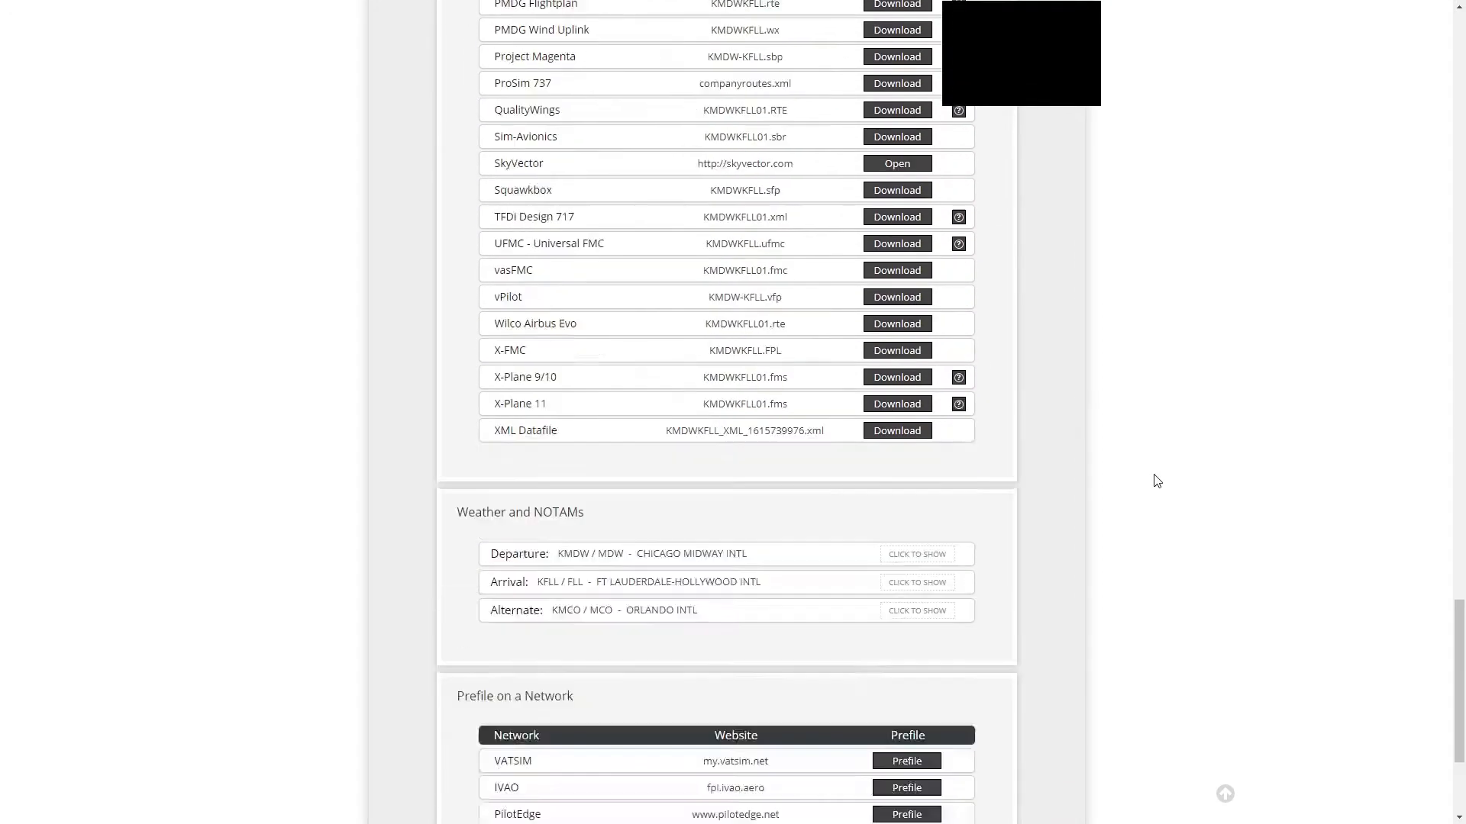
pyautogui.scroll(-3)
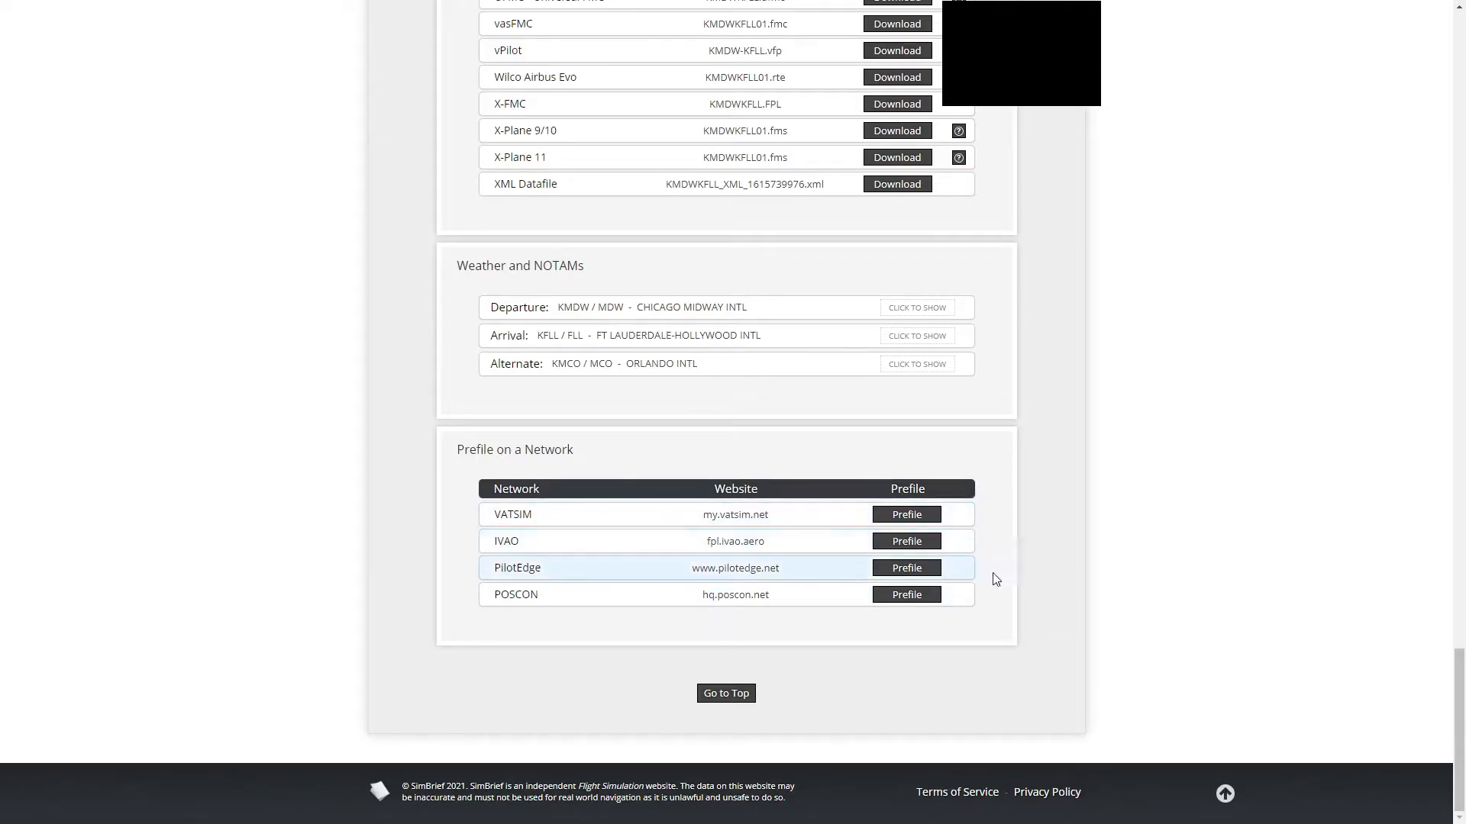
pyautogui.moveTo(1070, 560)
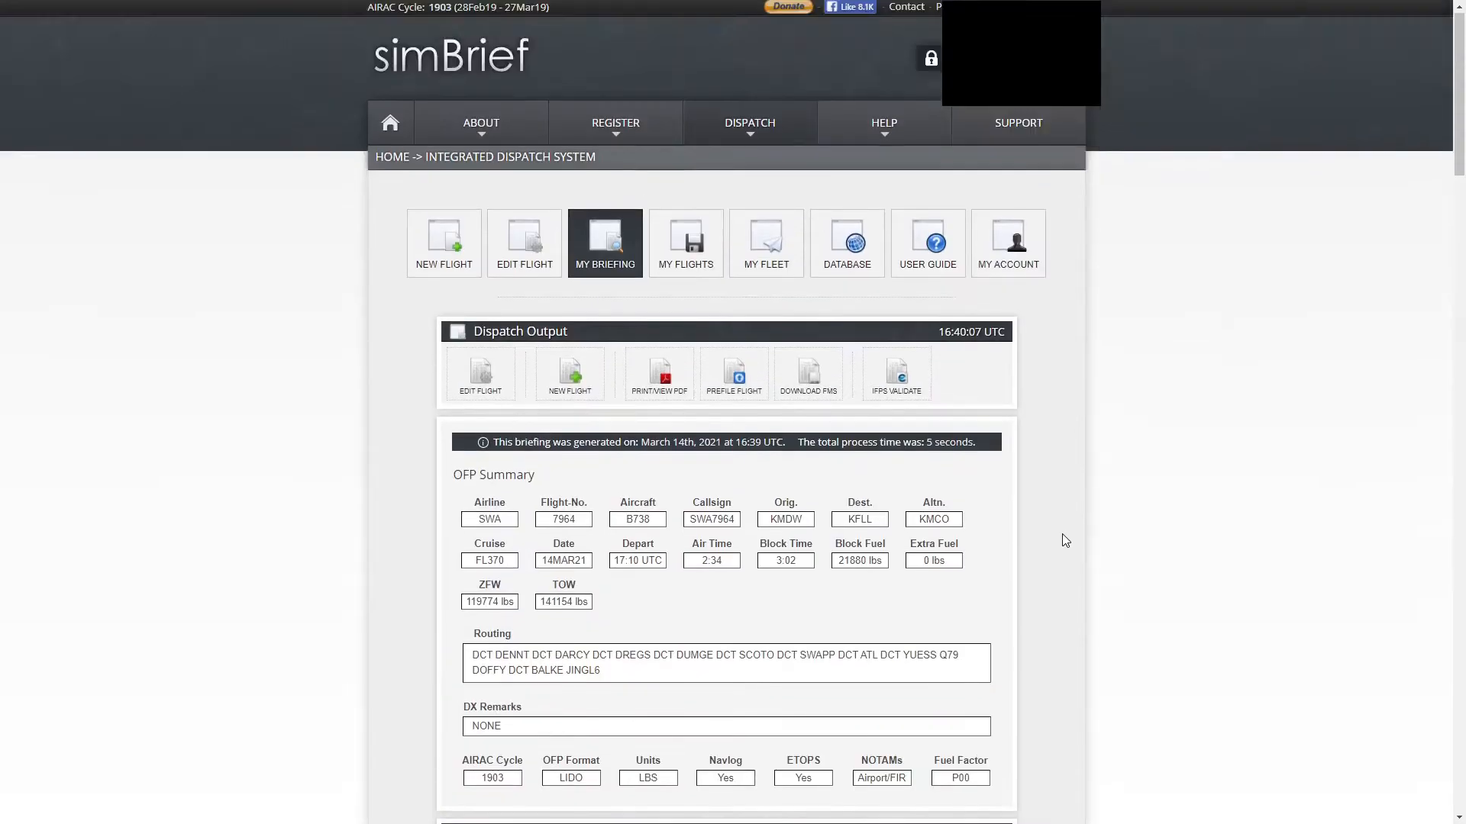
pyautogui.scroll(-3)
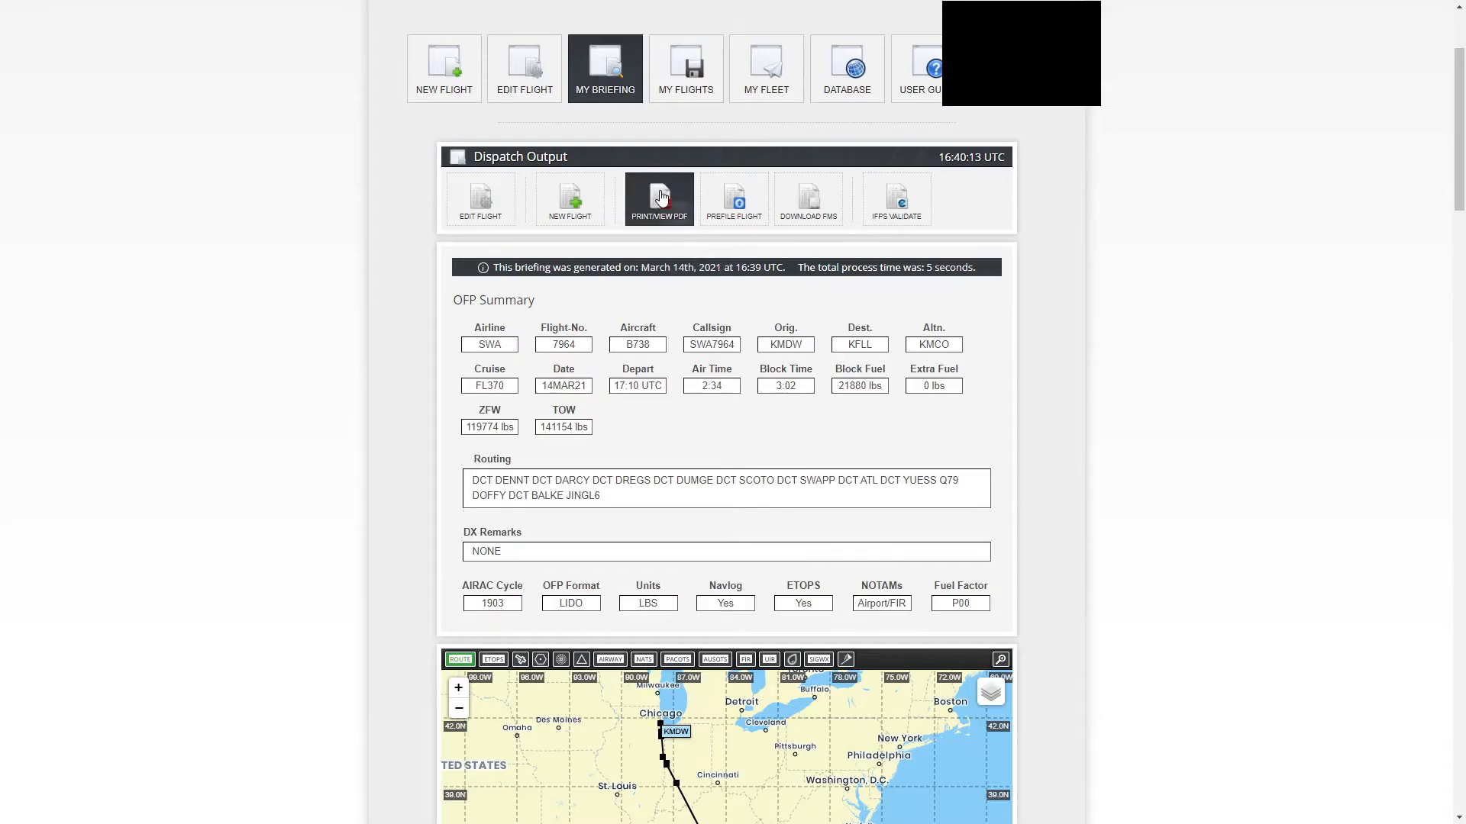
pyautogui.moveTo(658, 198)
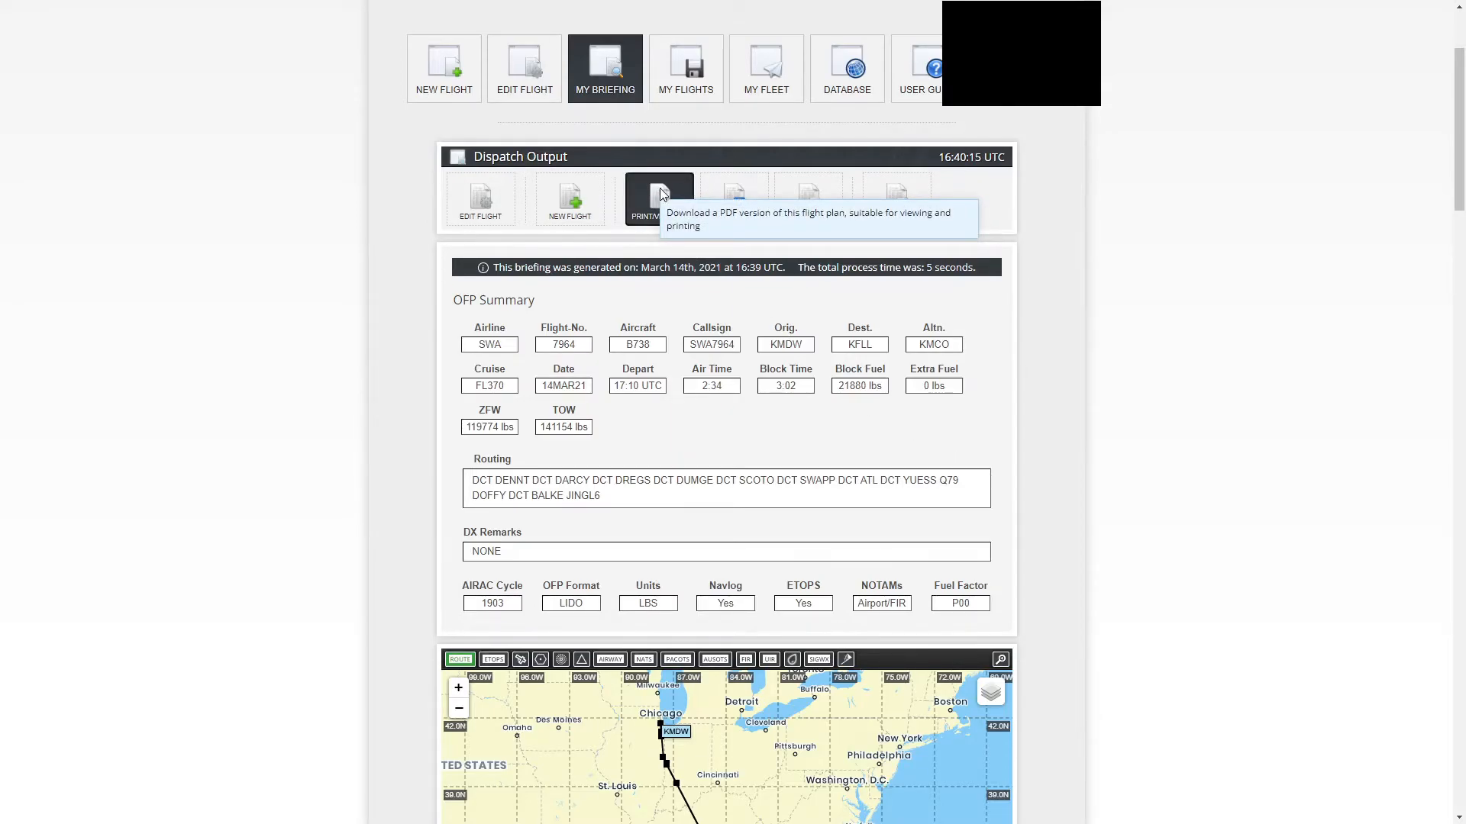
# View the 31-page SWA7964 briefing as a PDF in Chrome
pyautogui.click(658, 199)
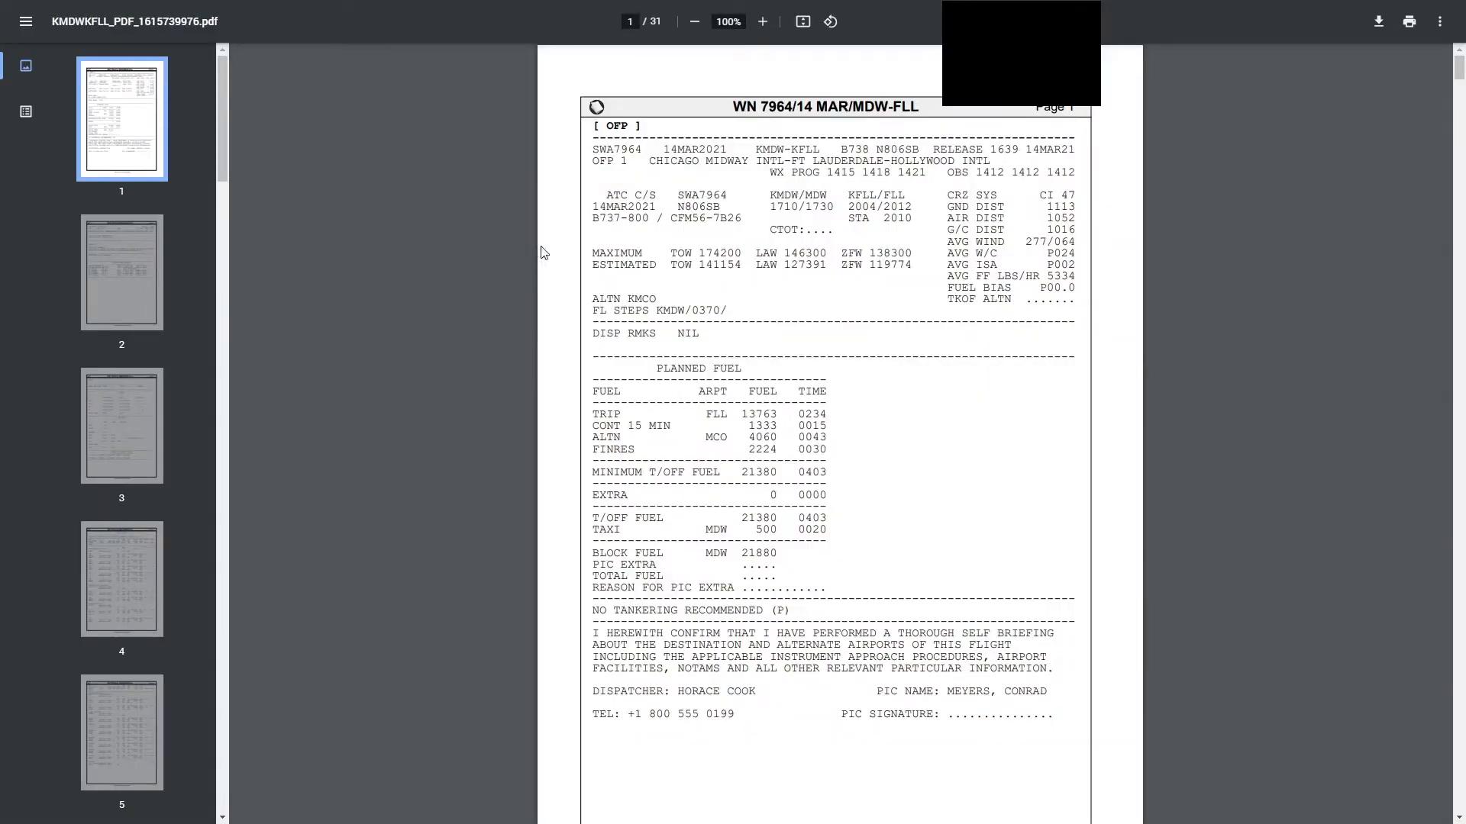
pyautogui.moveTo(1209, 423)
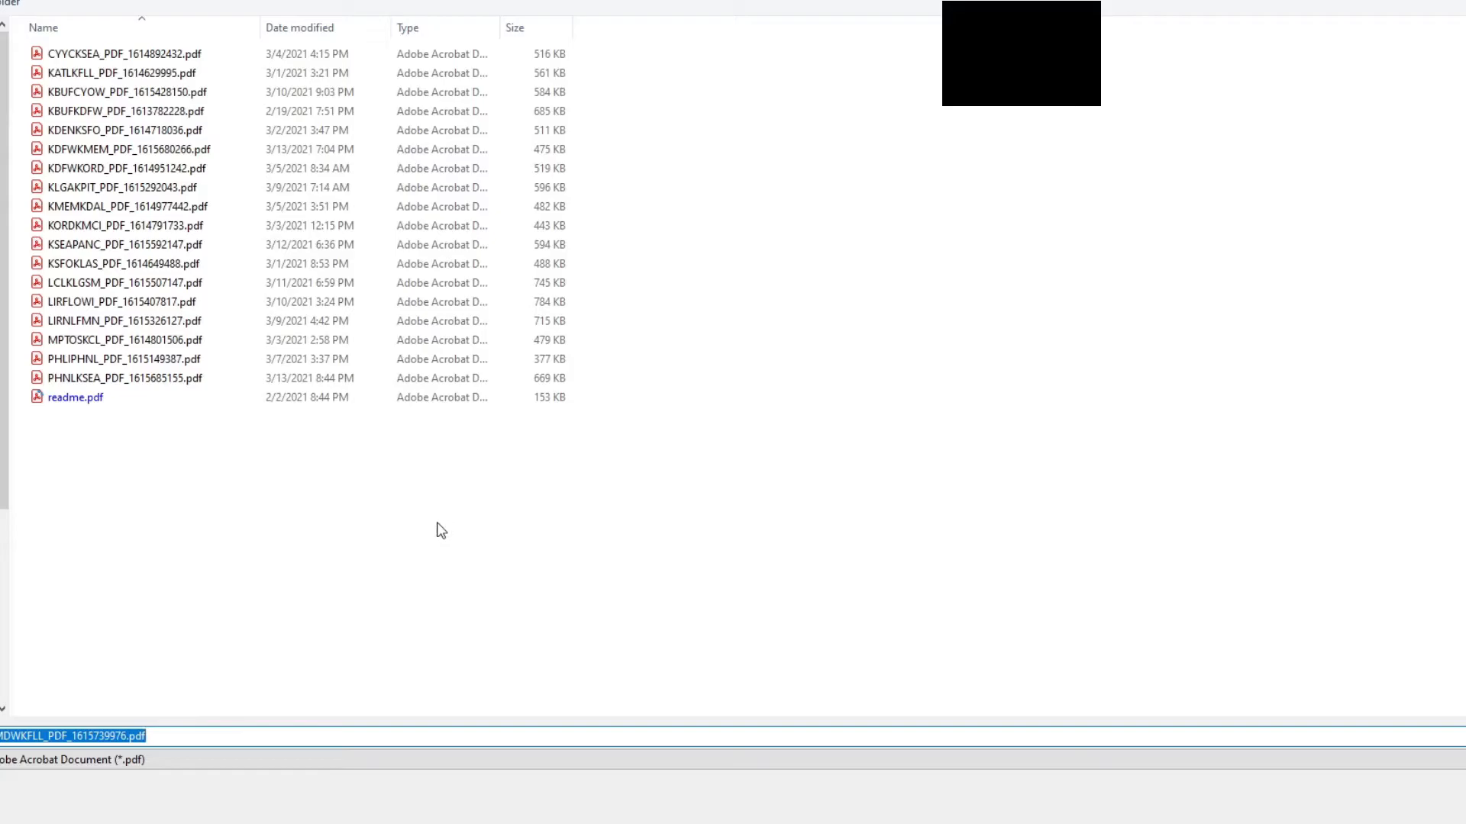
pyautogui.moveTo(187, 548)
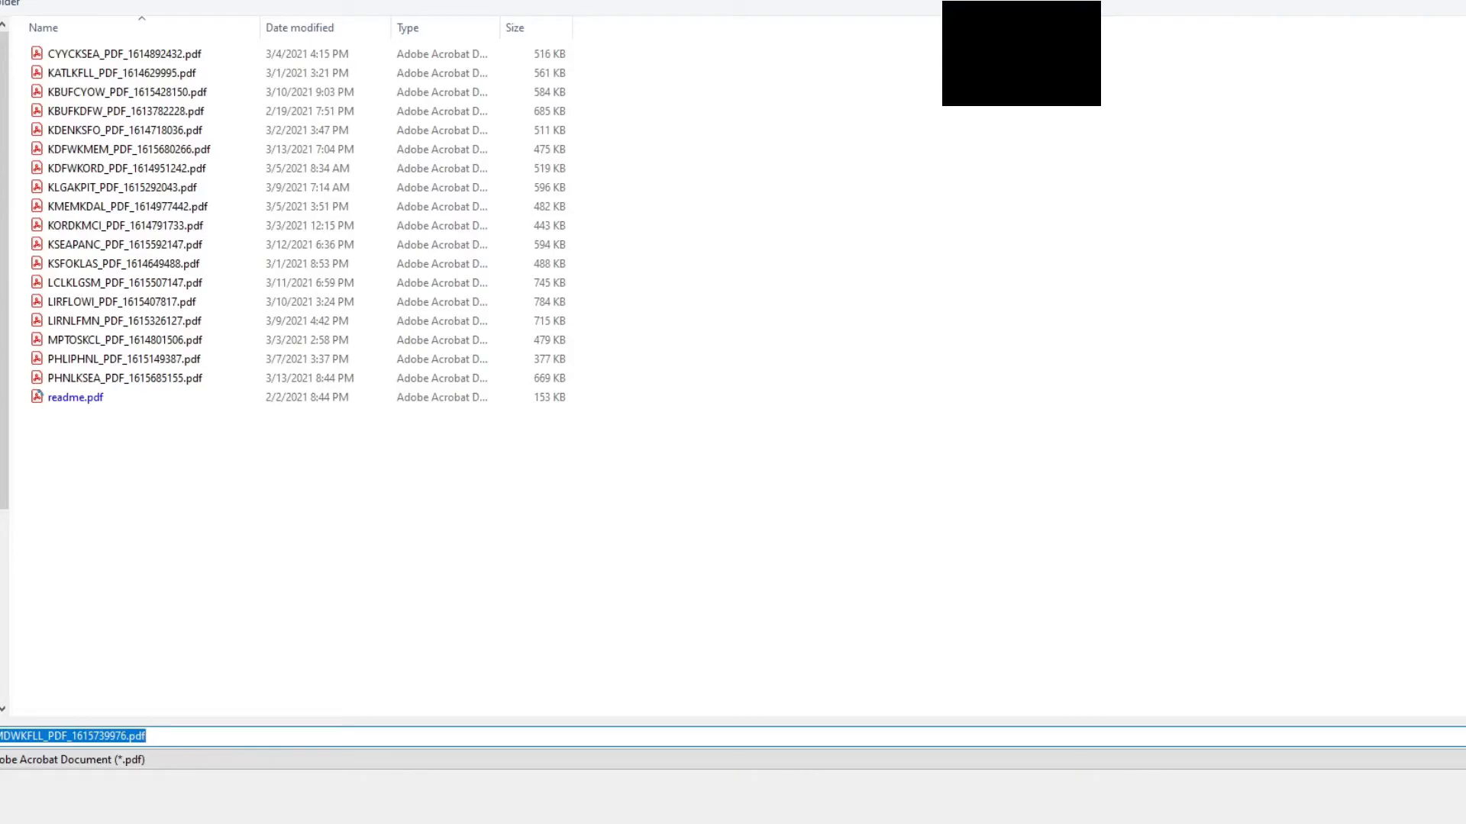
# Save the KMDWKFLL briefing PDF alongside the earlier OFP PDFs
pyautogui.doubleClick(107, 735)
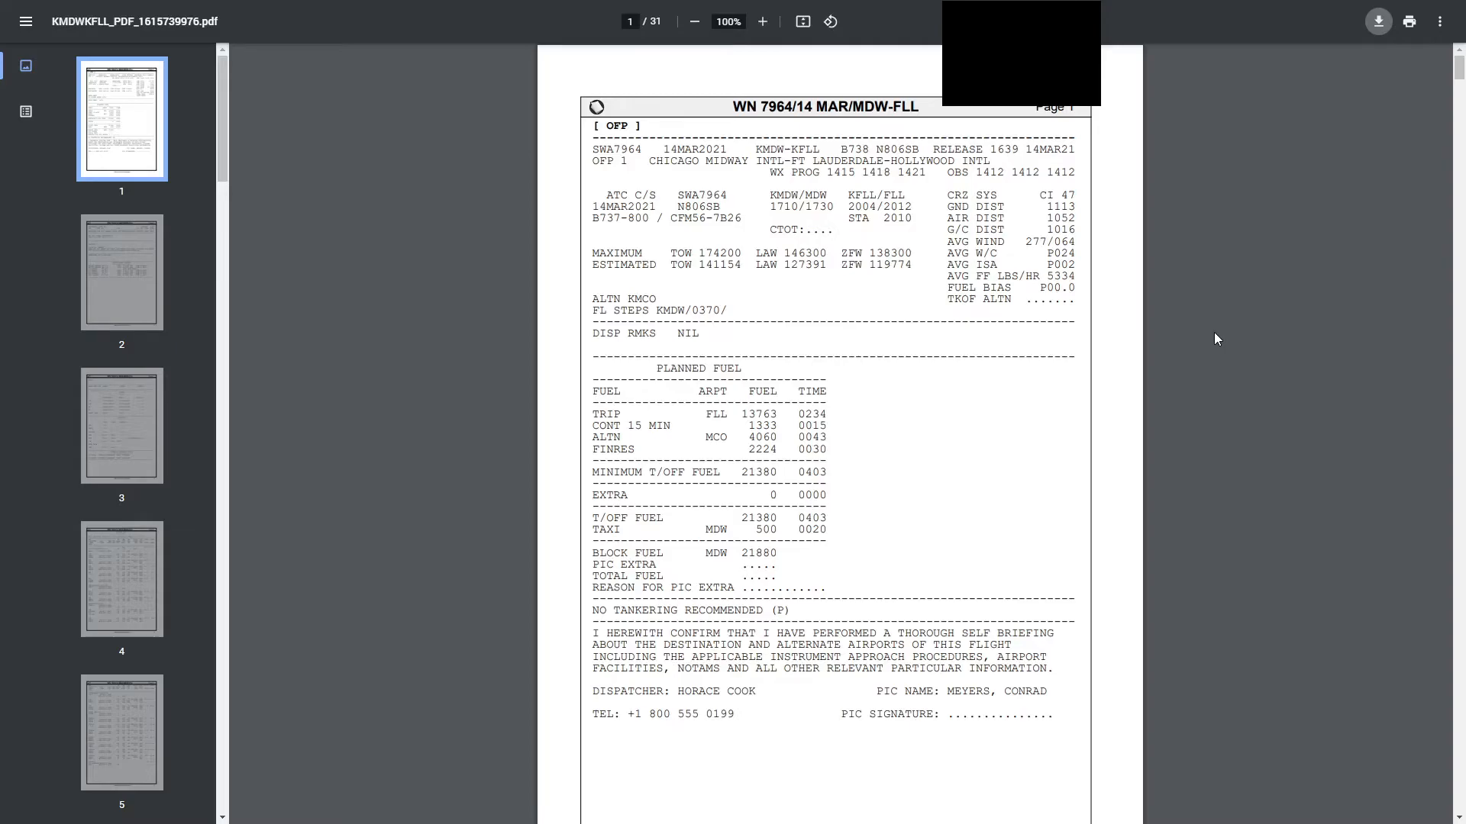
pyautogui.moveTo(1213, 318)
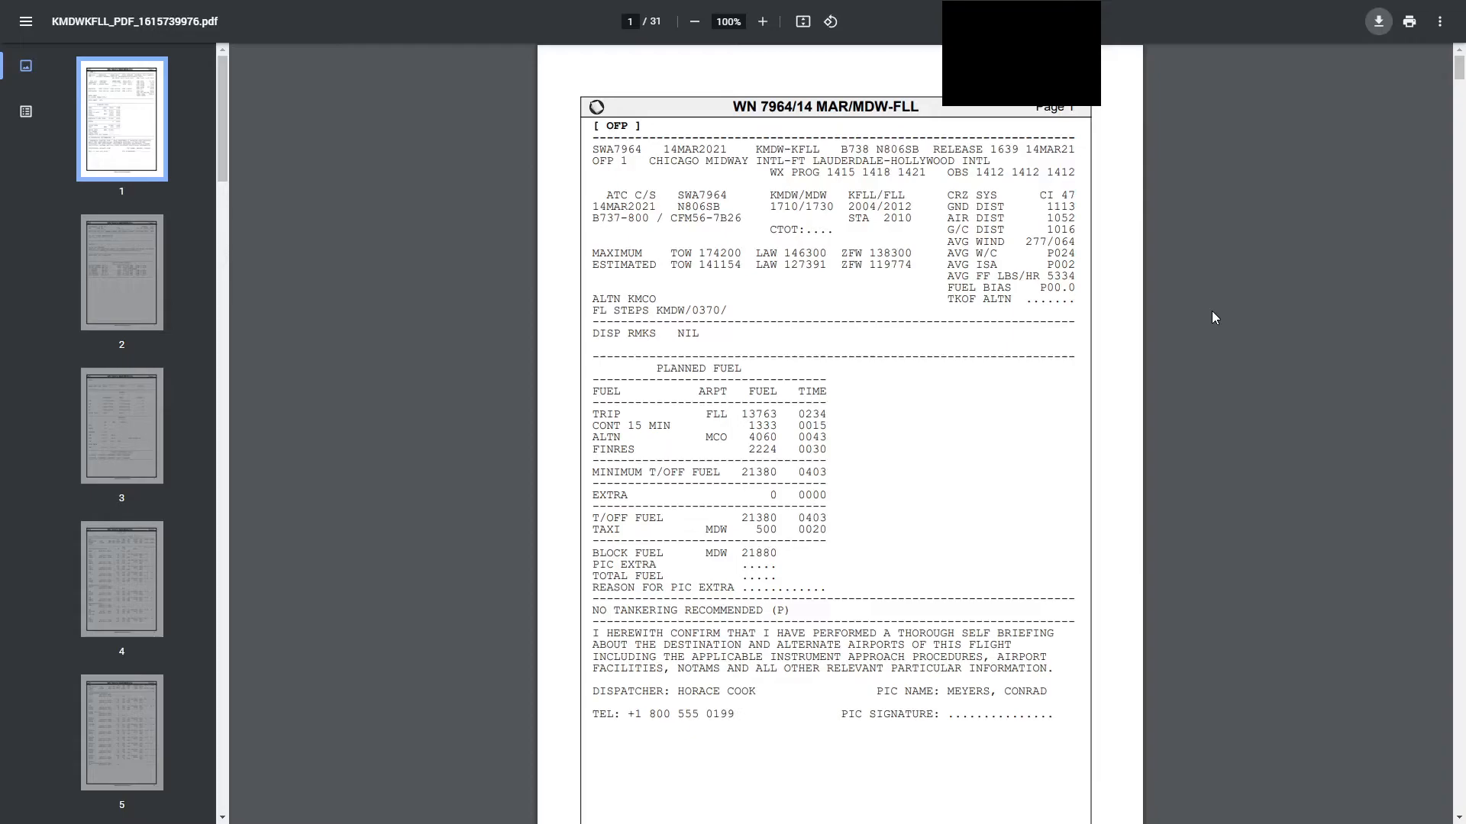
pyautogui.moveTo(1223, 316)
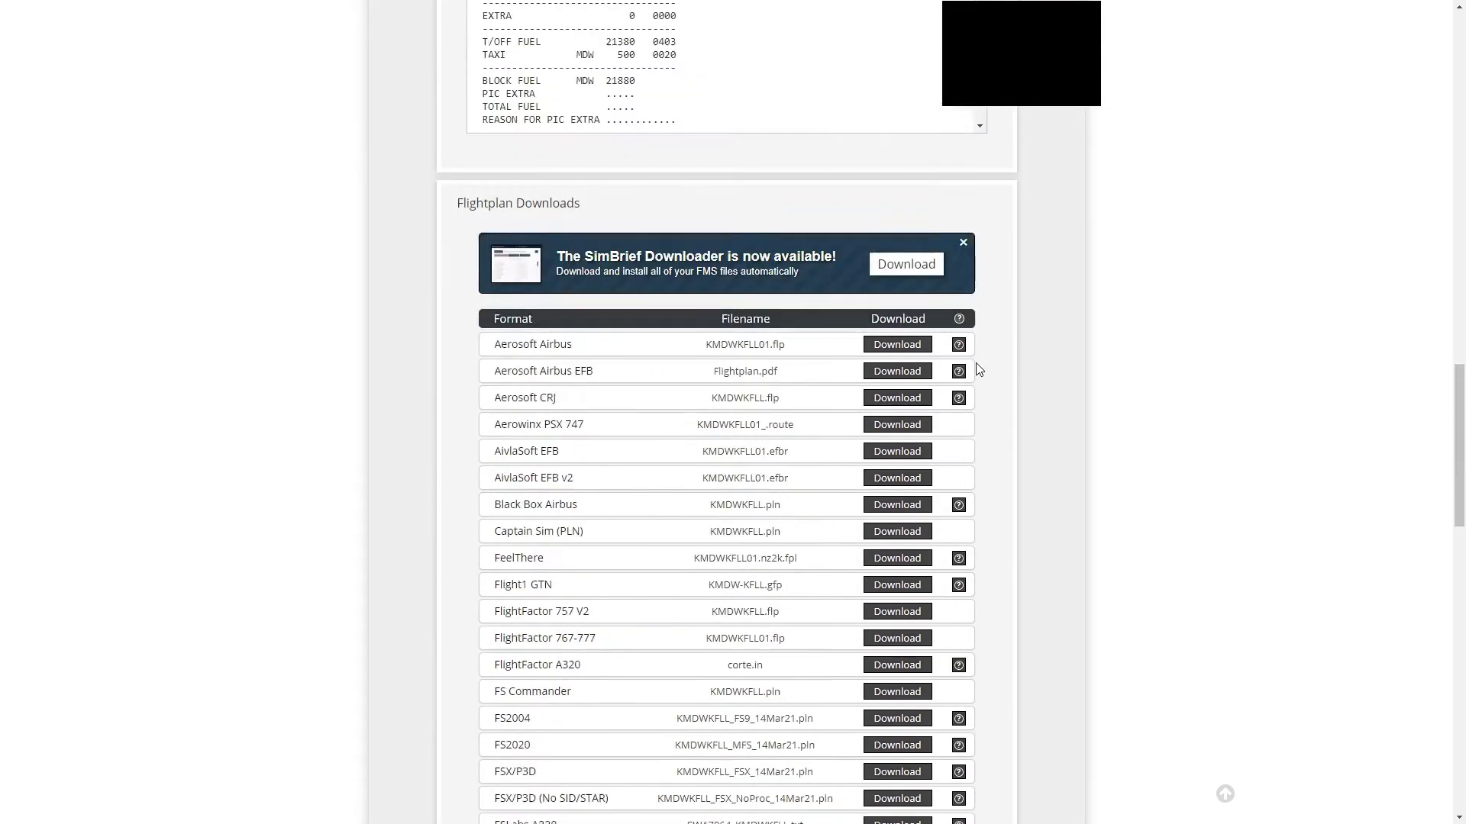
# Download the X-Plane 11 flight plan file KMDWKFLL01.fms
pyautogui.scroll(-3)
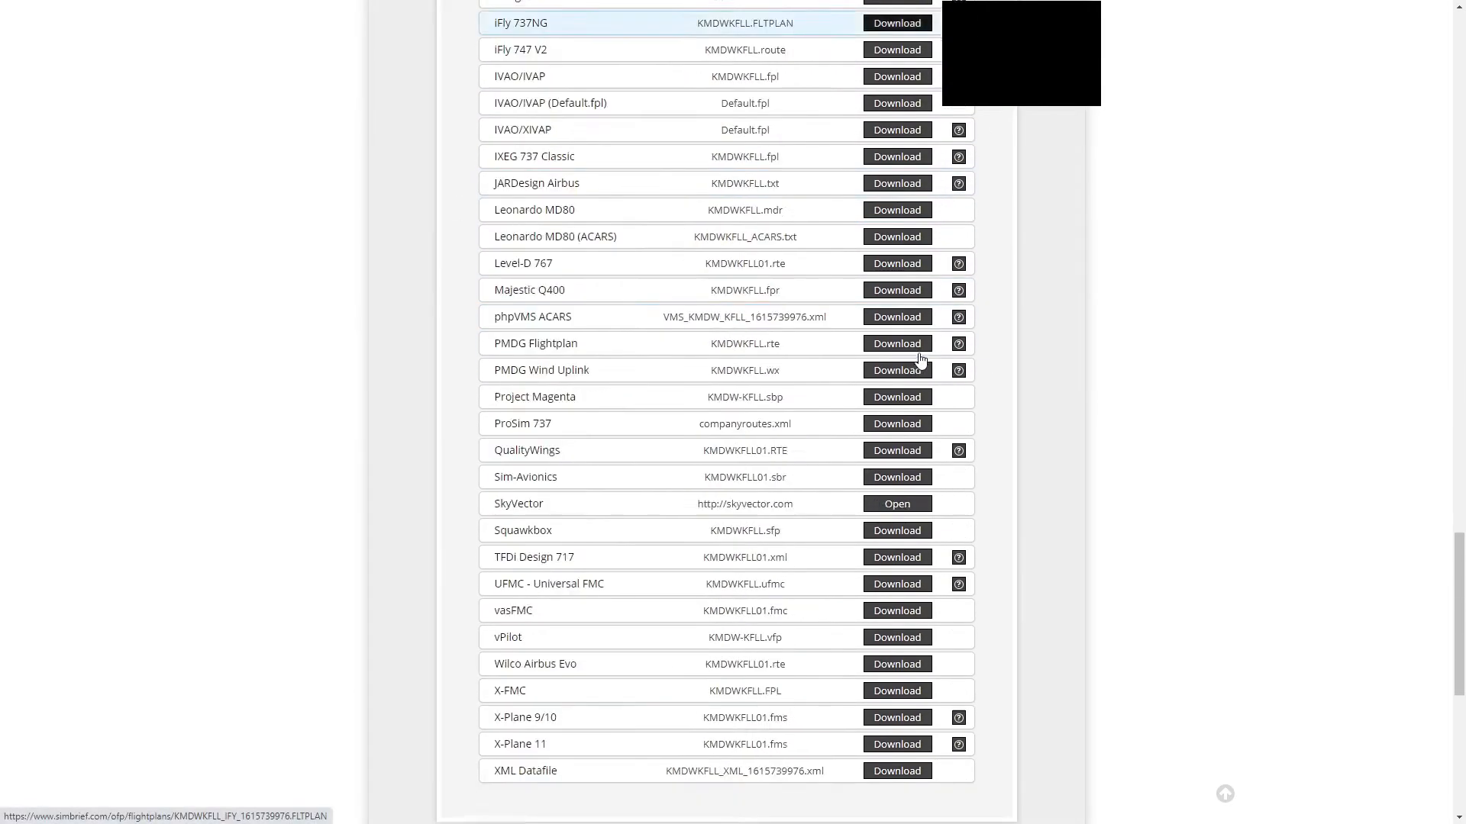
pyautogui.scroll(-3)
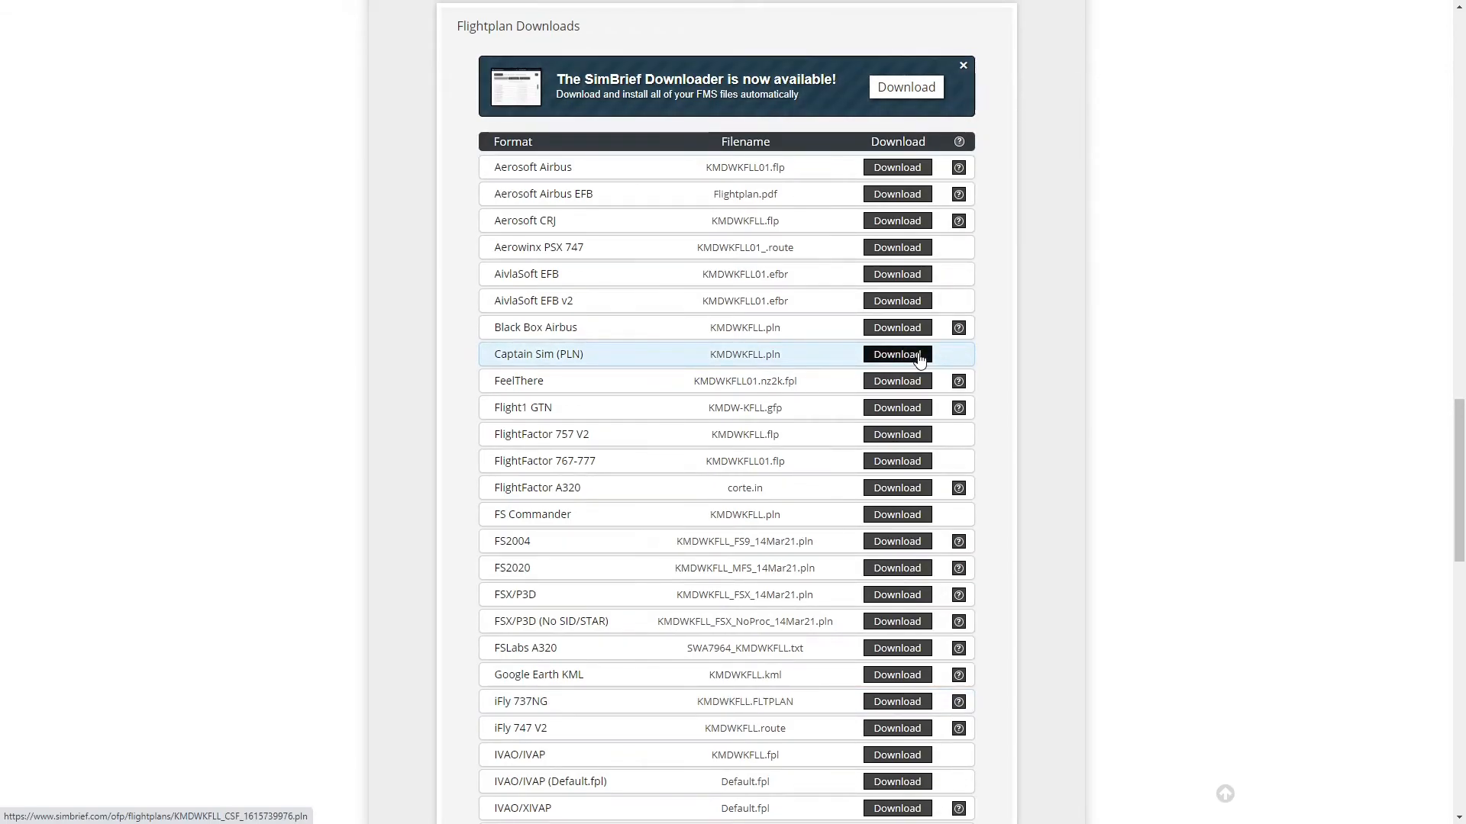
pyautogui.scroll(-3)
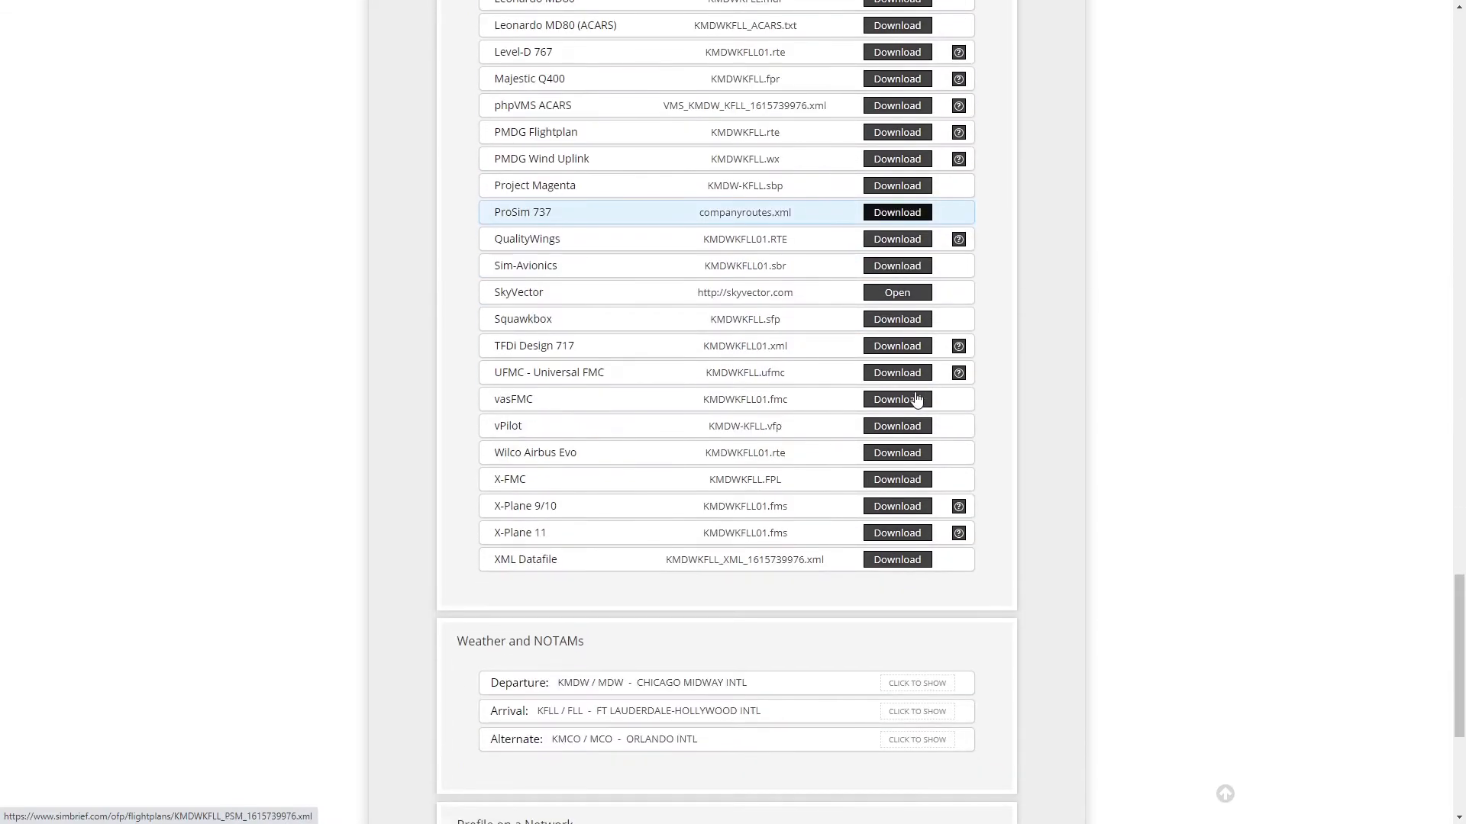
pyautogui.moveTo(895, 398)
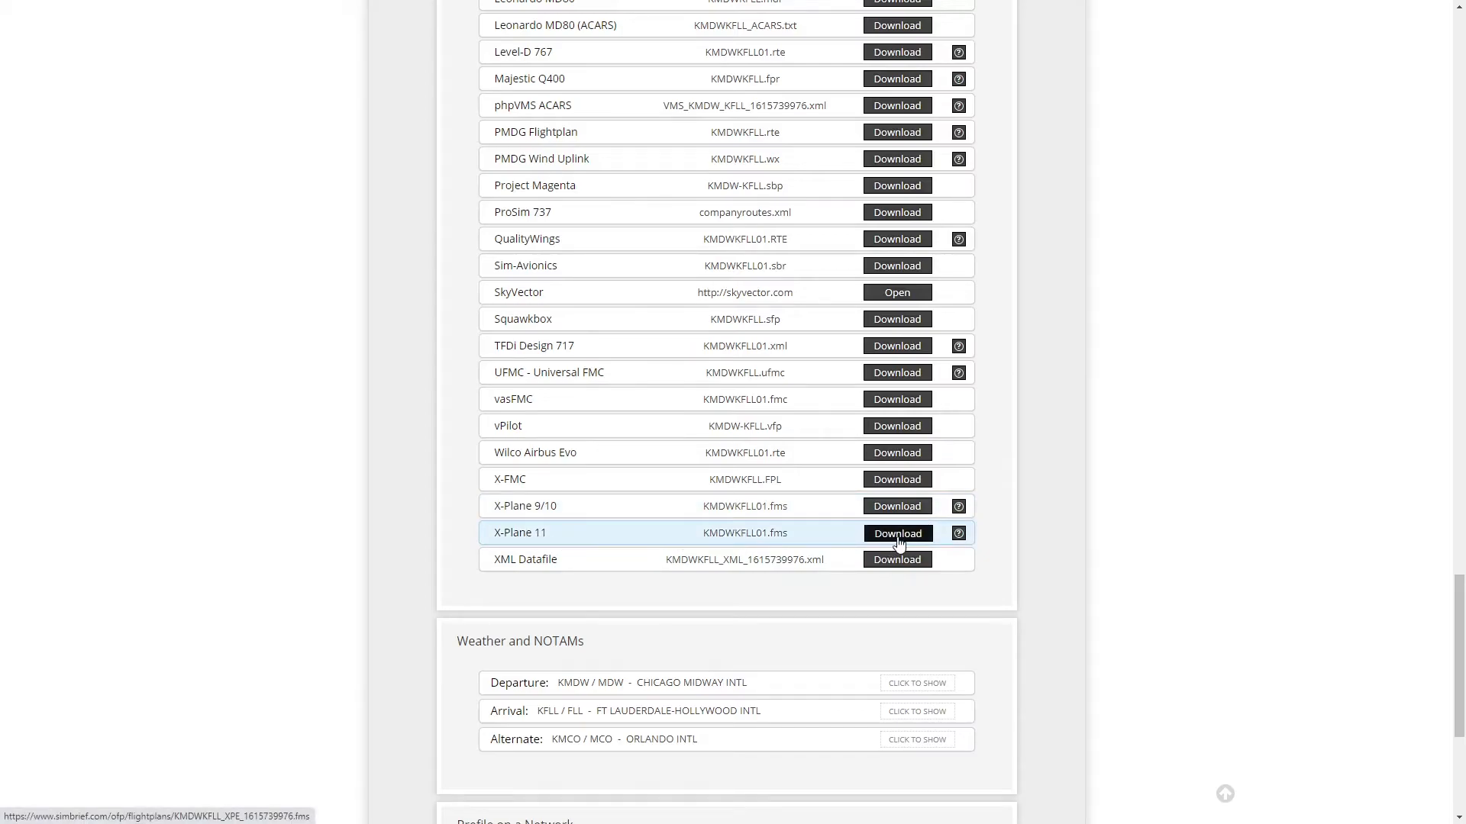
pyautogui.click(895, 532)
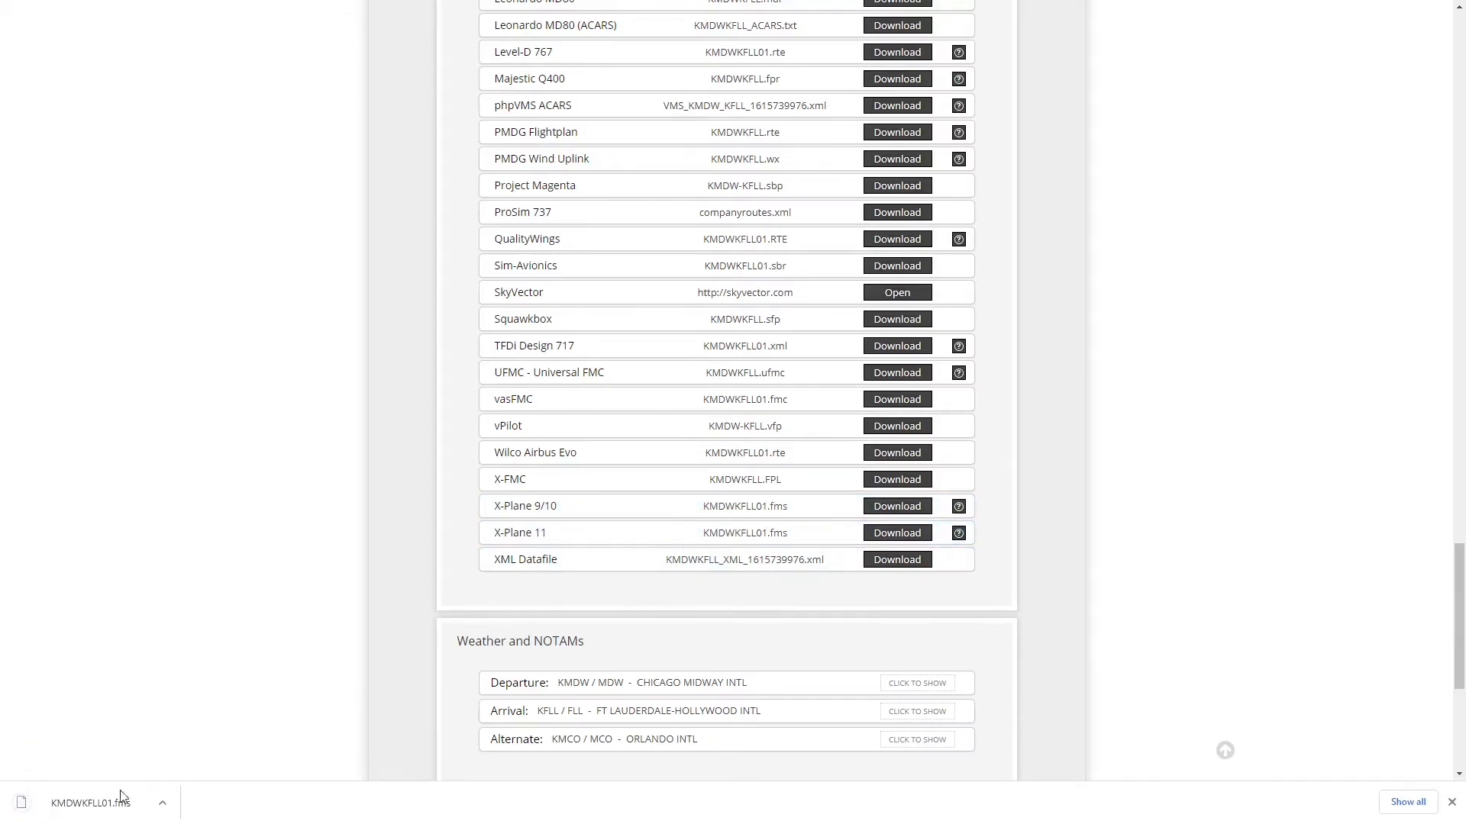
# Show the downloaded KMDWKFLL01.fms in its folder from Chrome's download bar
pyautogui.click(161, 809)
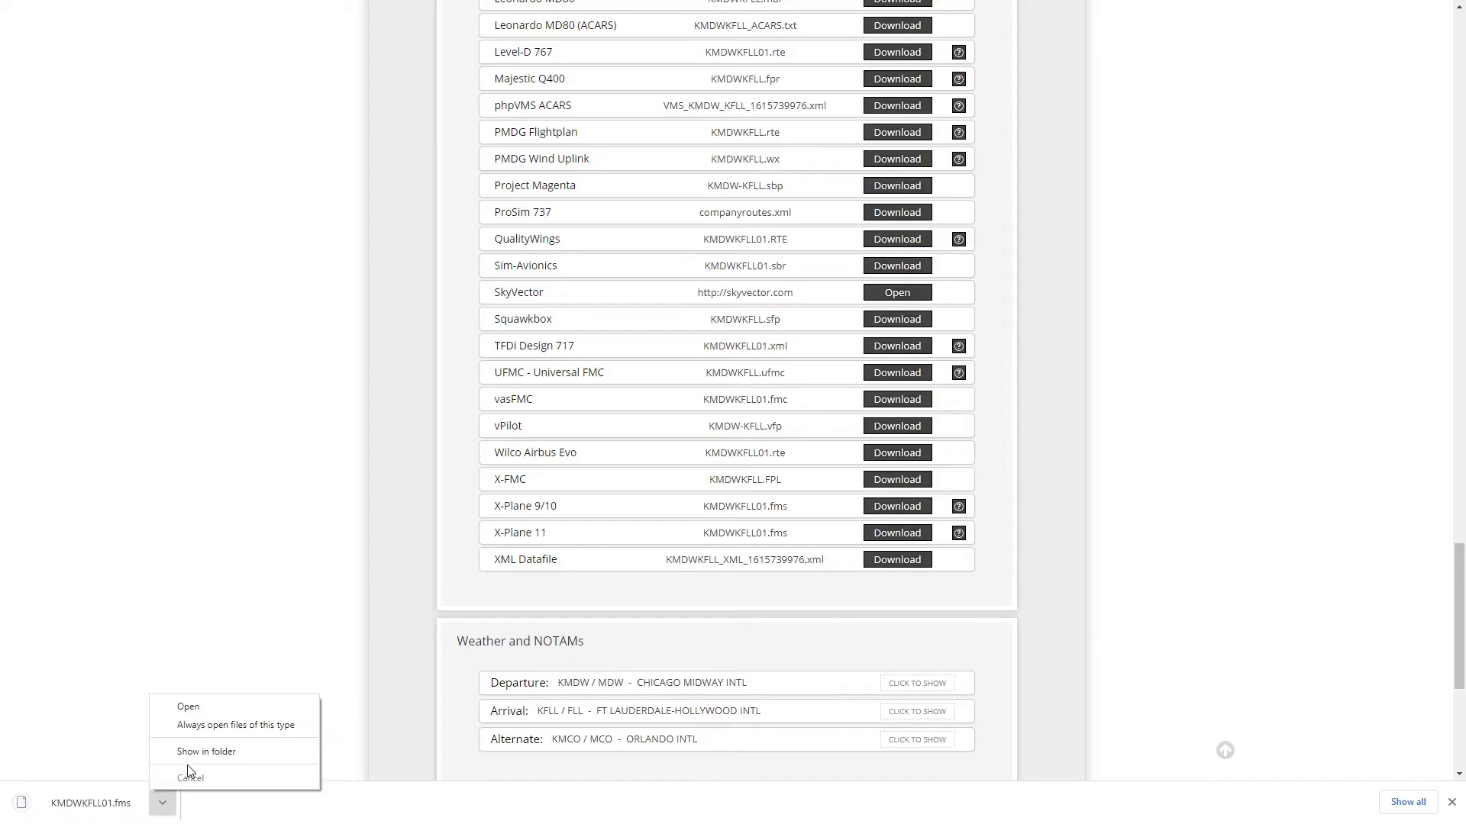
pyautogui.click(205, 751)
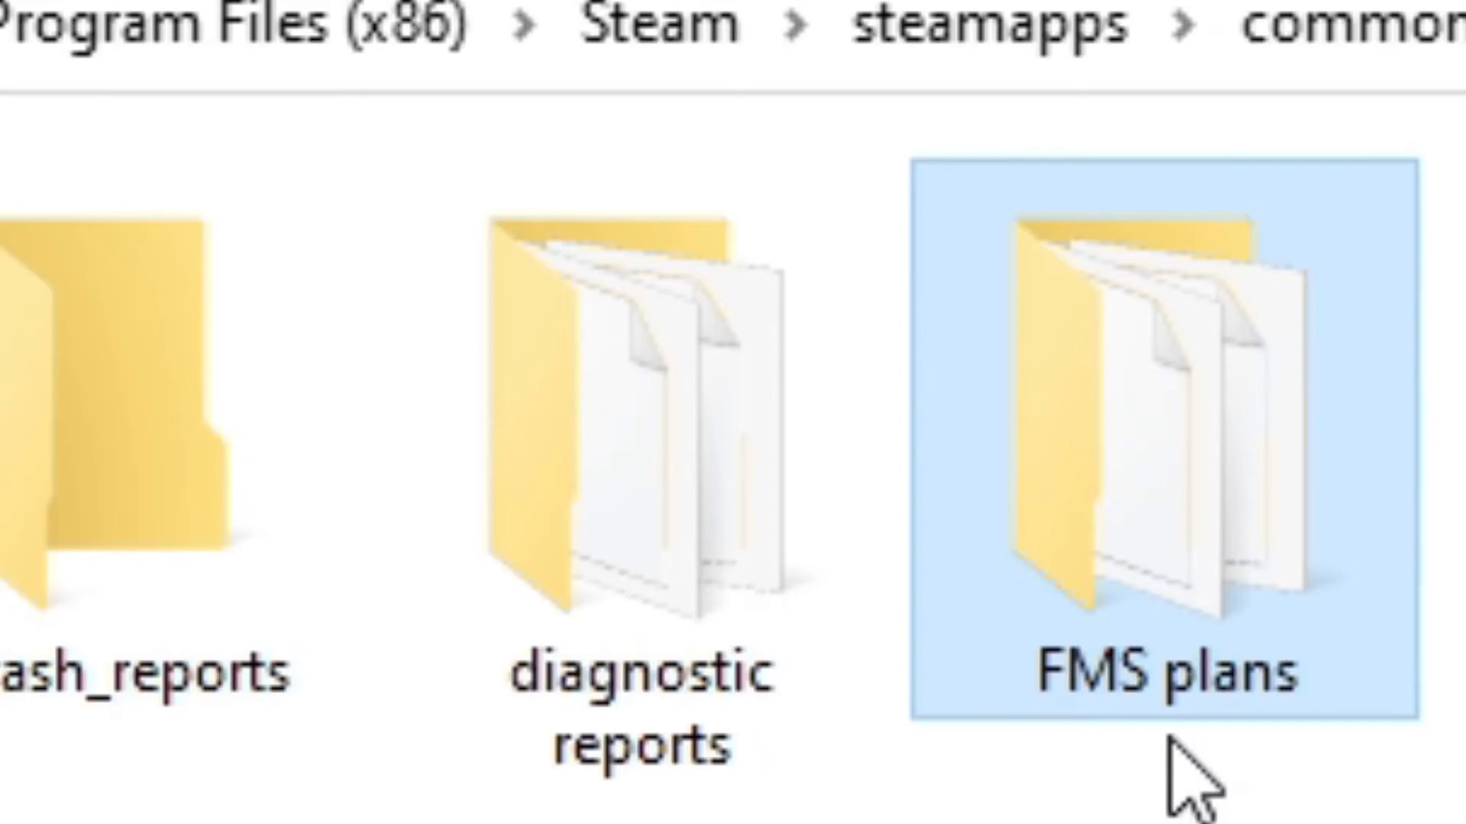
# Browse into the FMS plans folder under Steam's common directory
pyautogui.doubleClick(1158, 440)
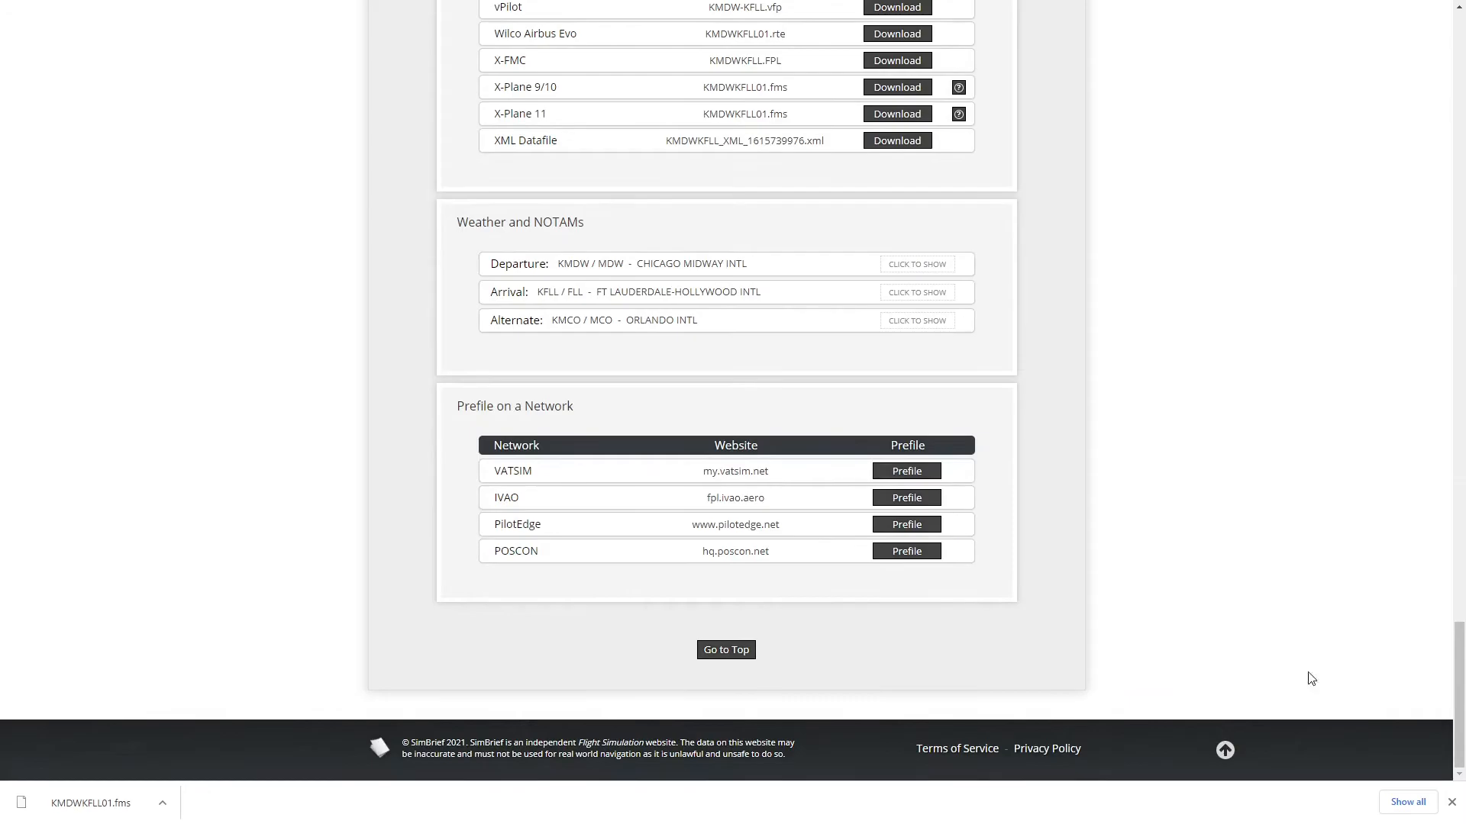
pyautogui.scroll(3)
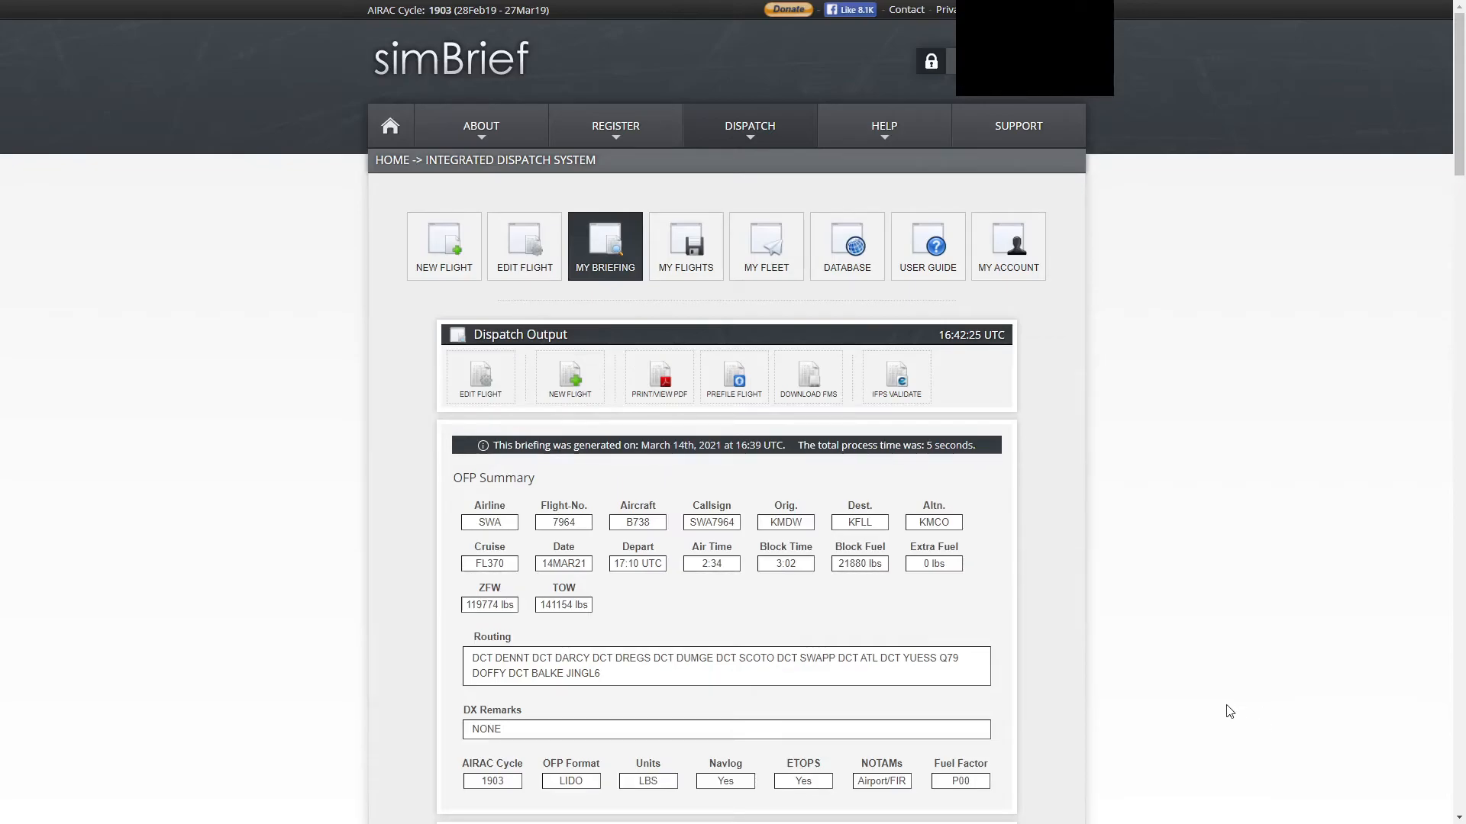
pyautogui.scroll(-3)
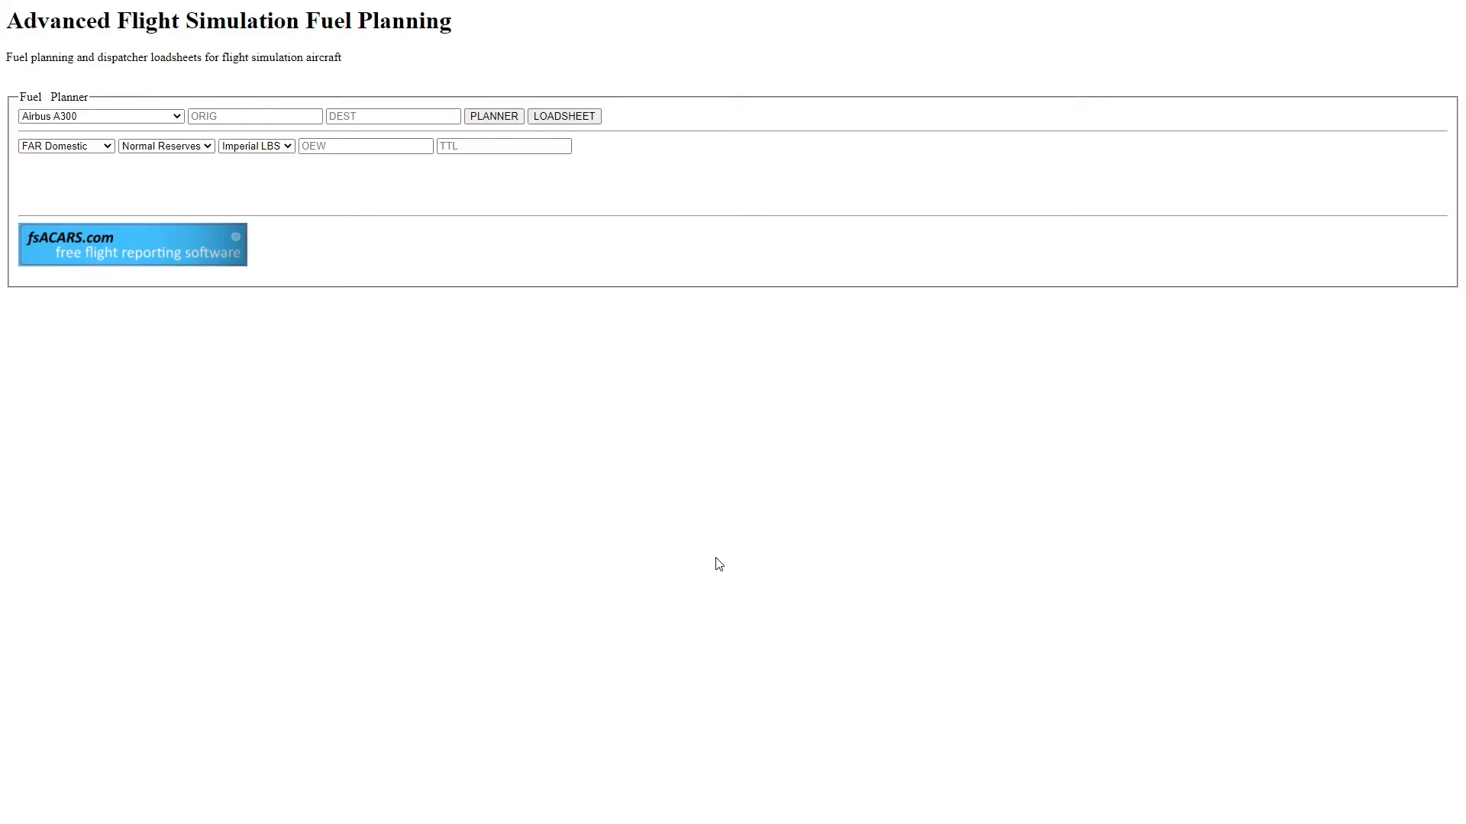
pyautogui.moveTo(755, 556)
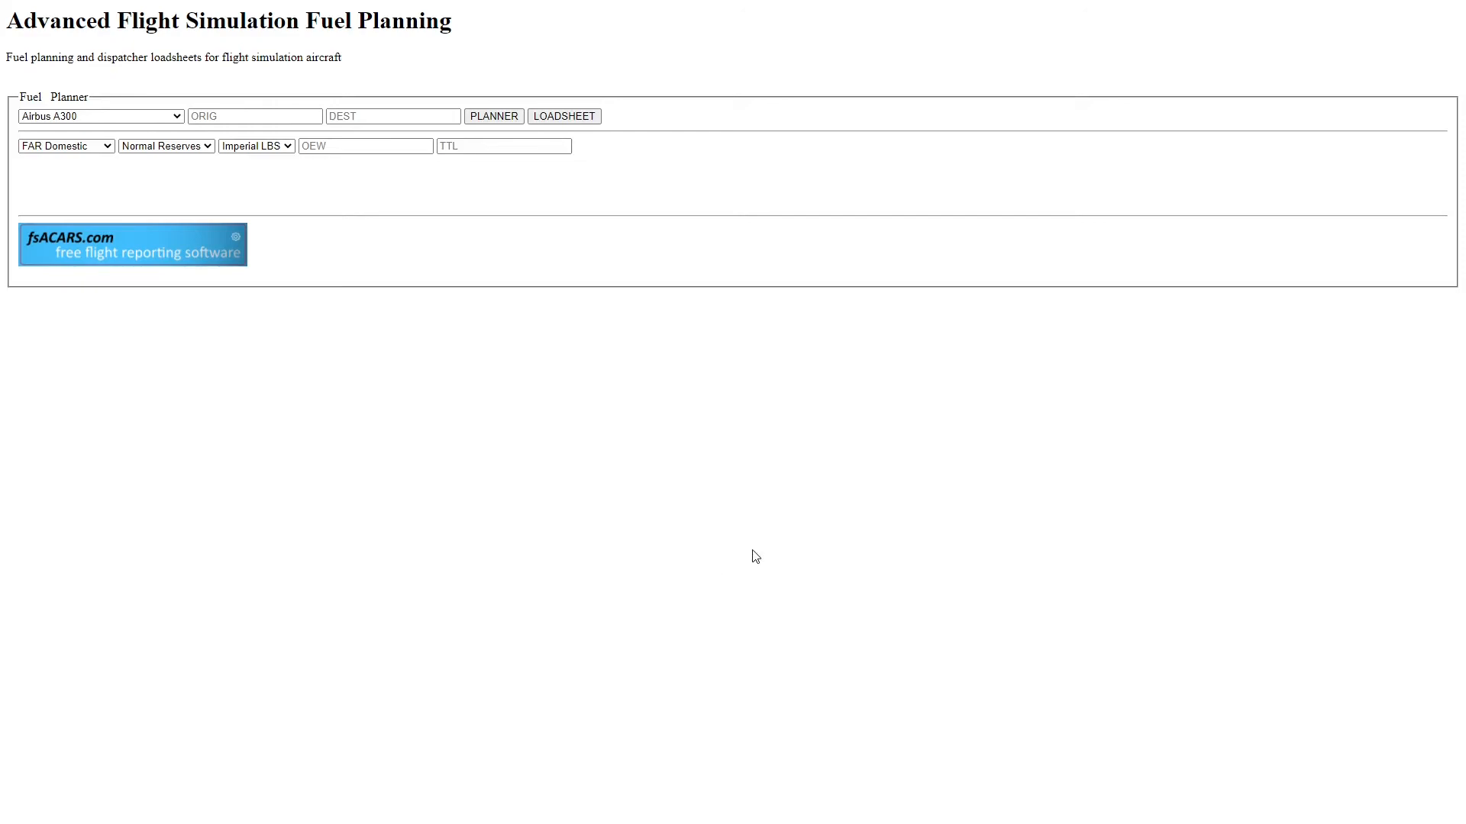
# Compute fuel for a Boeing 737-800 Zibo Mod from KMDW to KFLL (22,759 lbs)
pyautogui.click(101, 116)
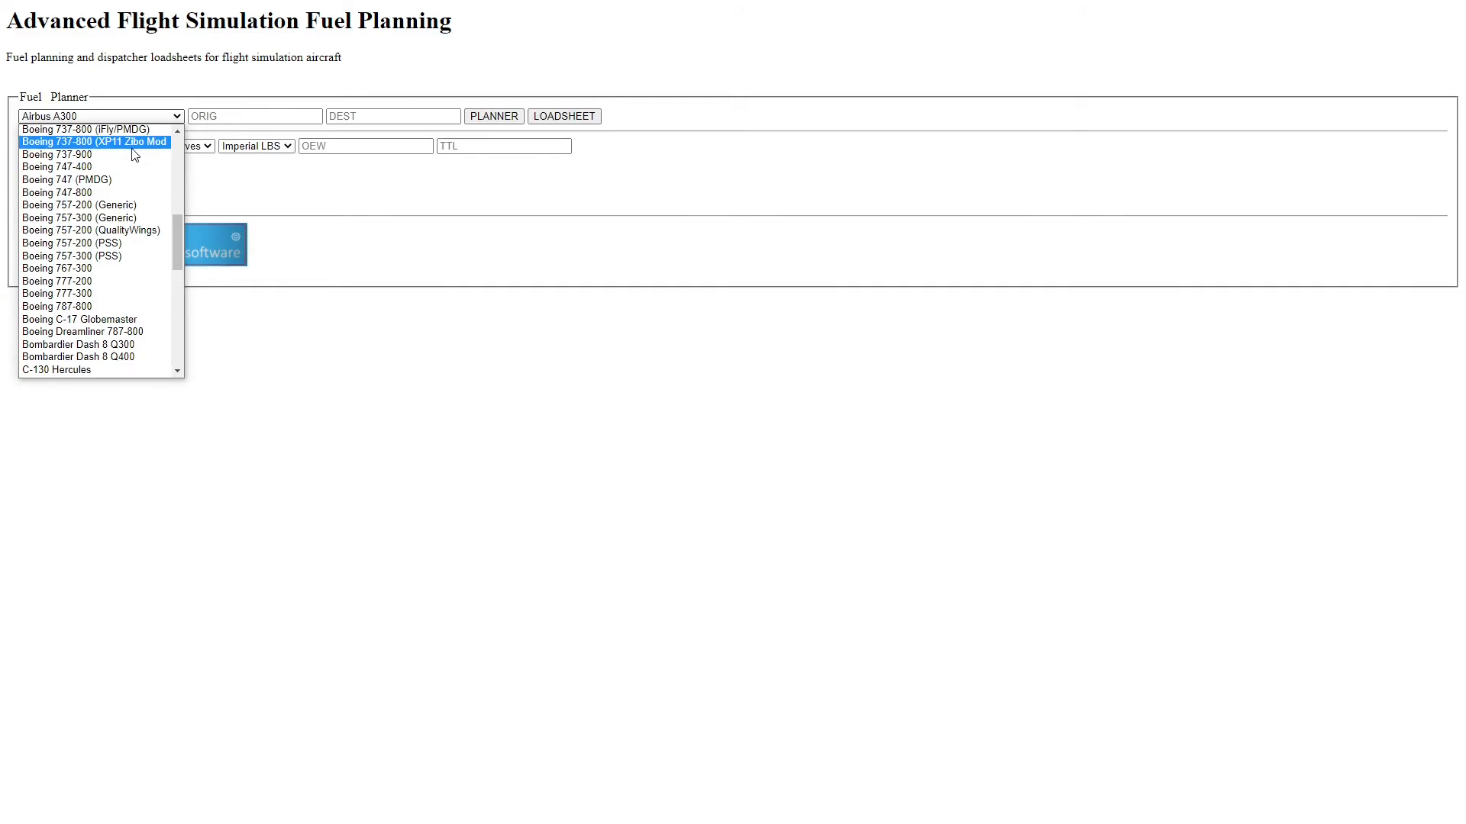
pyautogui.click(93, 142)
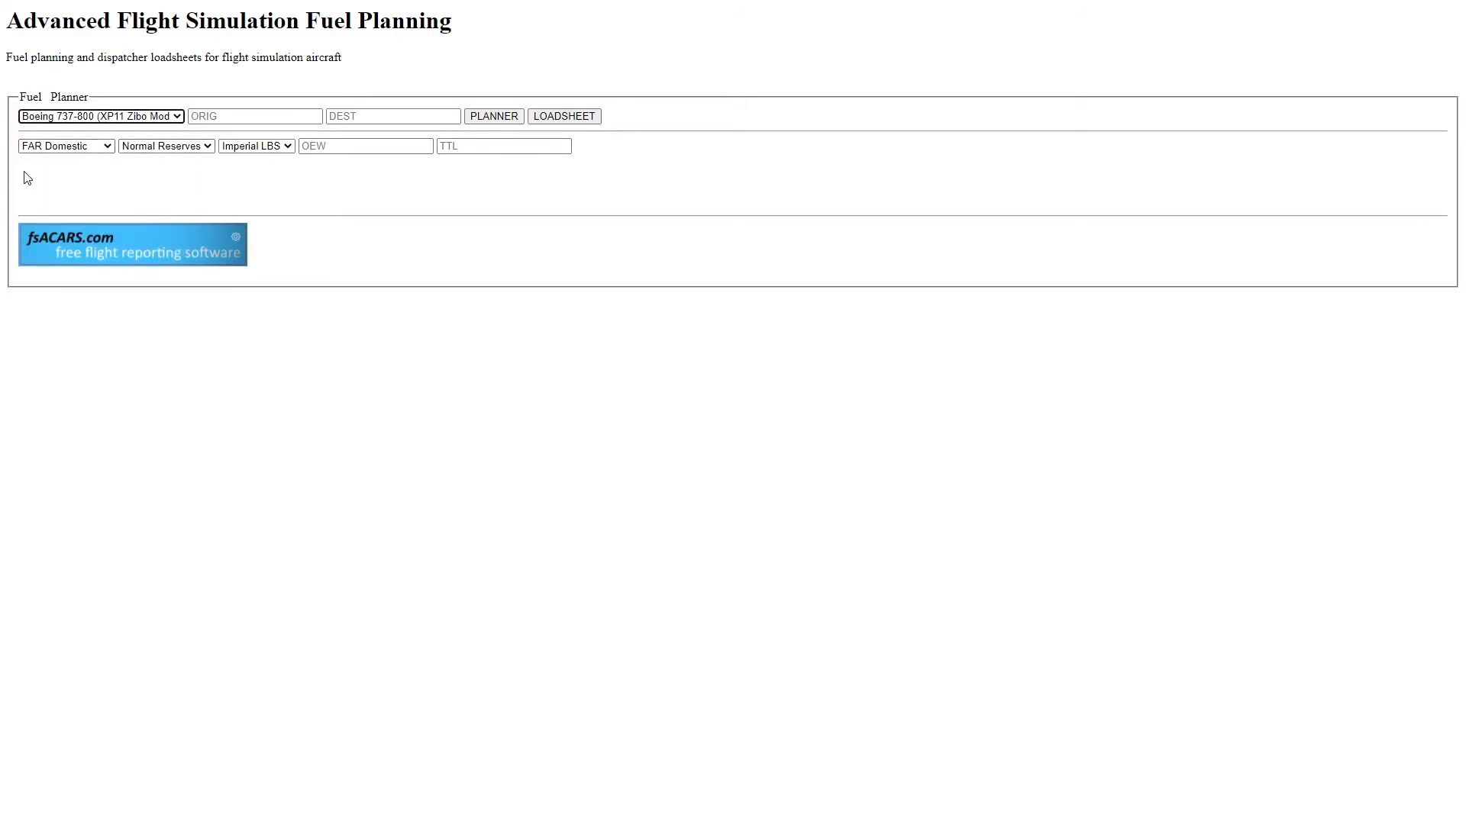
pyautogui.click(254, 116)
pyautogui.write('KMDW')
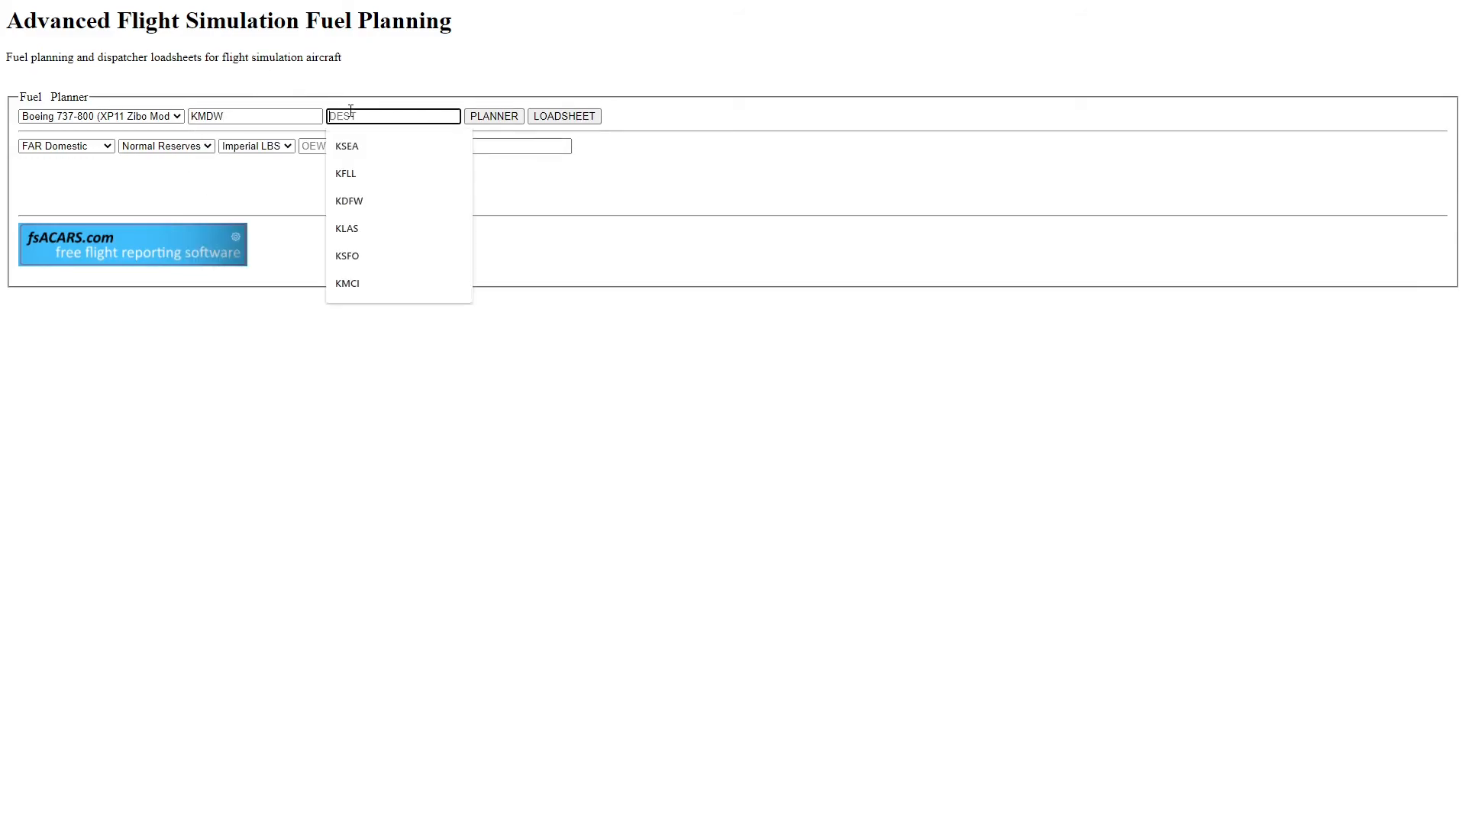
pyautogui.click(345, 173)
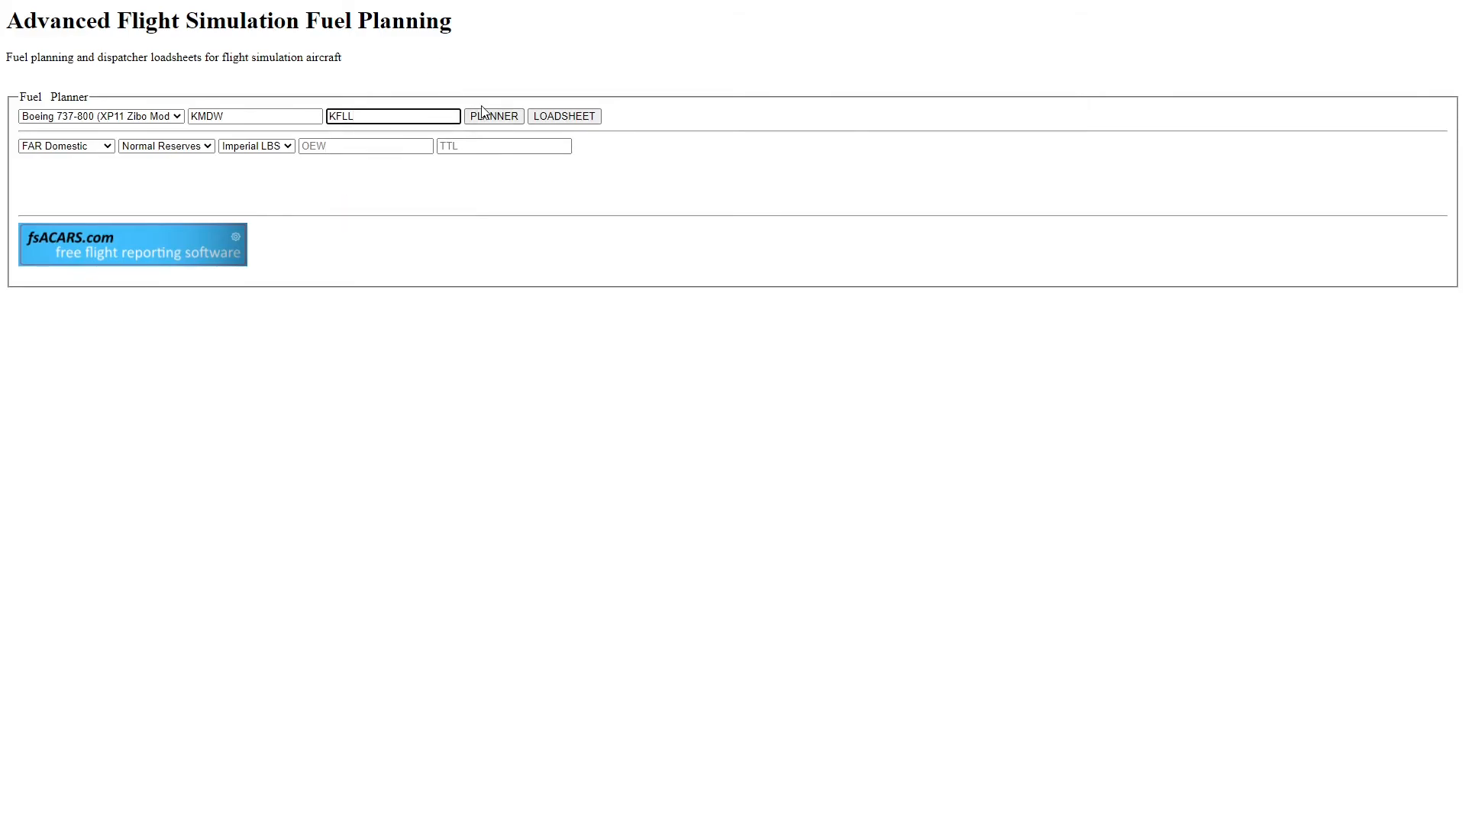
pyautogui.click(493, 115)
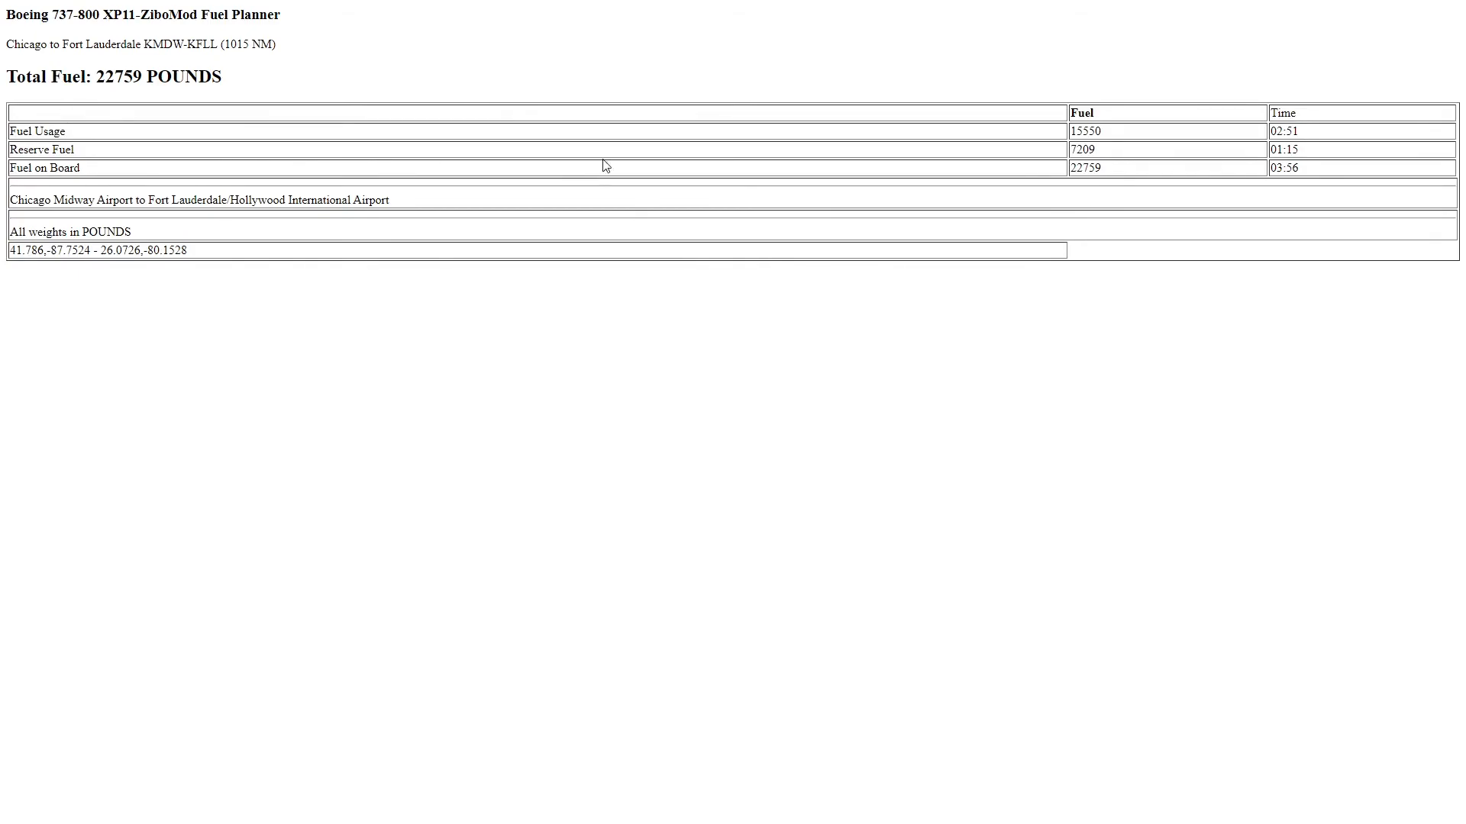
pyautogui.moveTo(110, 104)
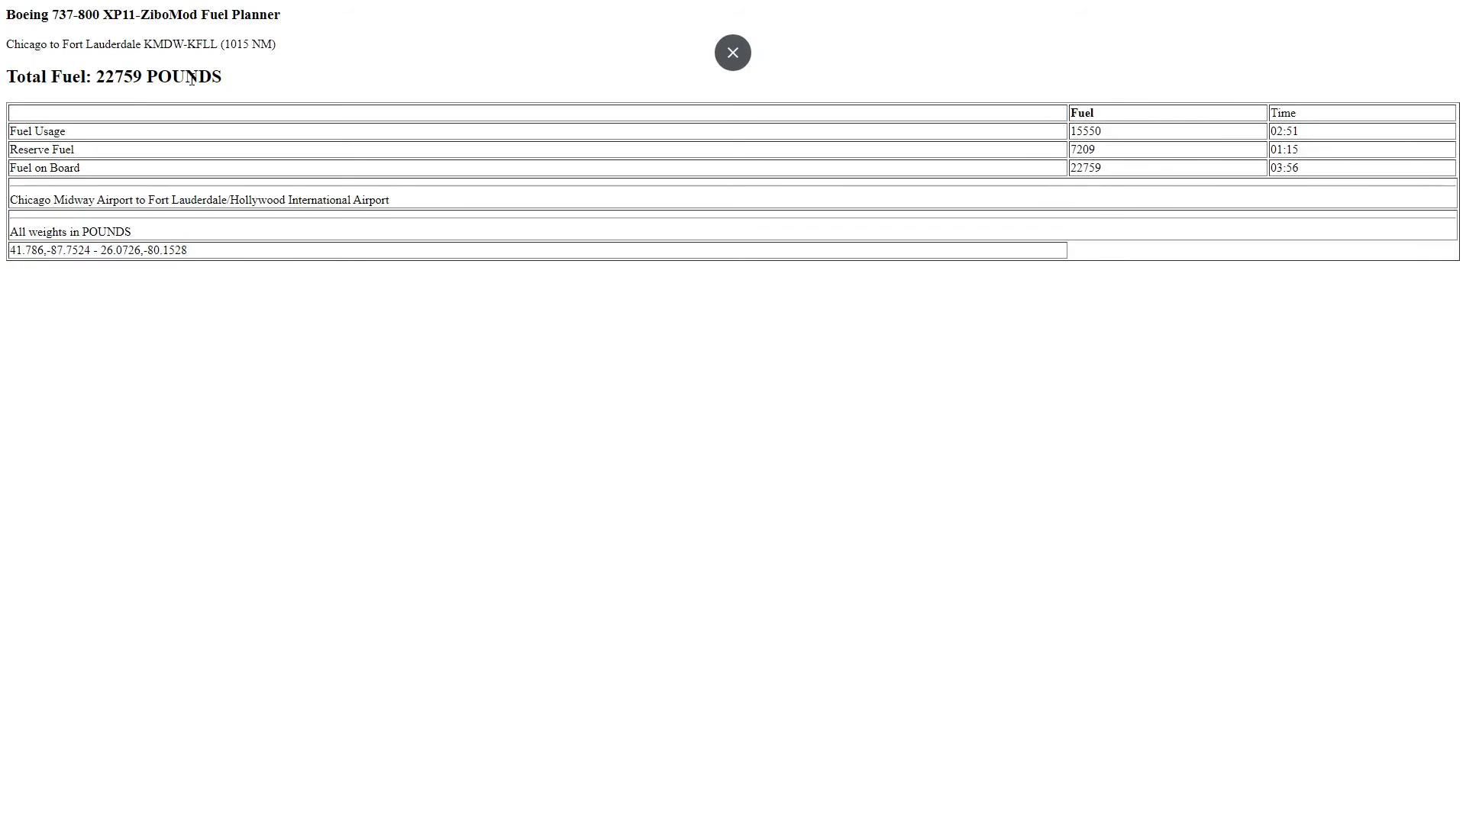
pyautogui.click(731, 52)
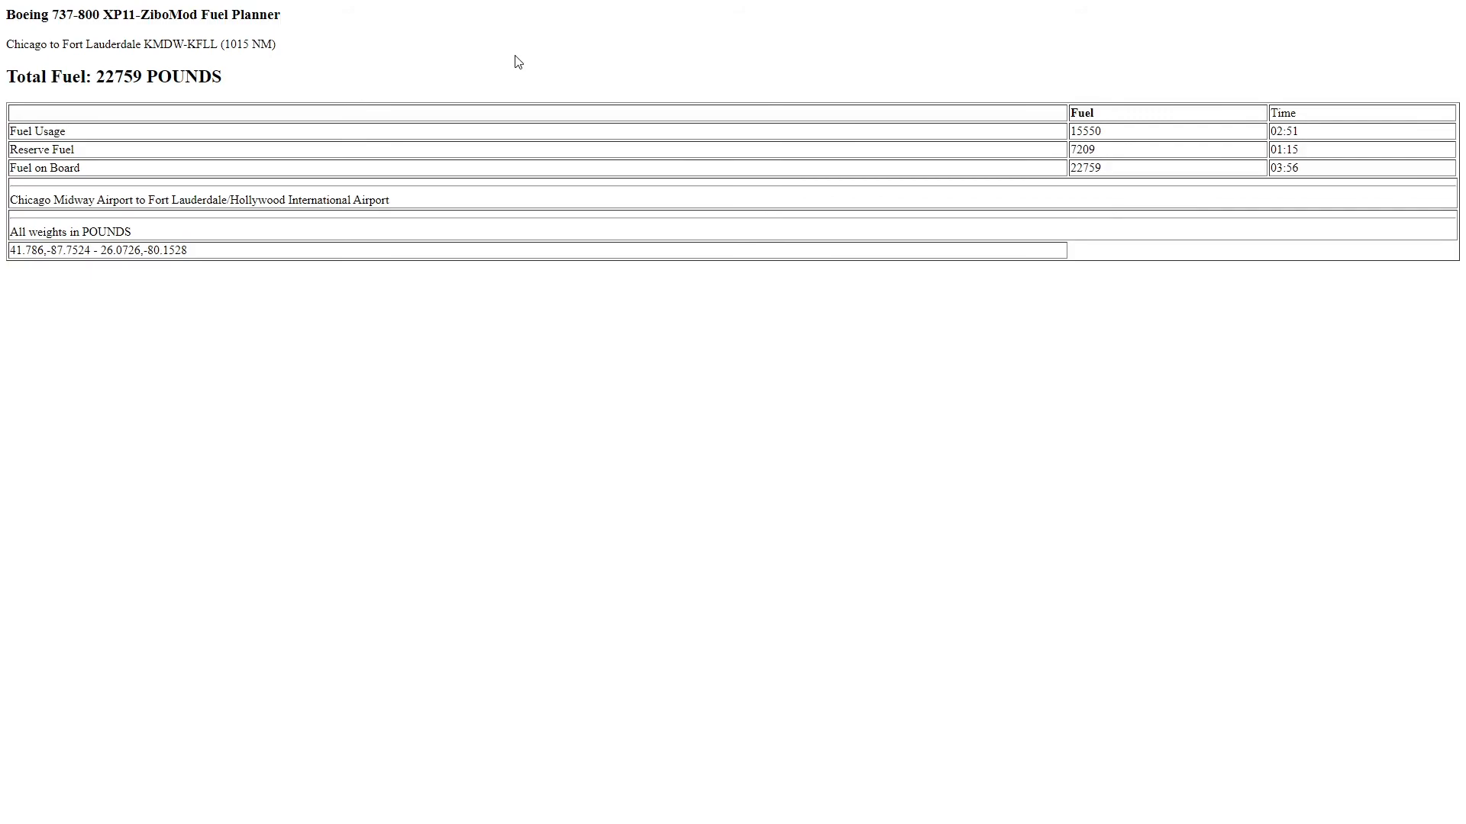
pyautogui.moveTo(158, 290)
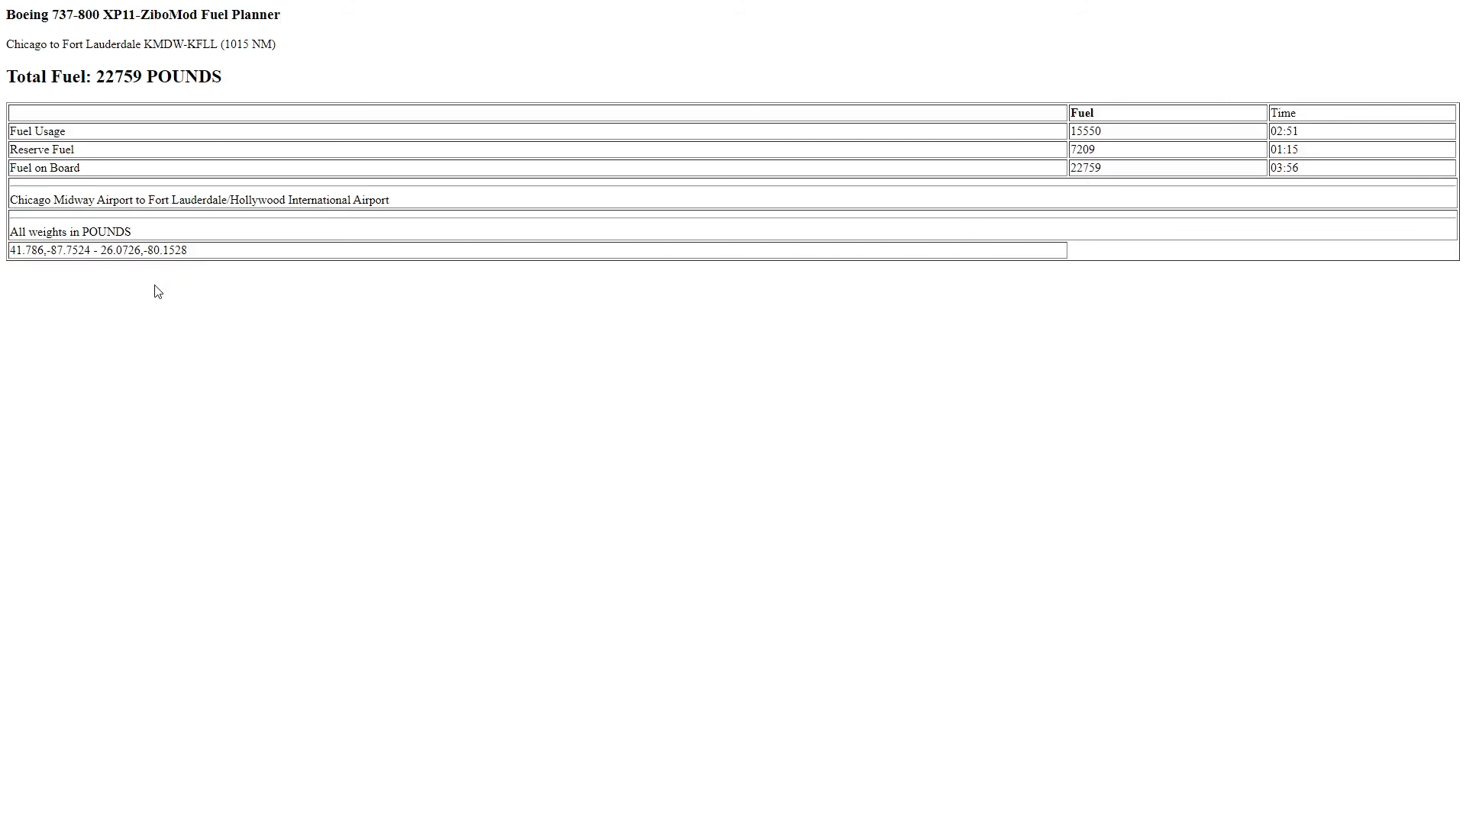